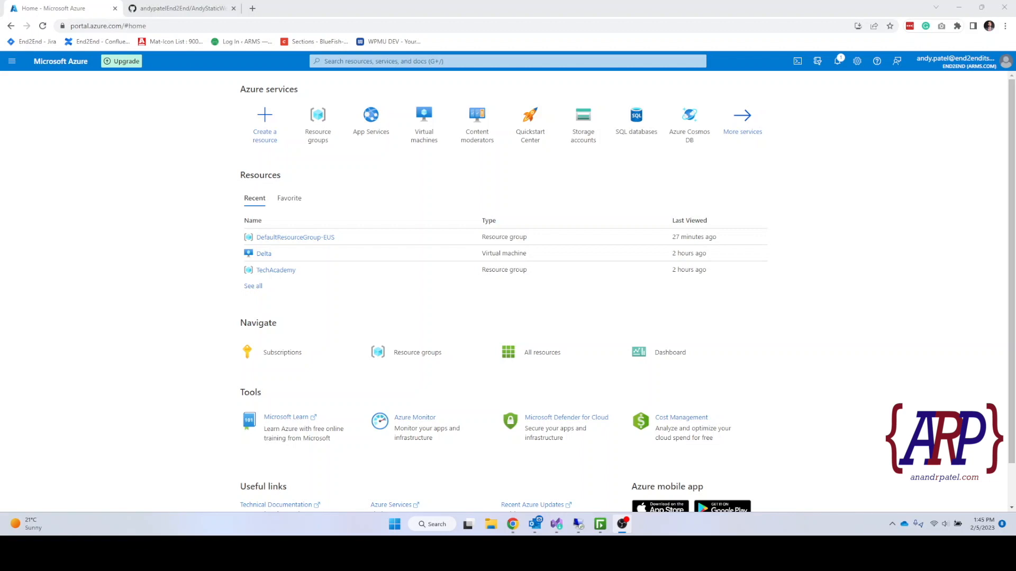
mouse_move(376, 246)
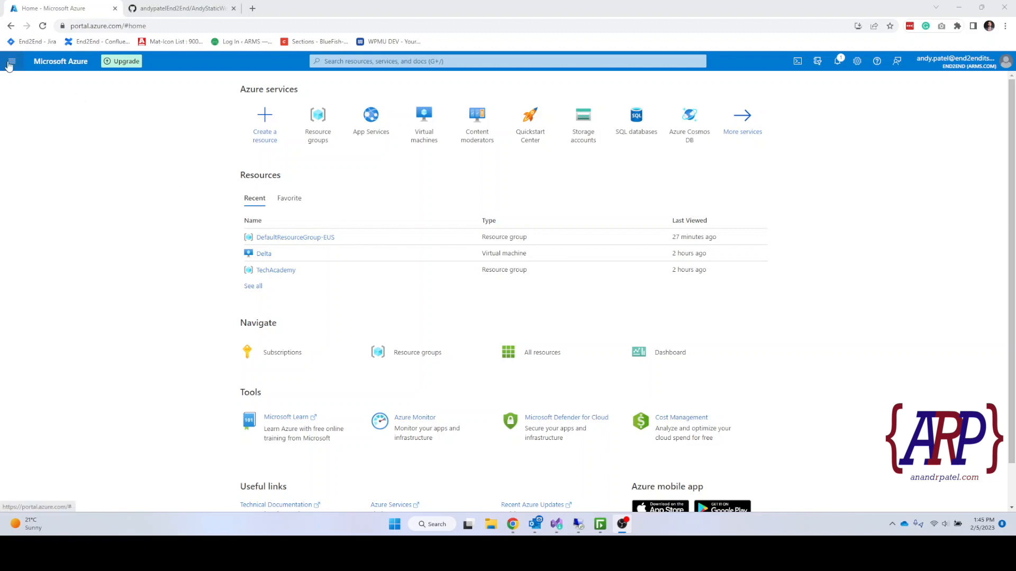
Show All services filtered down to 'App Services'.
click(11, 61)
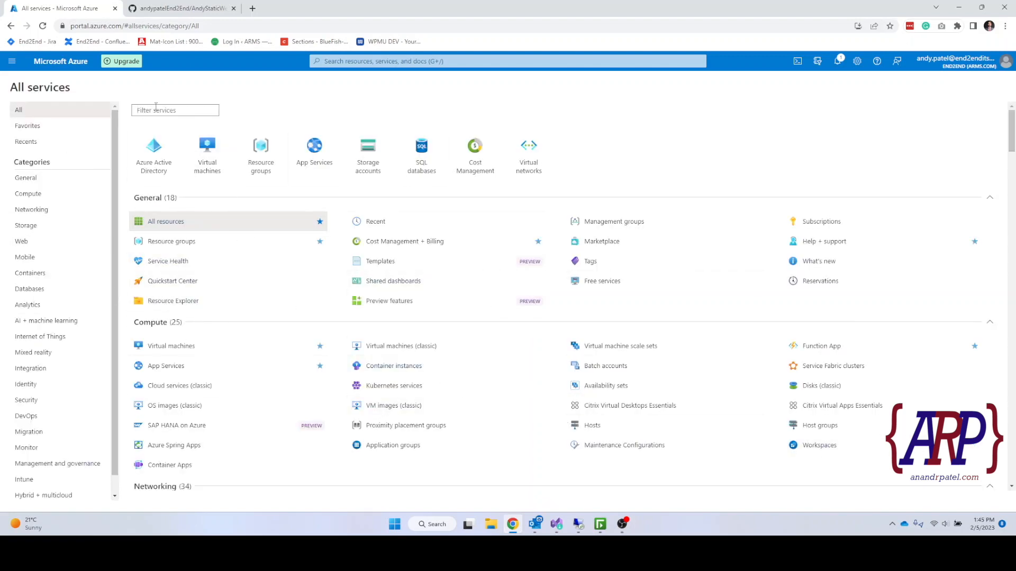
text(A)
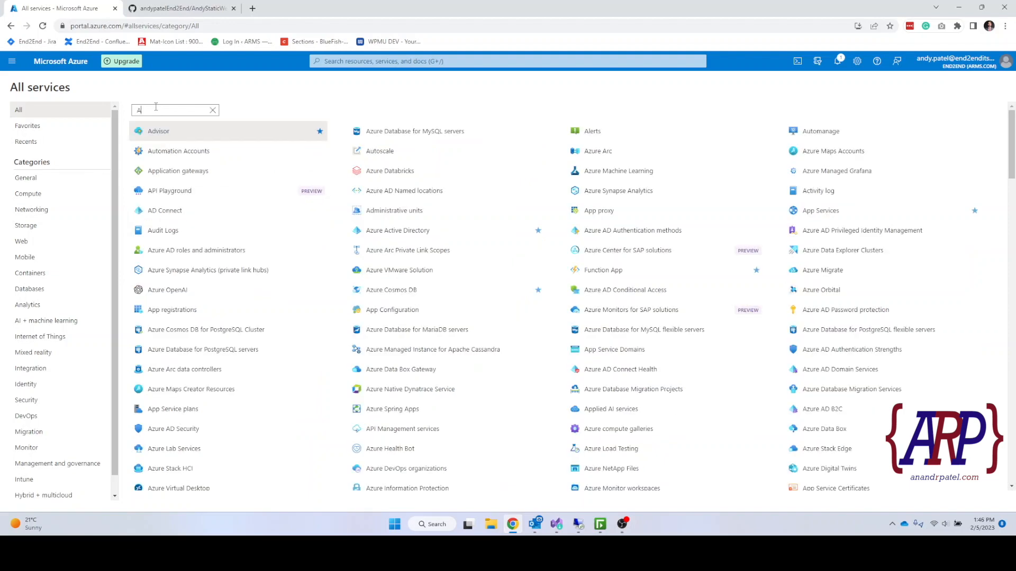
text(pp Services)
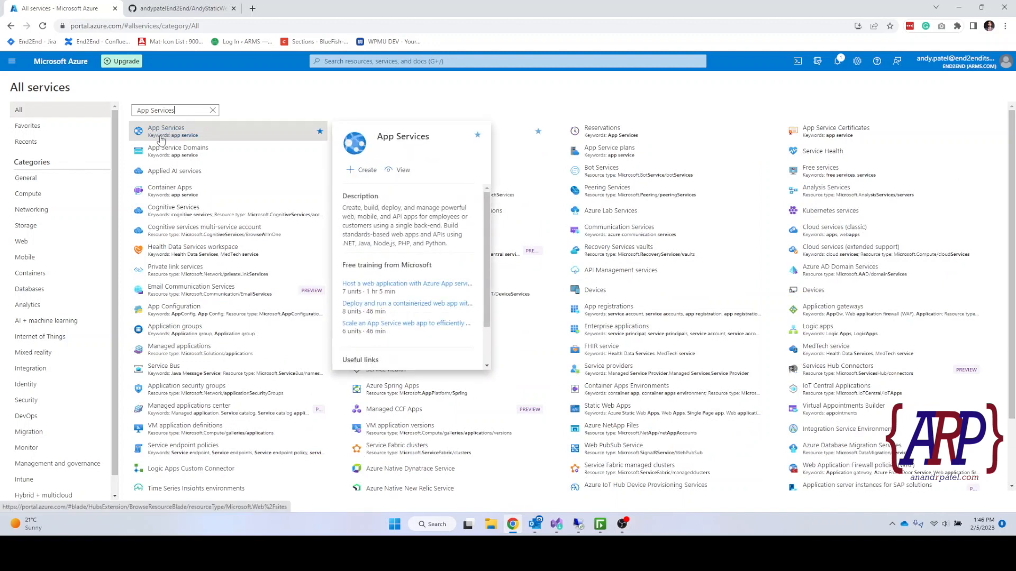
Go to the App Services list, currently empty.
click(166, 131)
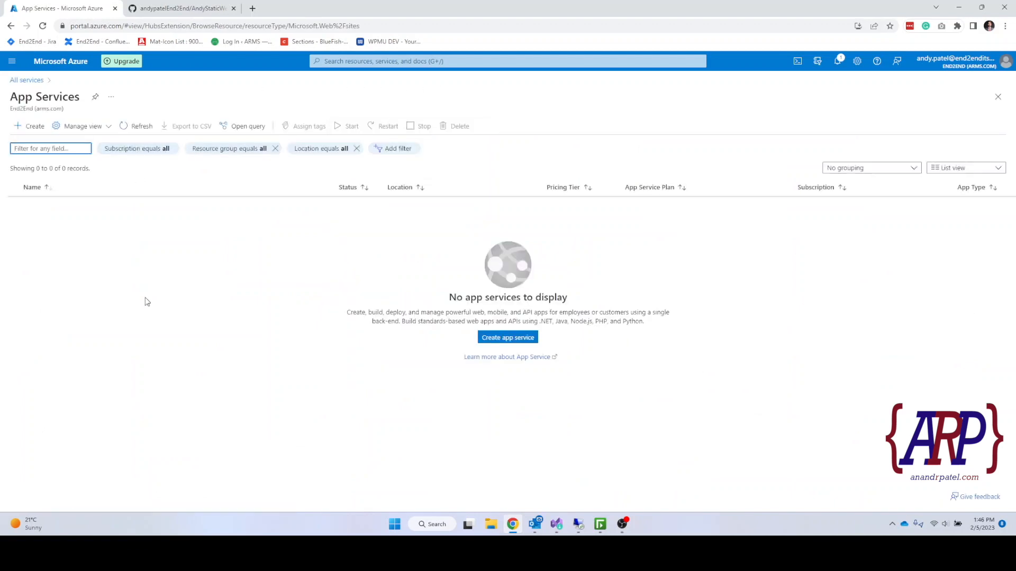
mouse_move(454, 253)
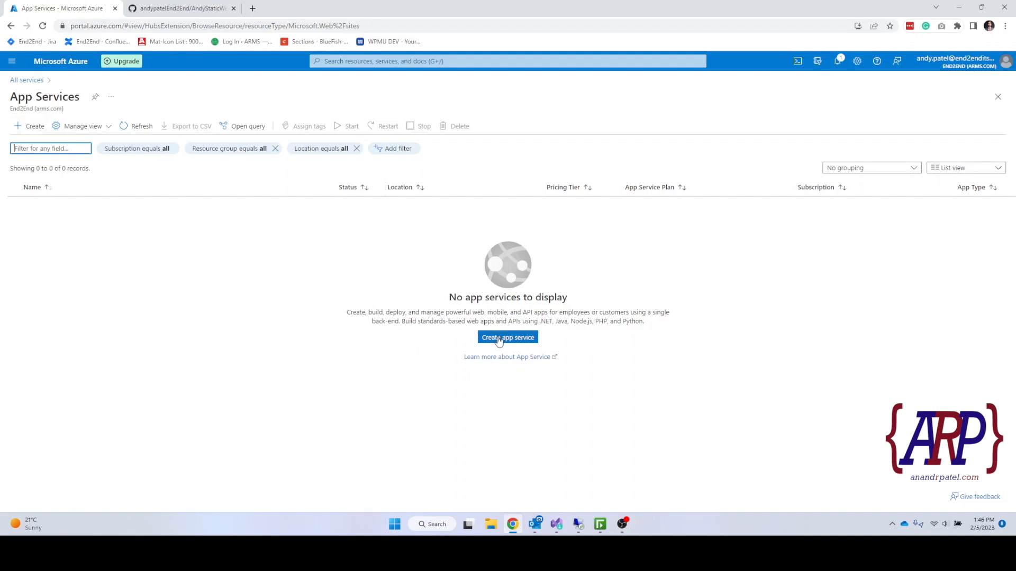
mouse_move(30, 126)
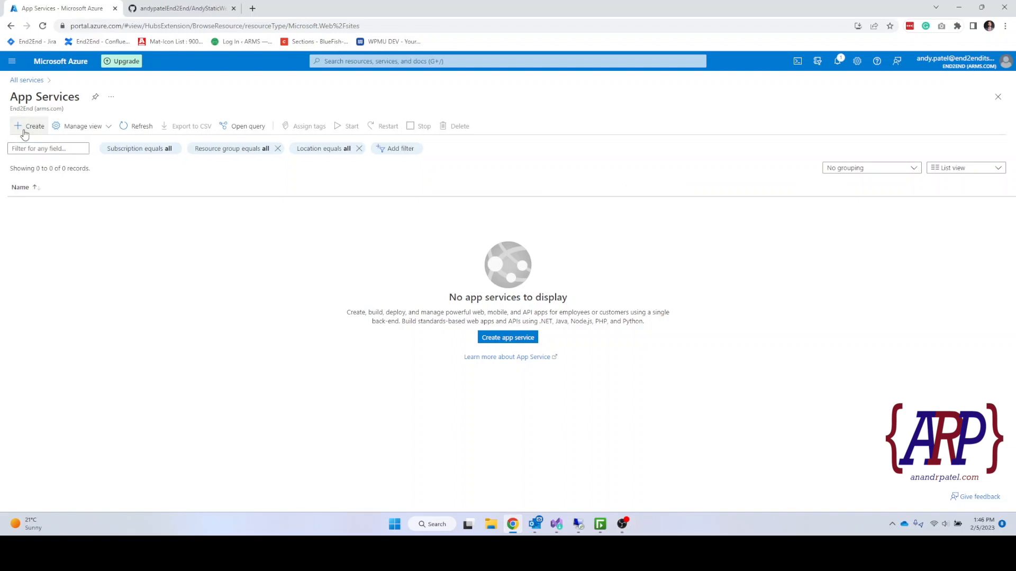
Start a new web app in new resource group 'StaticWebApp' and begin entering the app name.
click(30, 126)
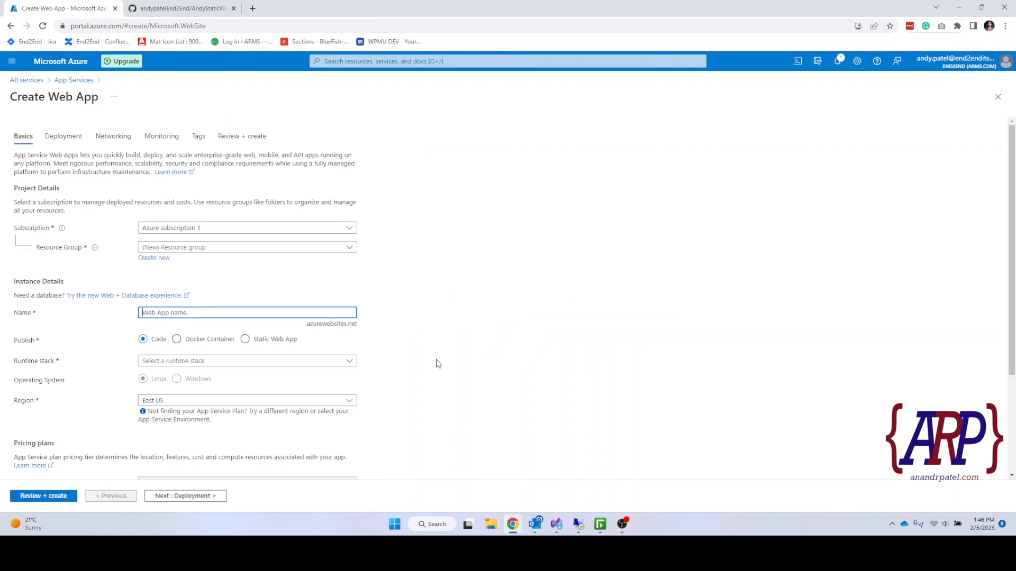
mouse_move(118, 224)
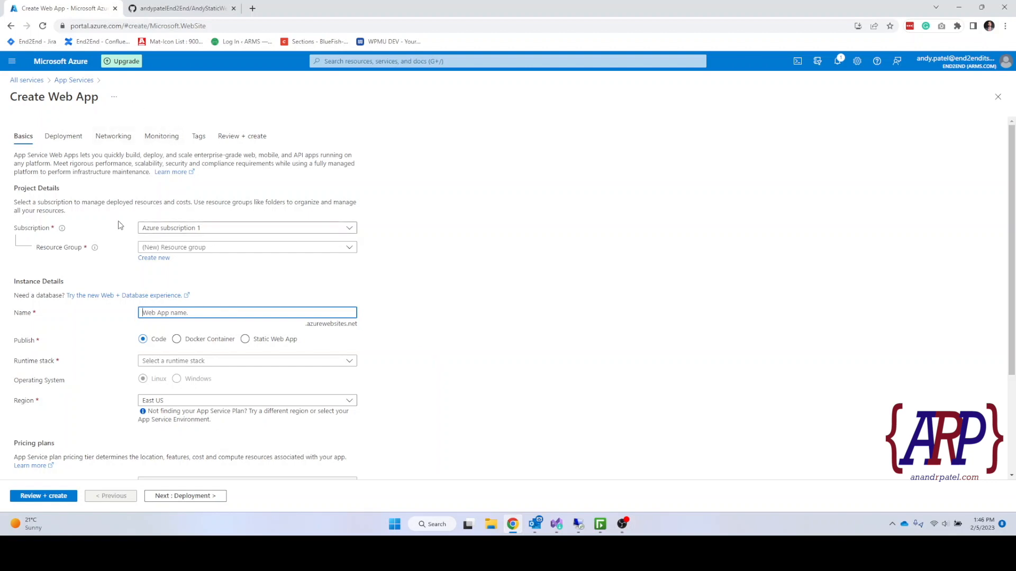
mouse_move(188, 263)
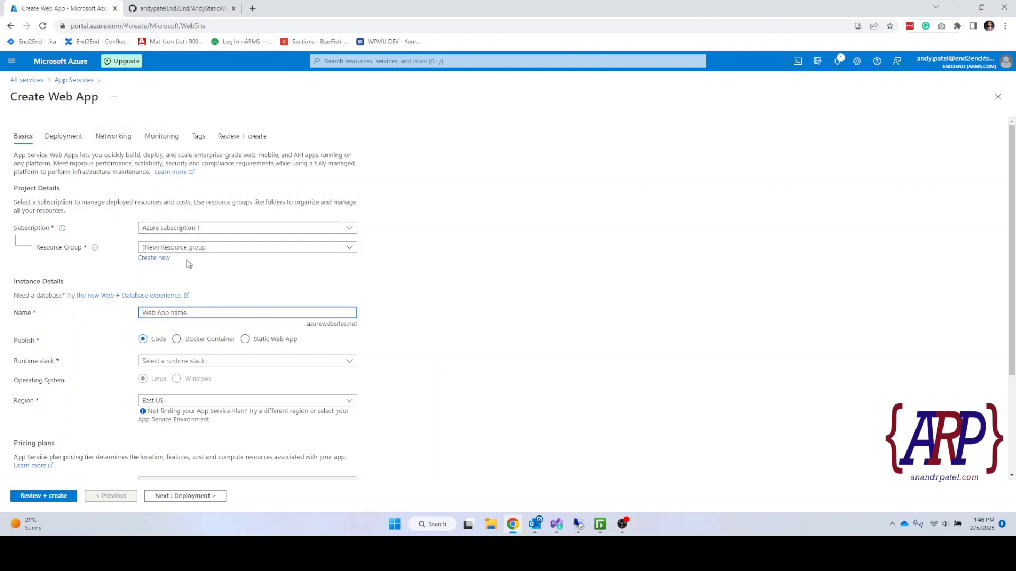
click(154, 257)
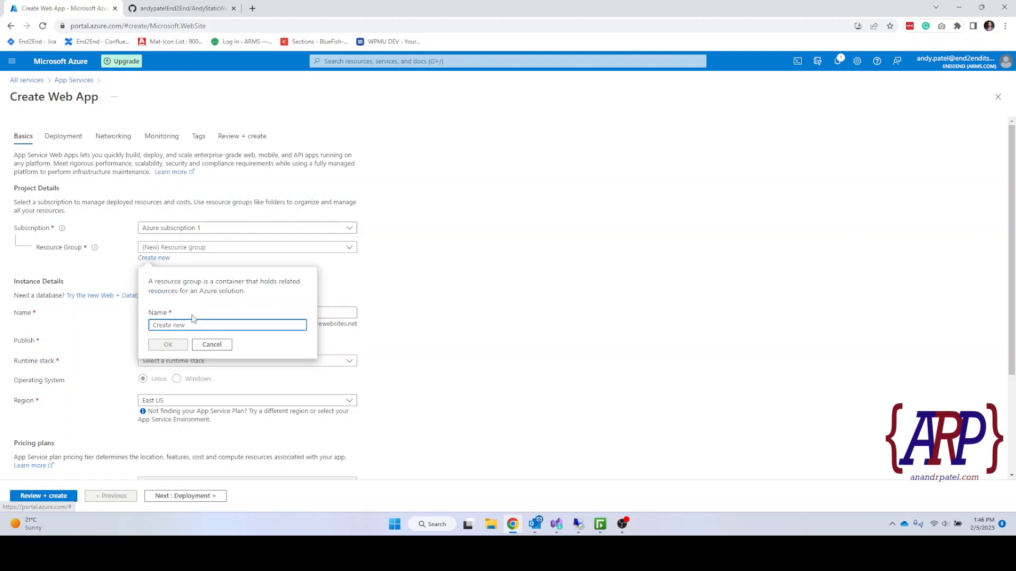
click(226, 324)
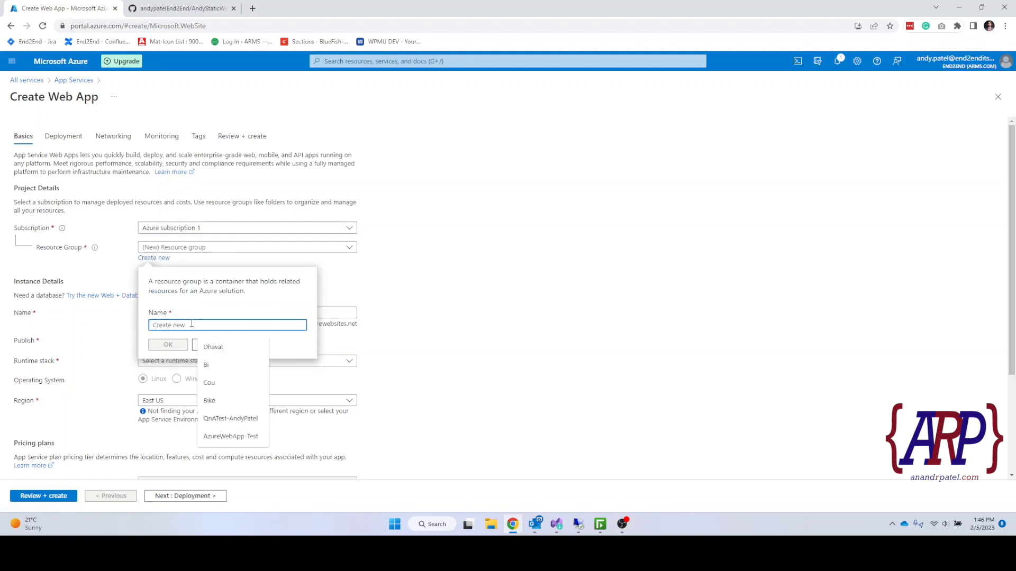
text(Static)
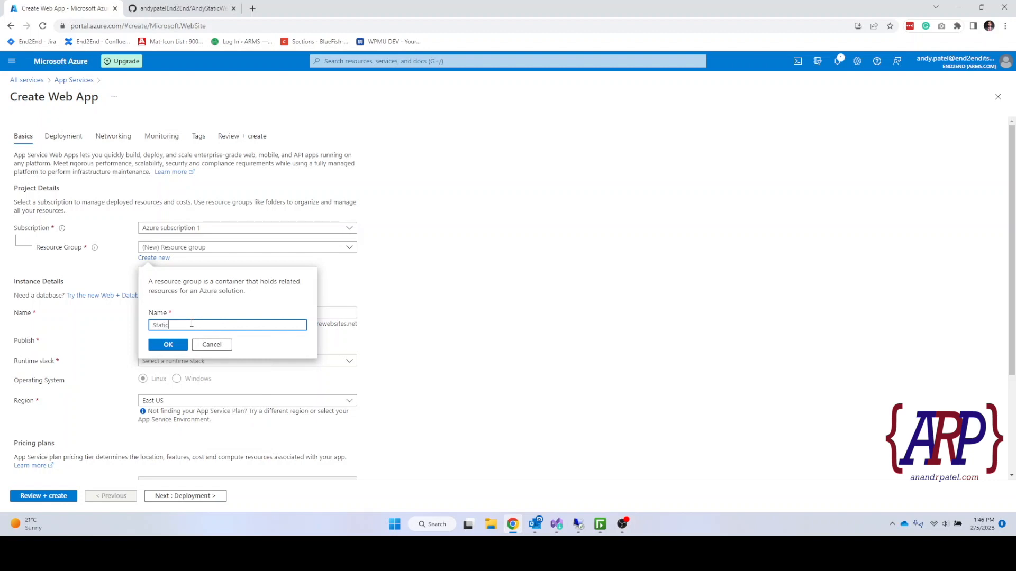
text(WebApp)
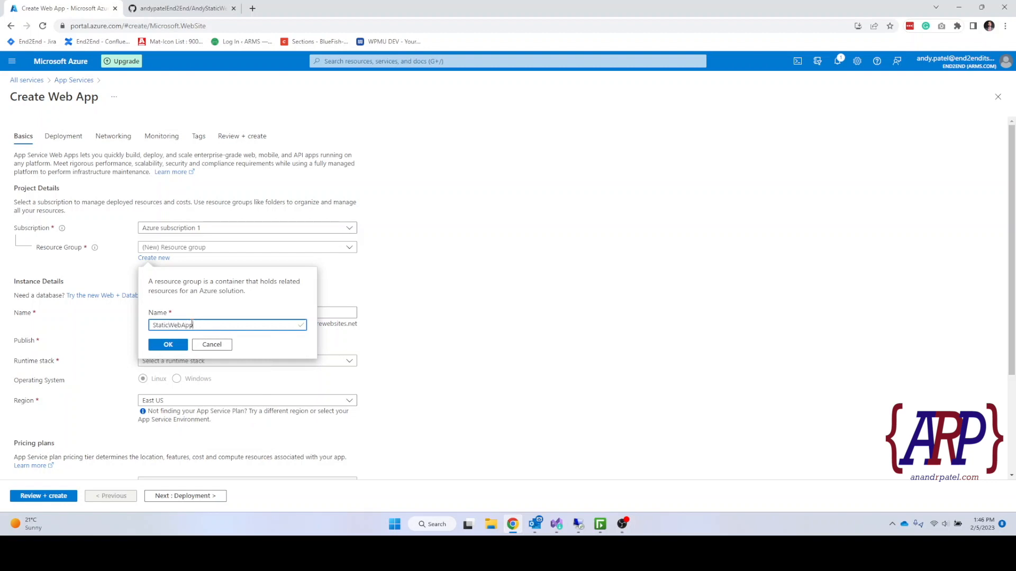
click(169, 344)
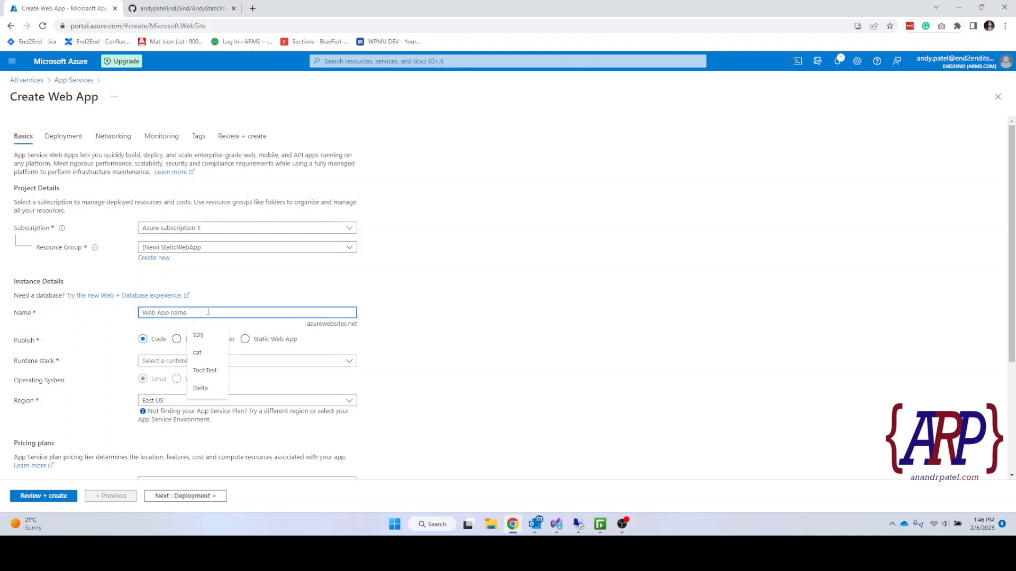
text(StaticWebAppAndyPatel)
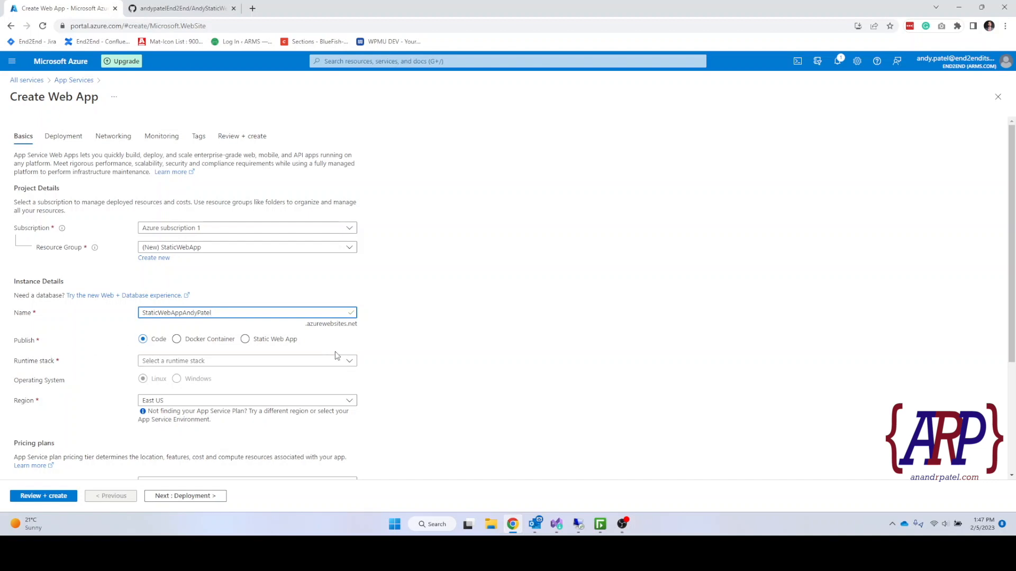
mouse_move(161, 350)
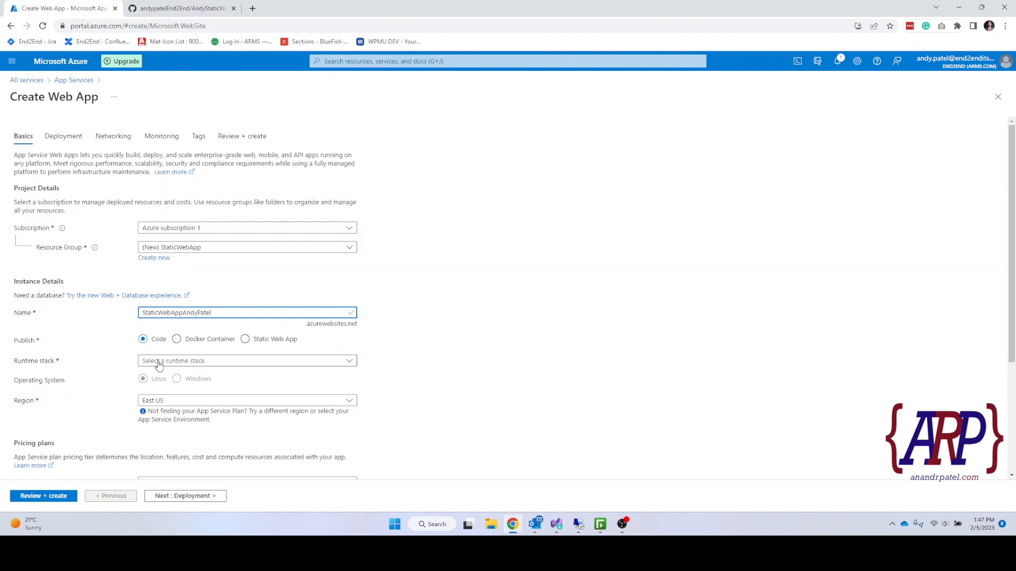
Review runtime stacks, switch publish to Static Web App and start creating one.
click(247, 361)
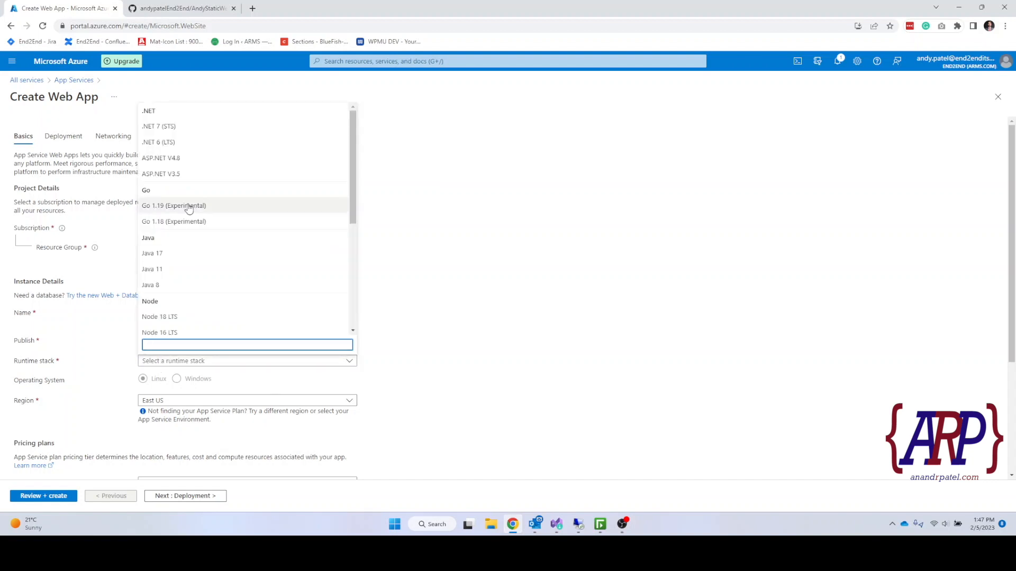
scroll(down, 3)
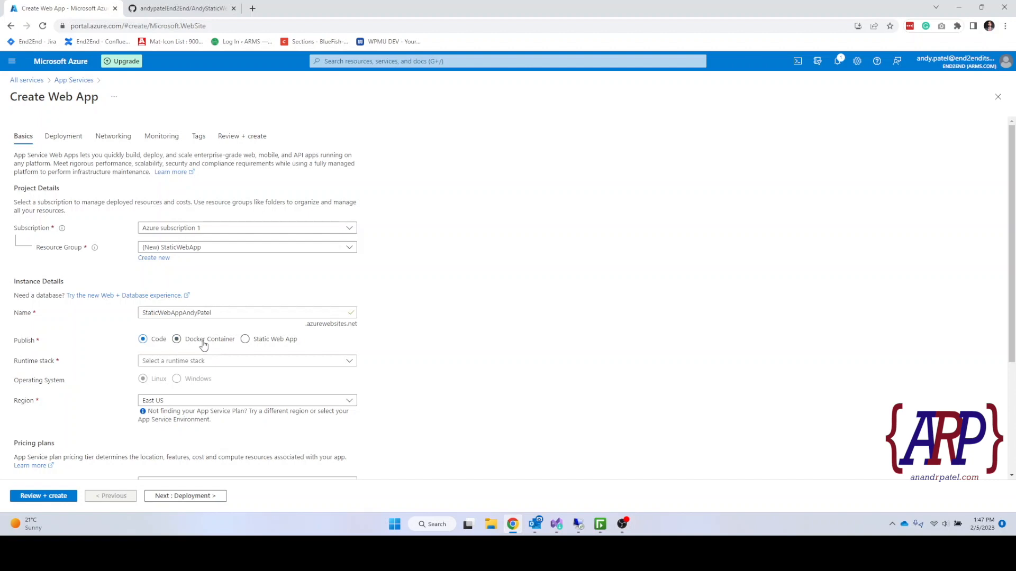
click(177, 339)
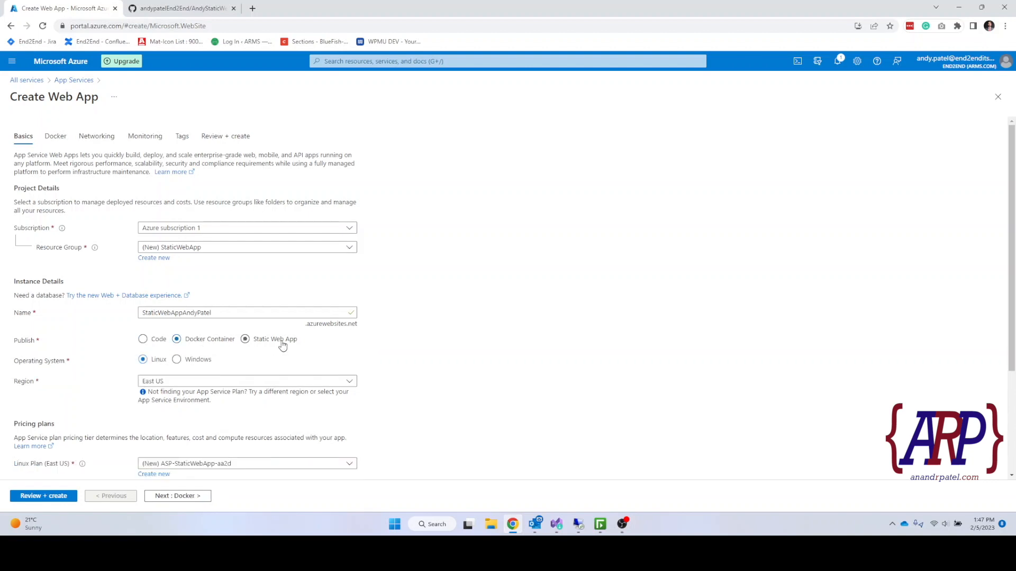
click(245, 338)
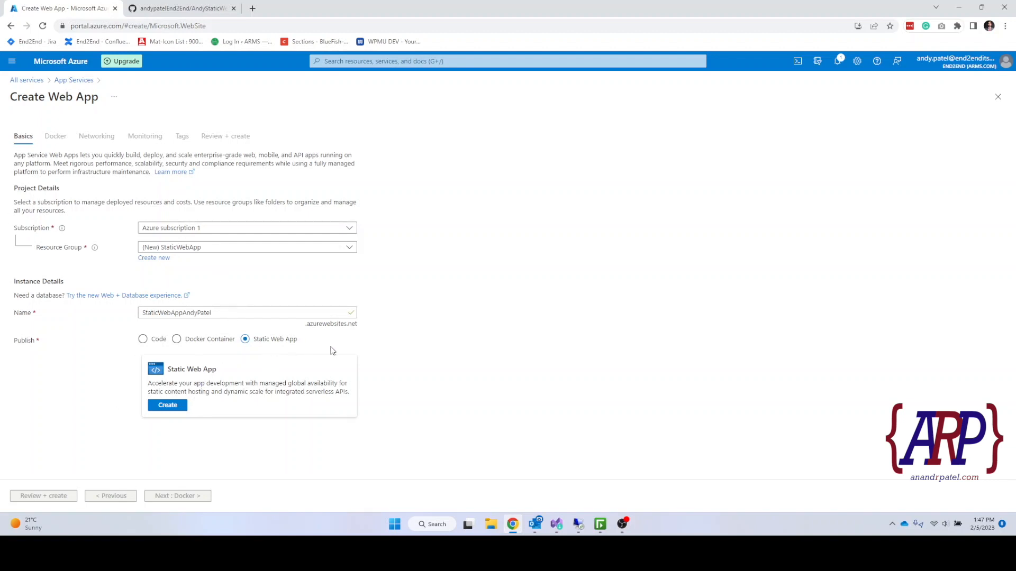
mouse_move(167, 405)
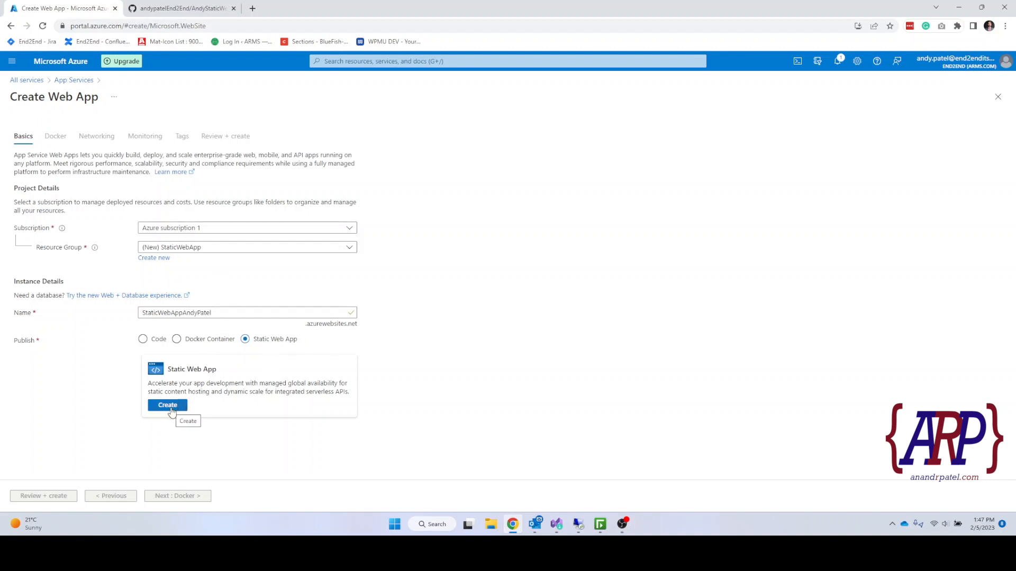
click(167, 406)
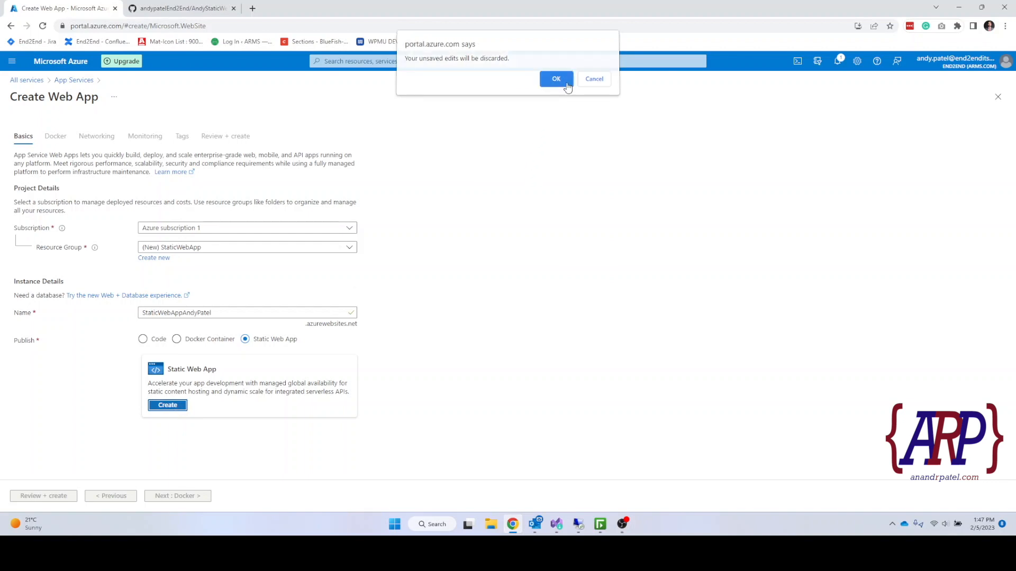
Discard the old form, create resource group 'AzureWebAppStatic' and name the static app 'StaticWebSiteAndyPatel'.
click(555, 78)
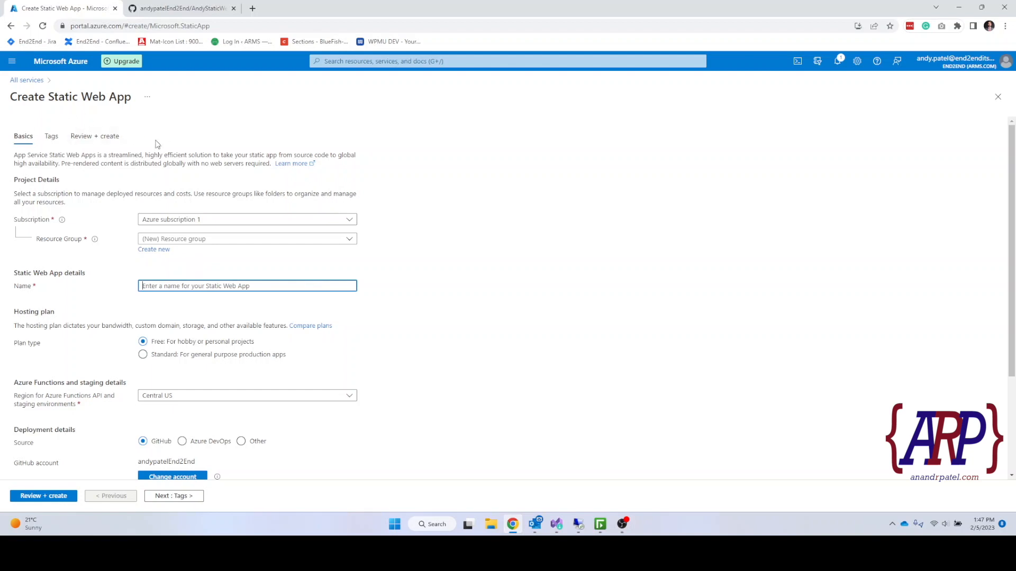
click(247, 238)
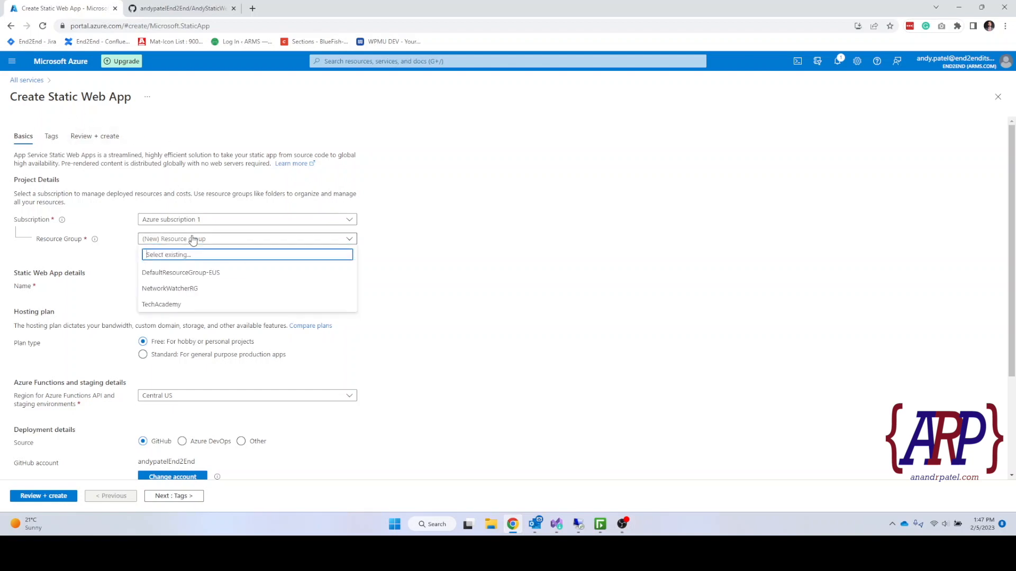
click(154, 250)
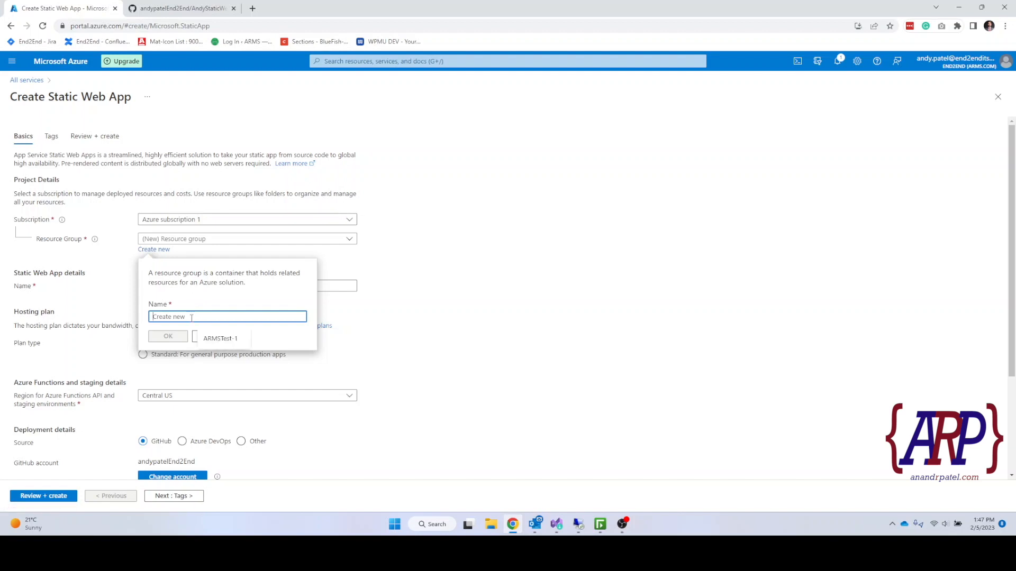
text(AzureWeb)
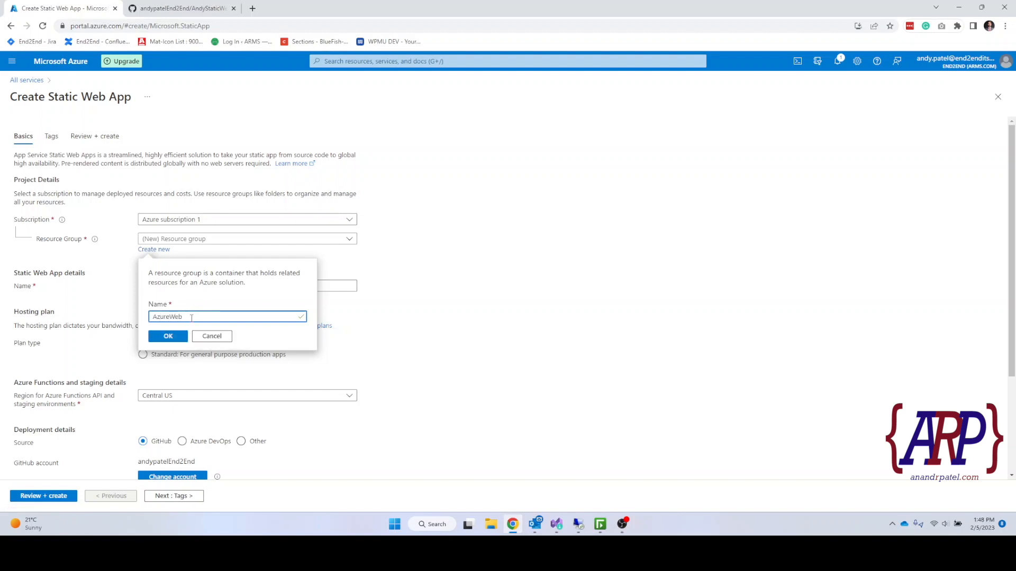
text(AppStatic)
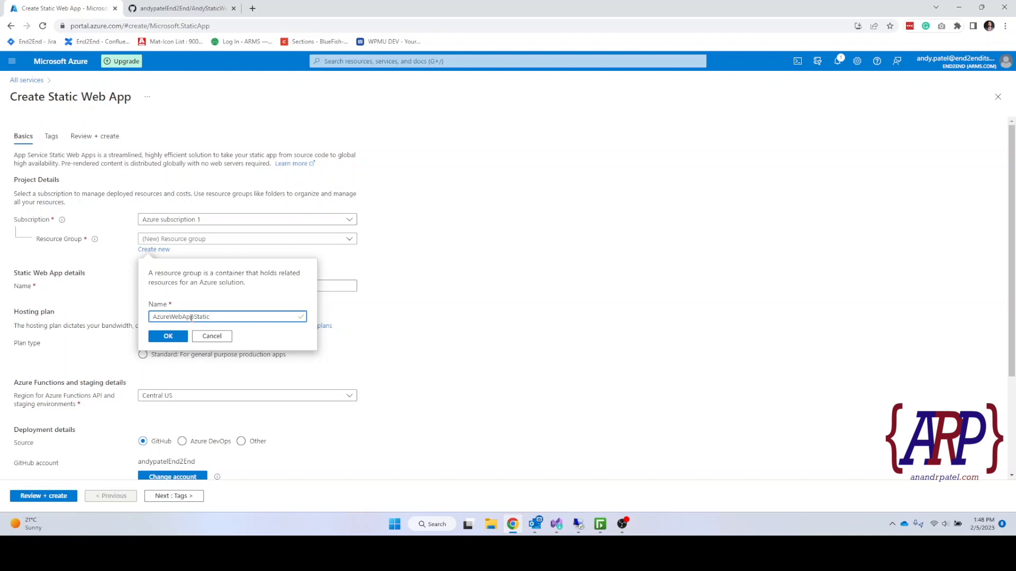
click(168, 336)
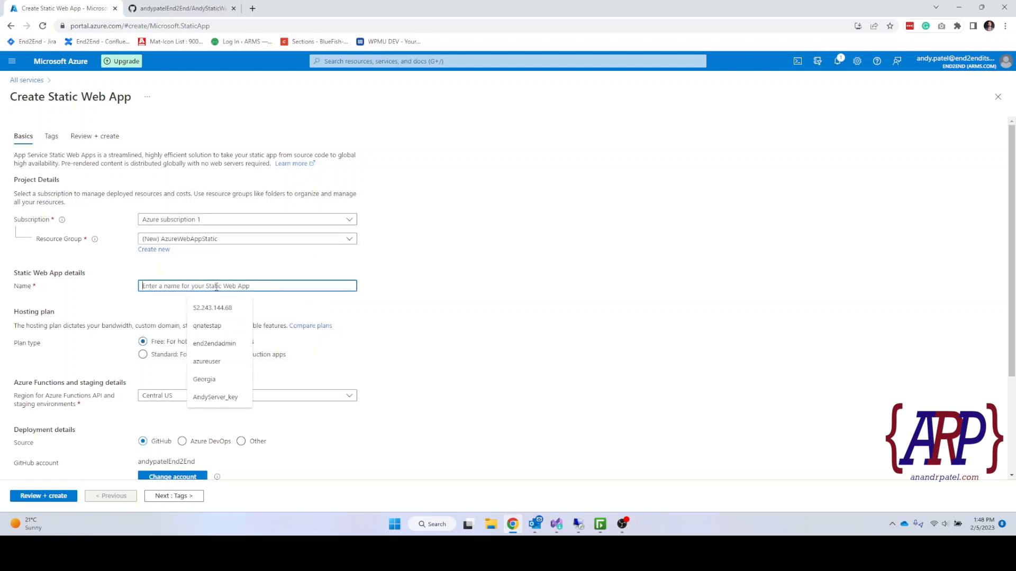
text(StaticWebSite)
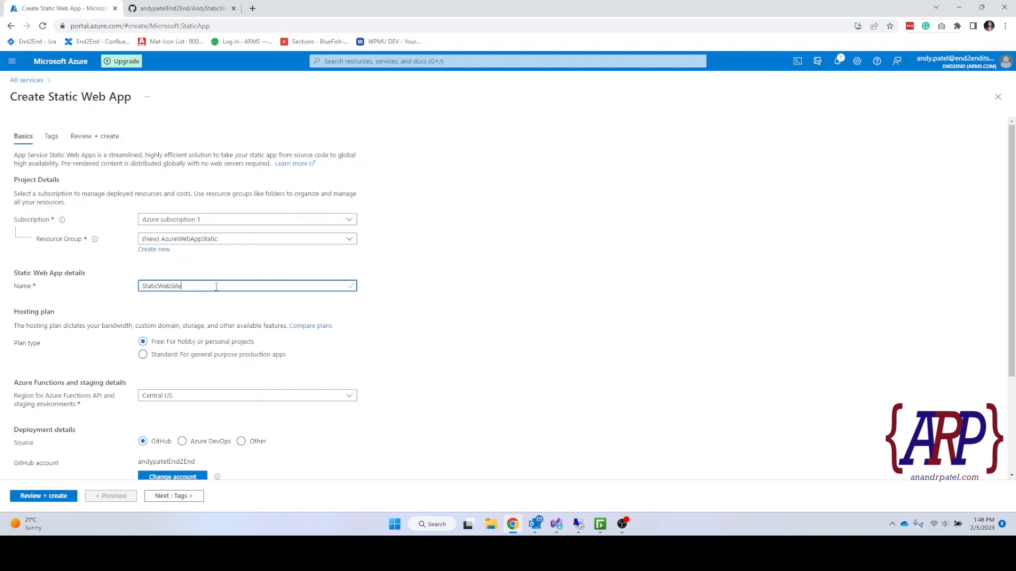
text(AndyPatel)
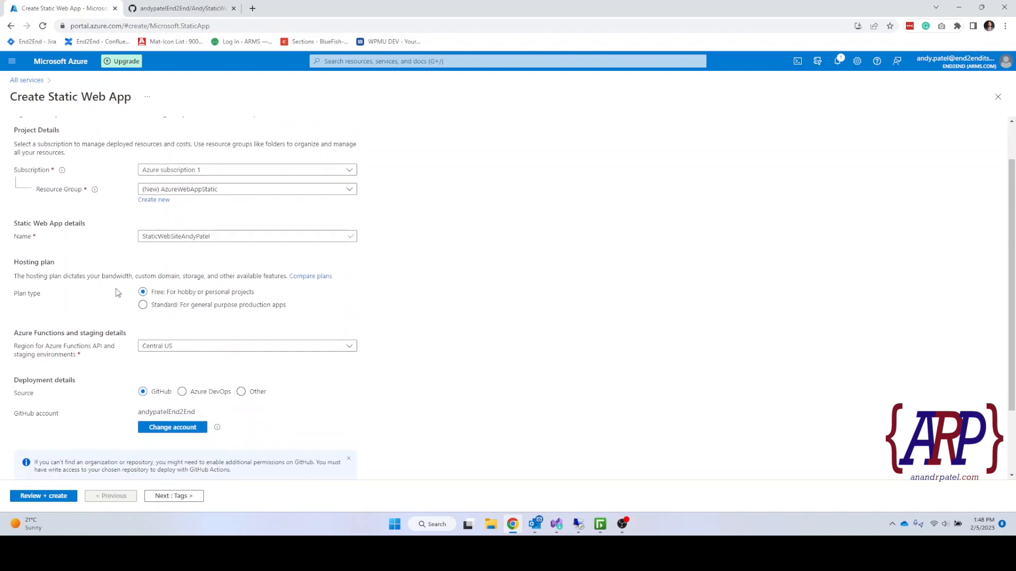
click(143, 304)
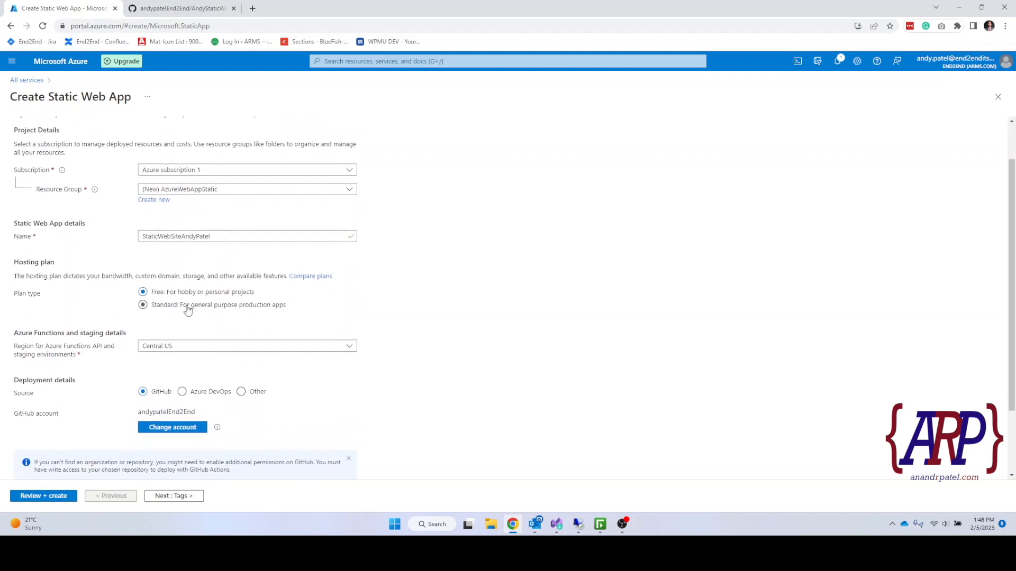
click(143, 305)
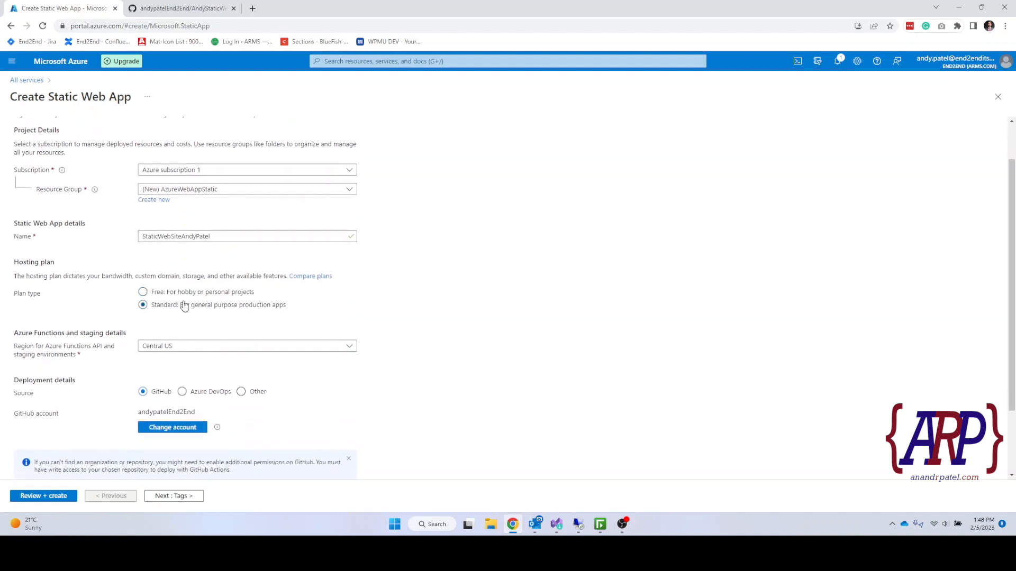
click(143, 293)
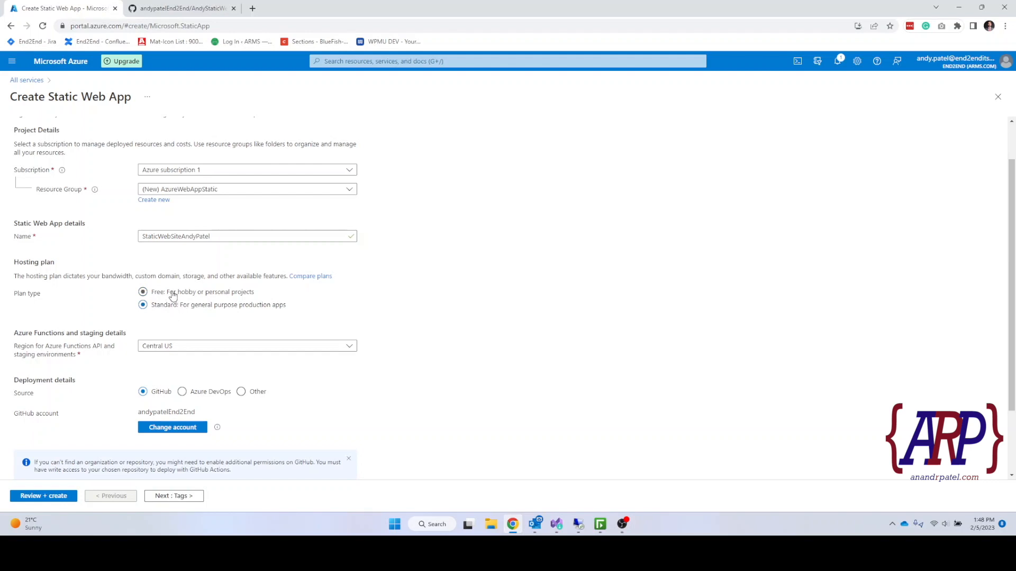
click(143, 292)
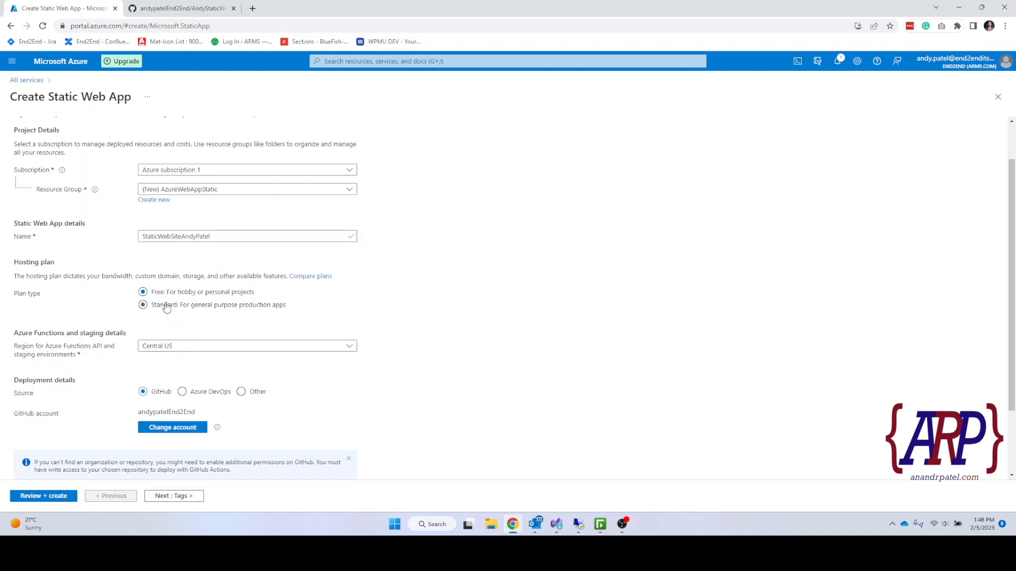
click(143, 292)
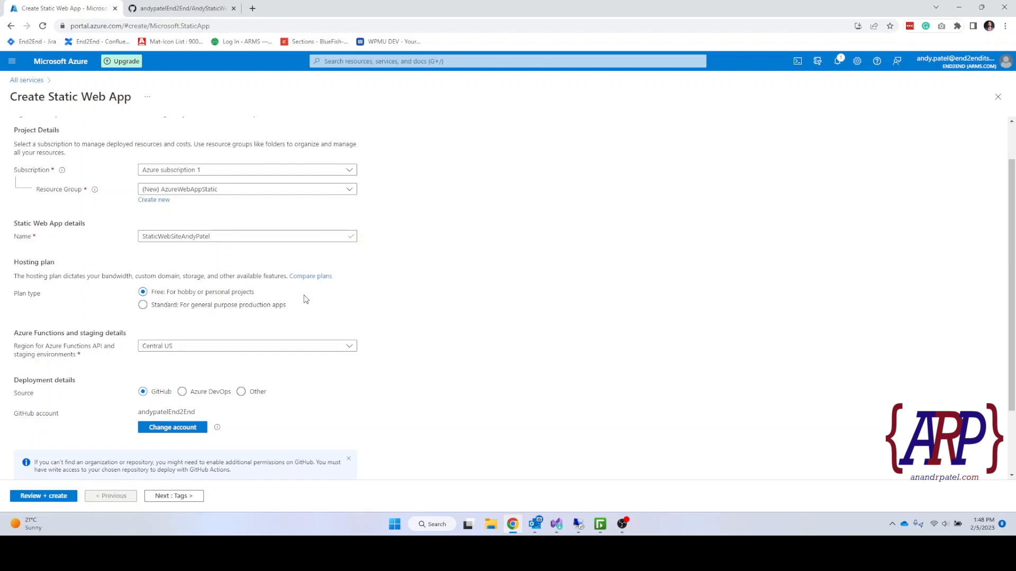
scroll(down, 3)
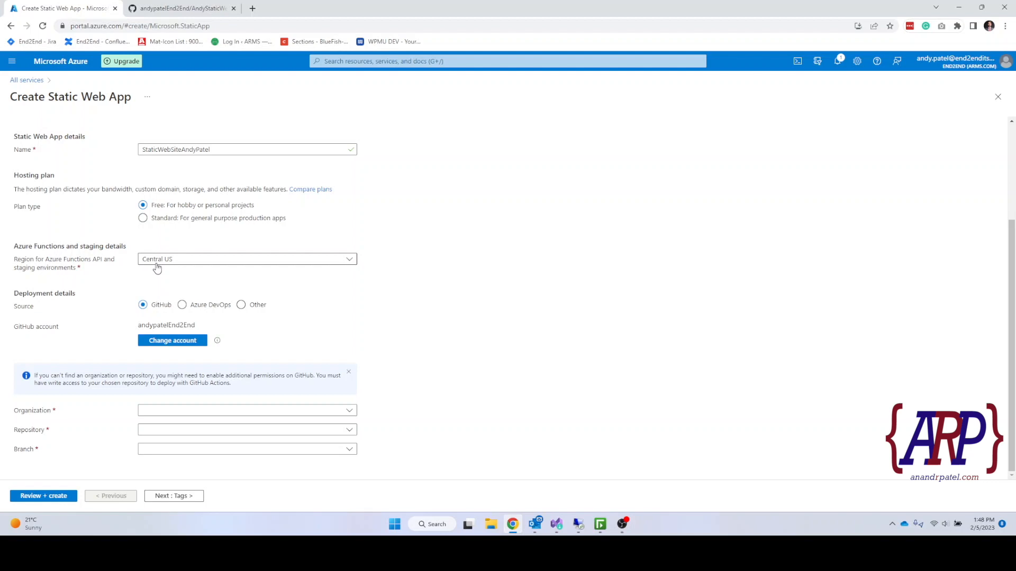
click(247, 259)
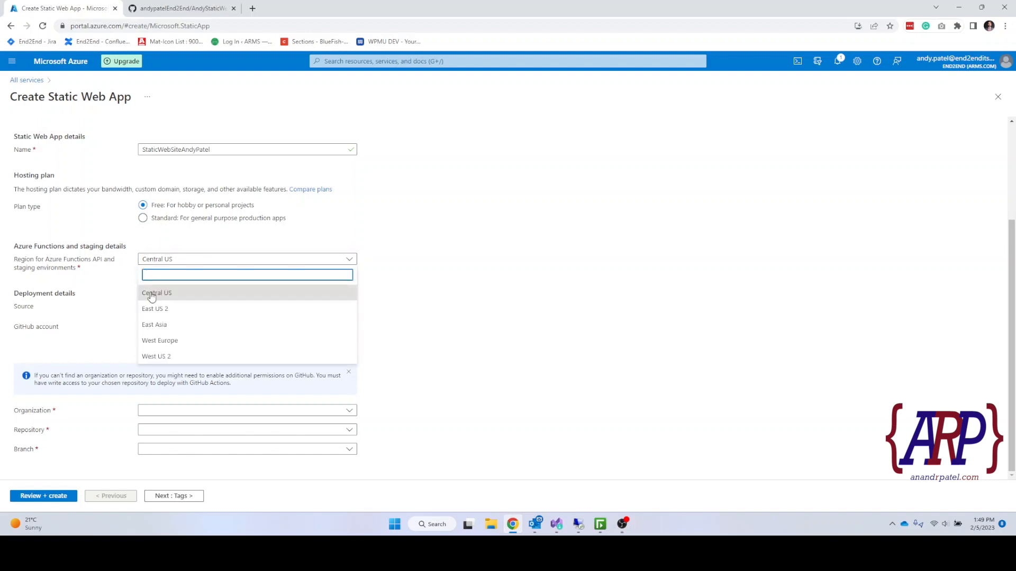
click(157, 293)
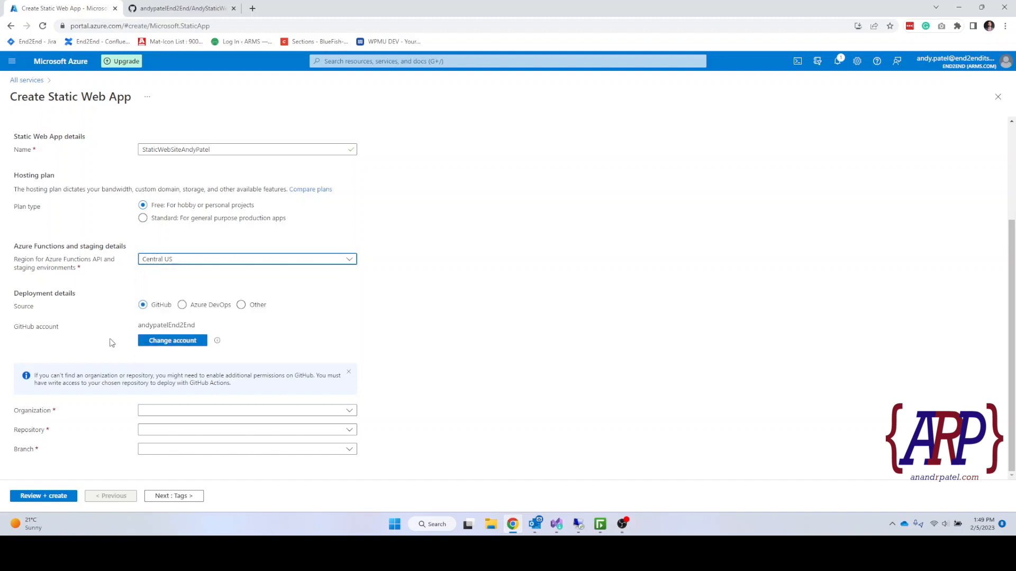
mouse_move(88, 321)
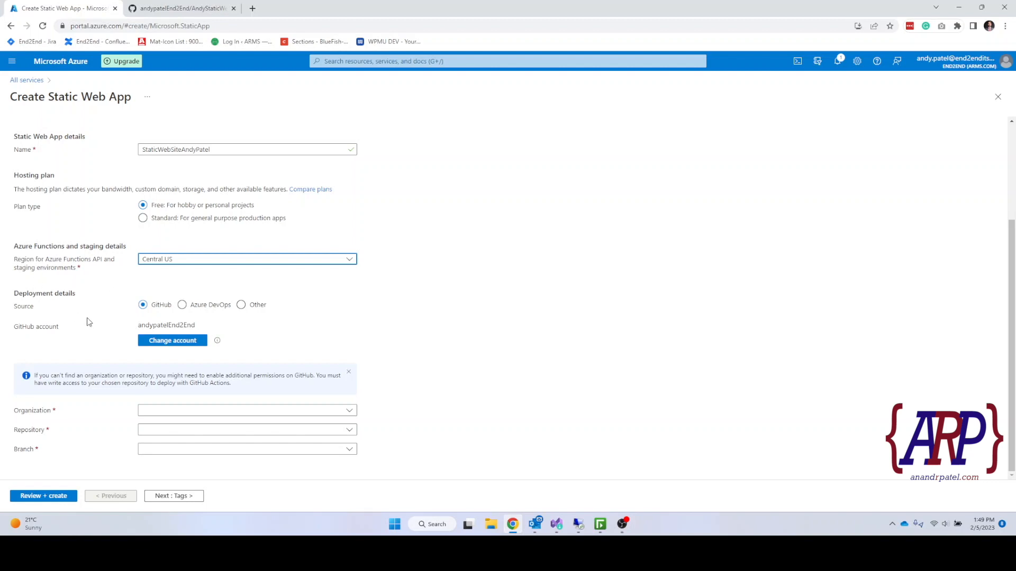
mouse_move(18, 315)
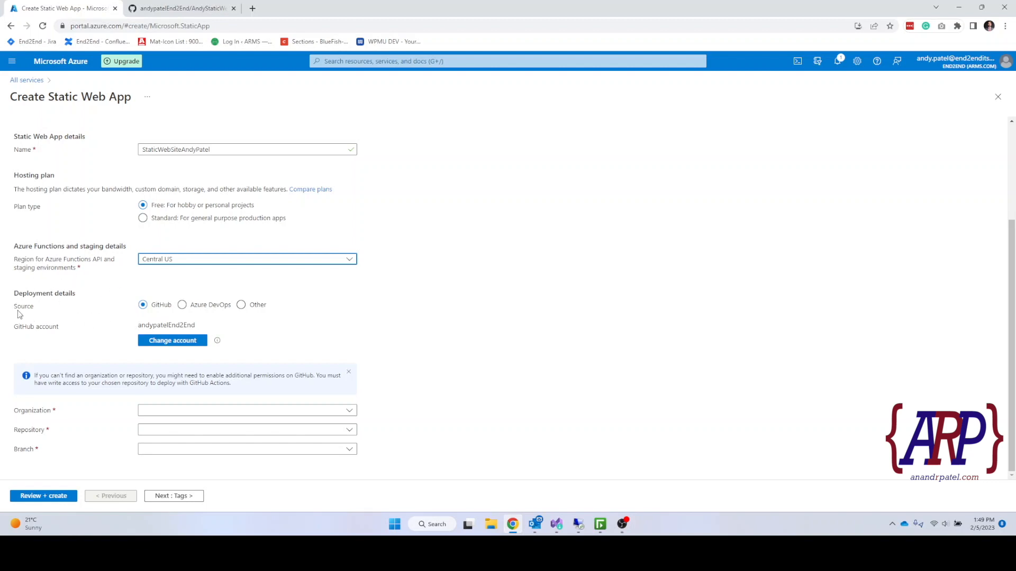
mouse_move(87, 307)
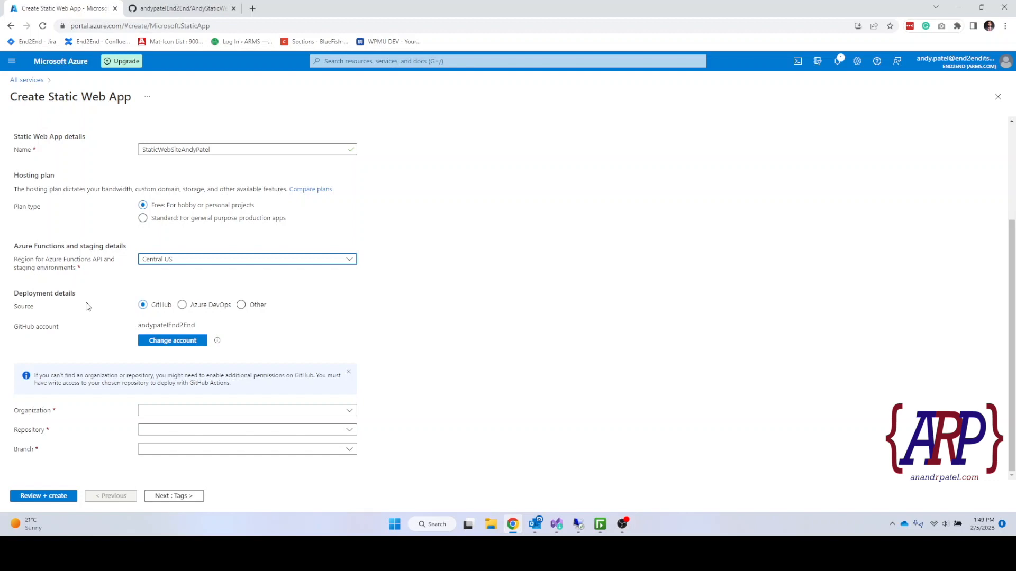
mouse_move(192, 191)
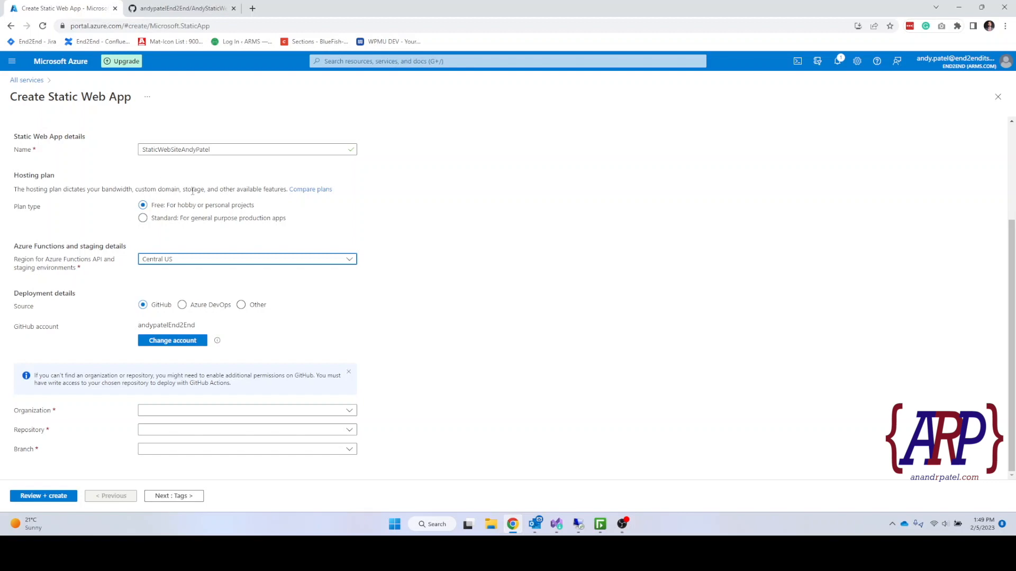
View index.html in the AndyStaticWebsite GitHub repository.
click(181, 7)
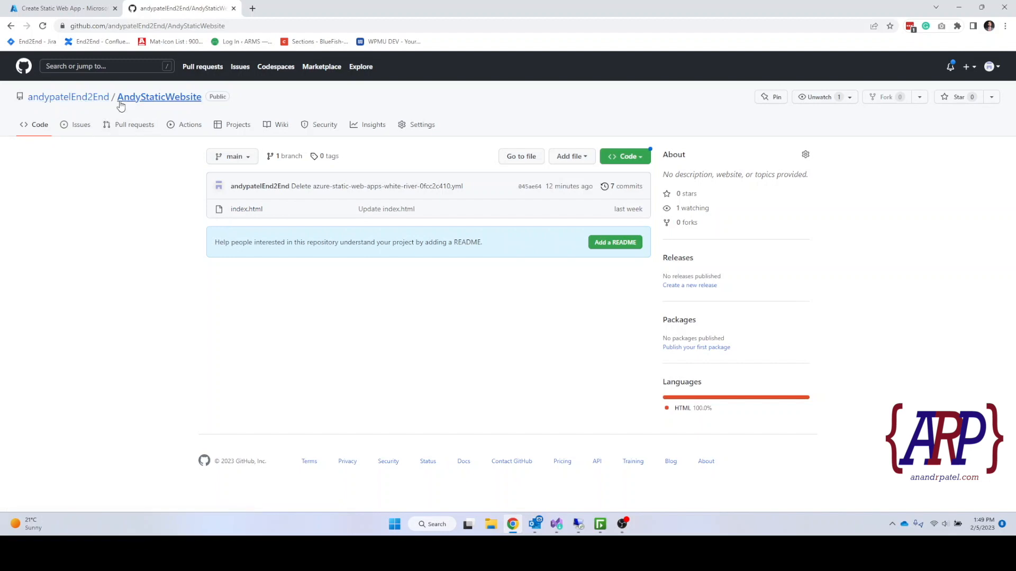
mouse_move(243, 238)
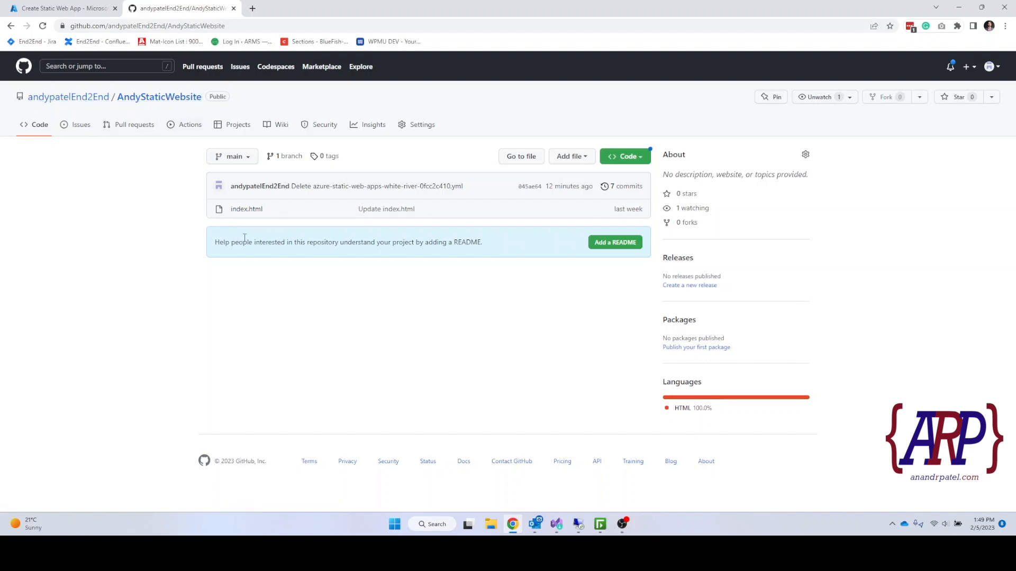
mouse_move(247, 209)
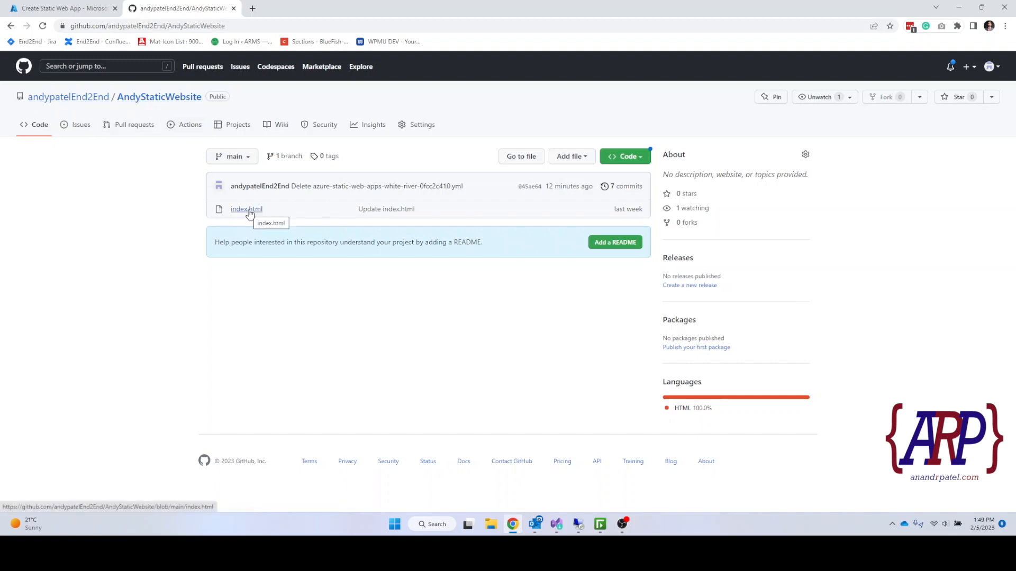
click(246, 208)
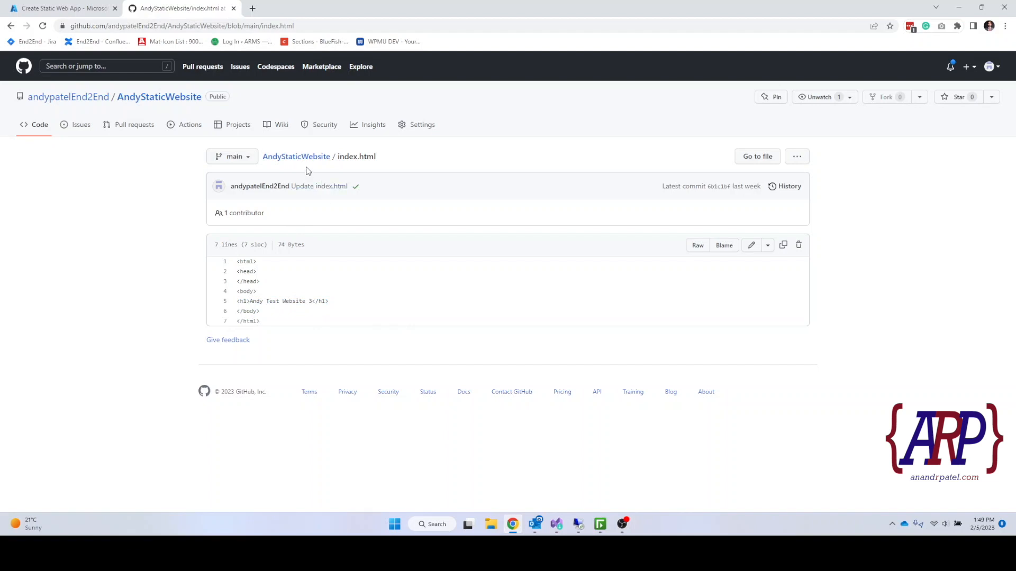
mouse_move(296, 157)
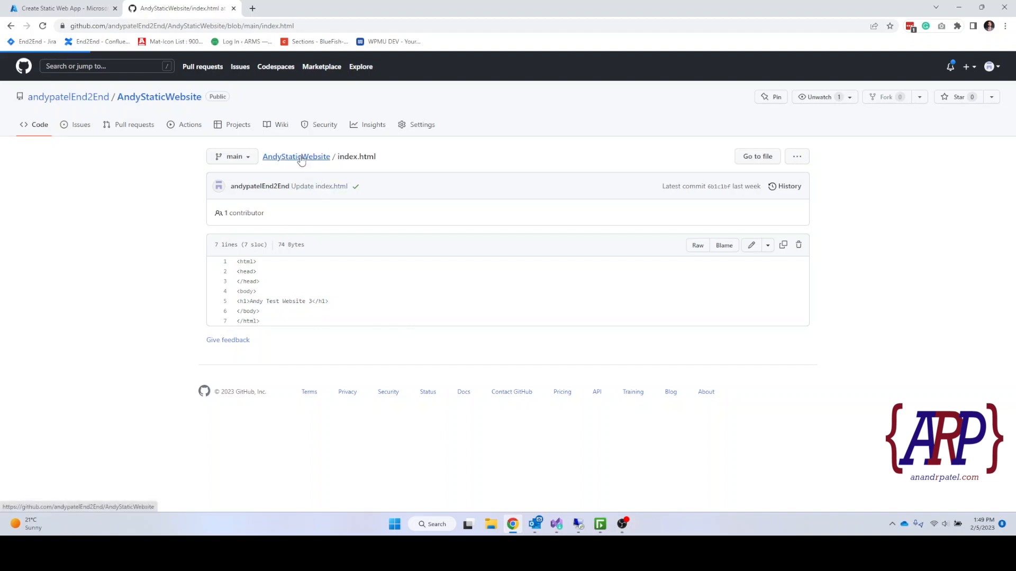
Return to the repo main page, then back to the Azure form keeping GitHub as source.
click(297, 156)
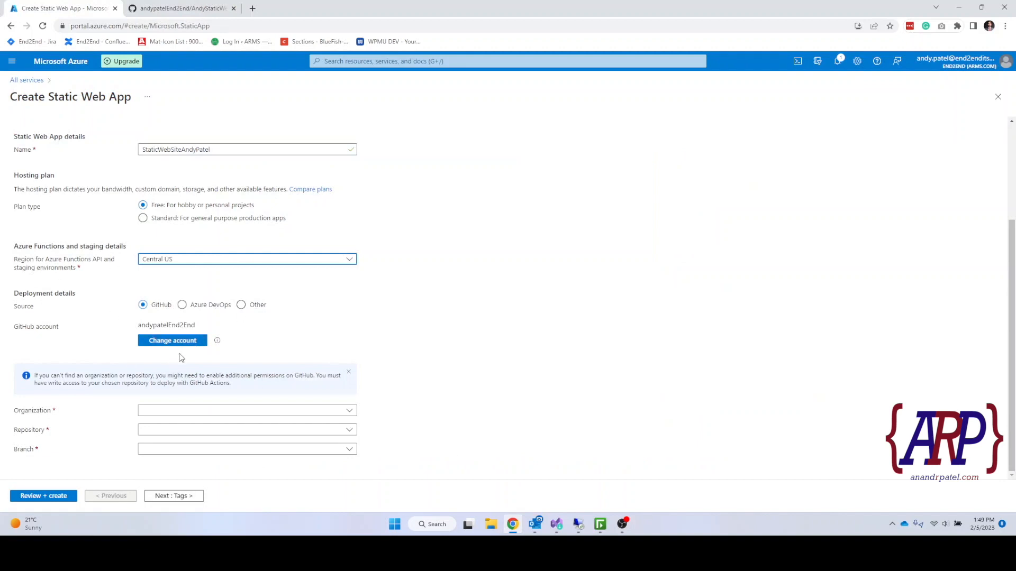
mouse_move(238, 322)
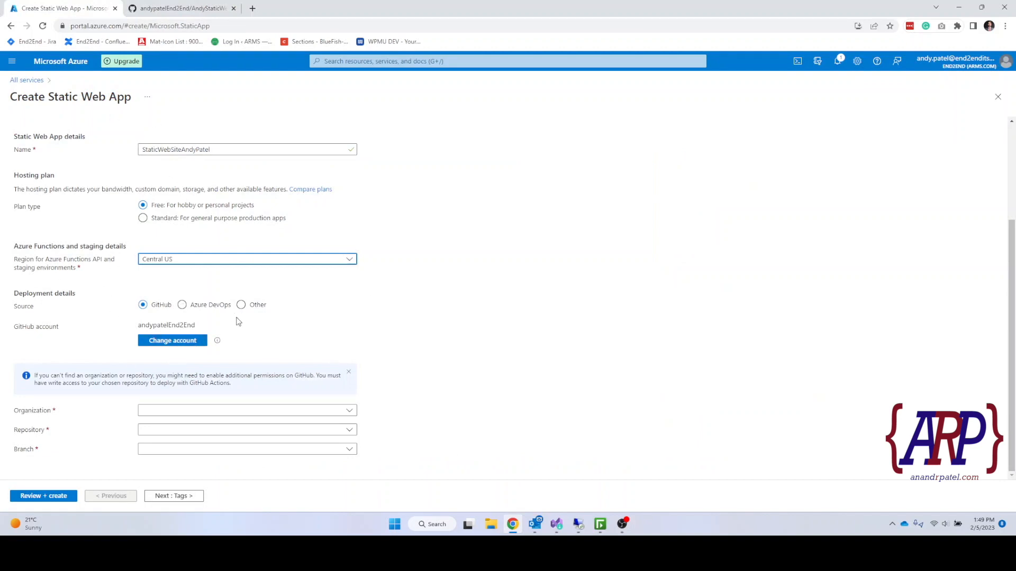
mouse_move(34, 330)
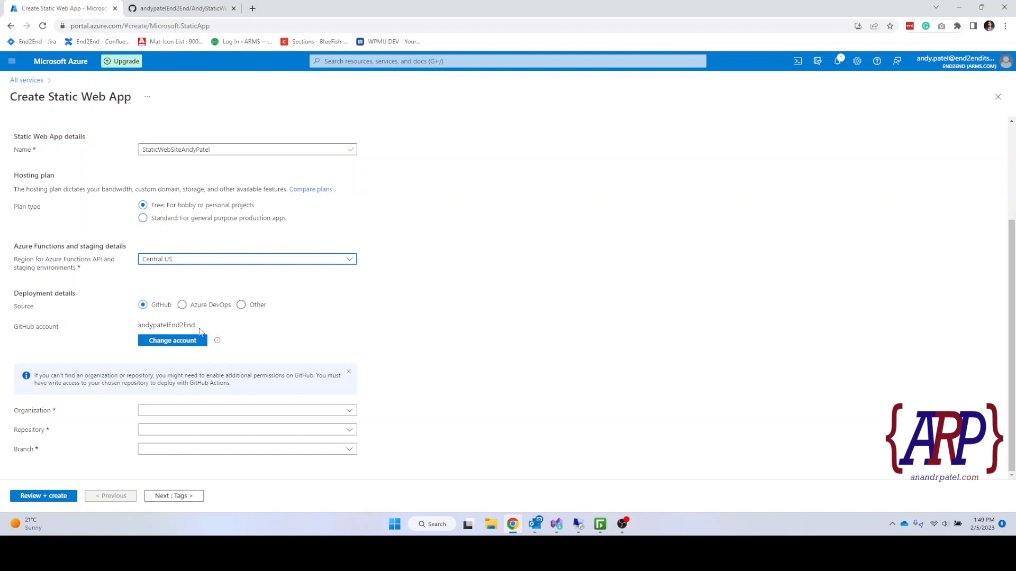
mouse_move(200, 332)
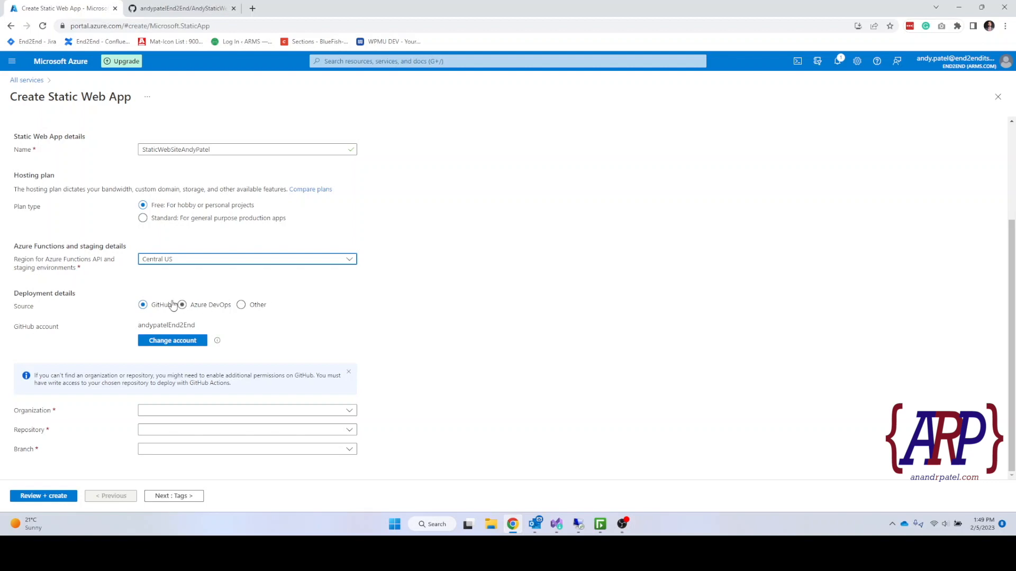
mouse_move(209, 310)
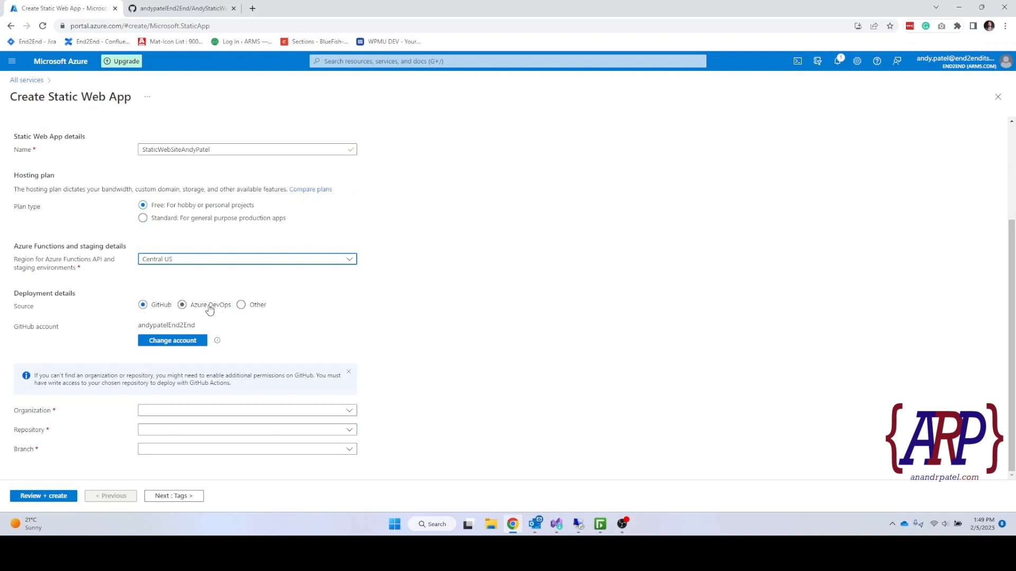
click(143, 305)
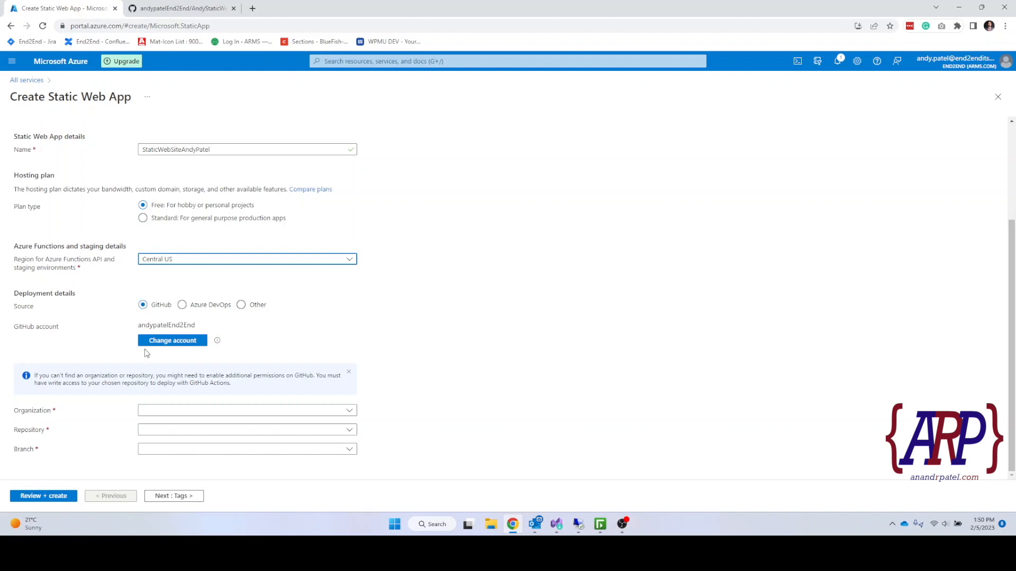
mouse_move(214, 410)
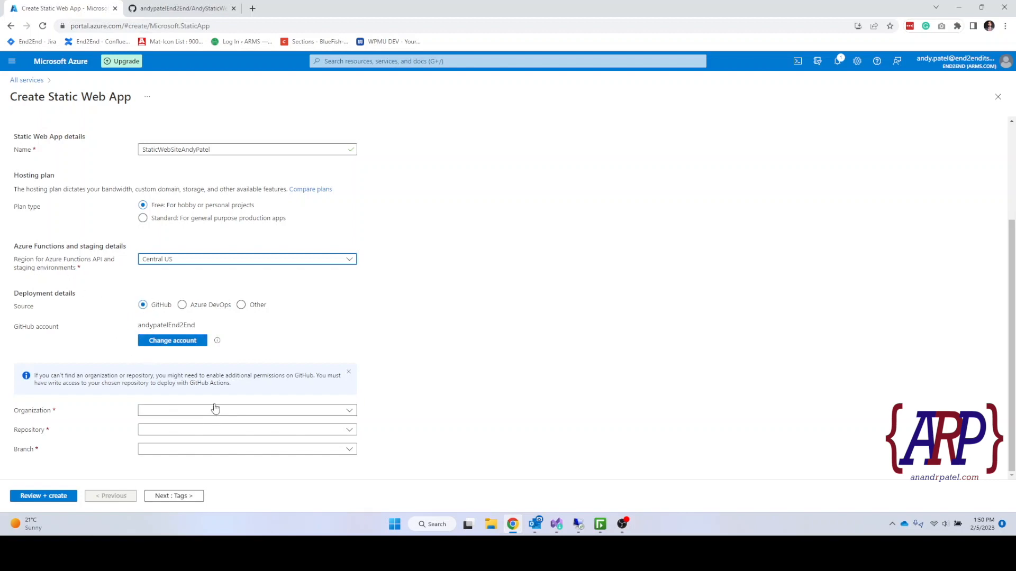
Deploy from organization andypatelEnd2End, repository AndyStaticWebsite, branch main.
click(247, 410)
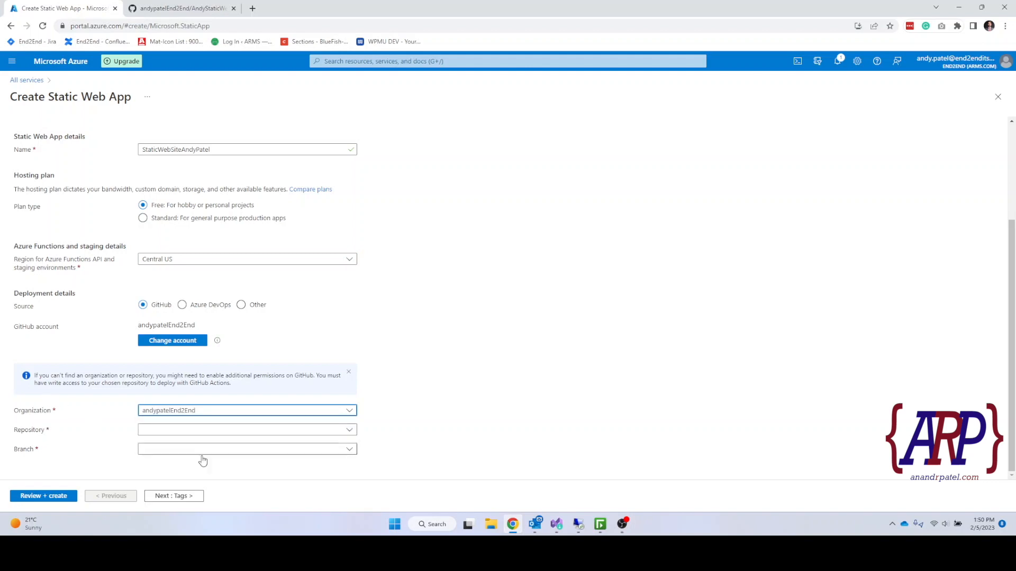
click(246, 429)
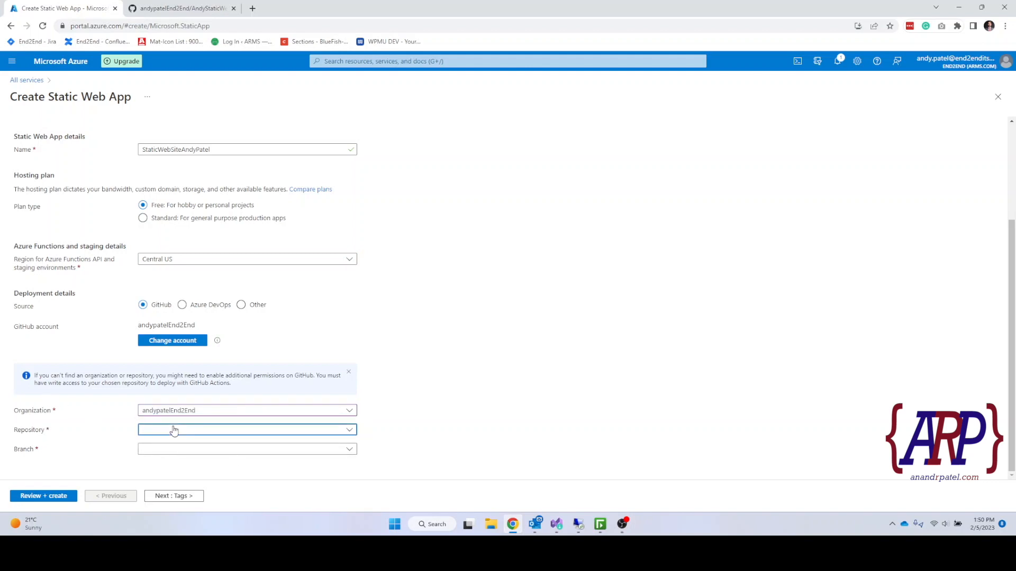
click(247, 430)
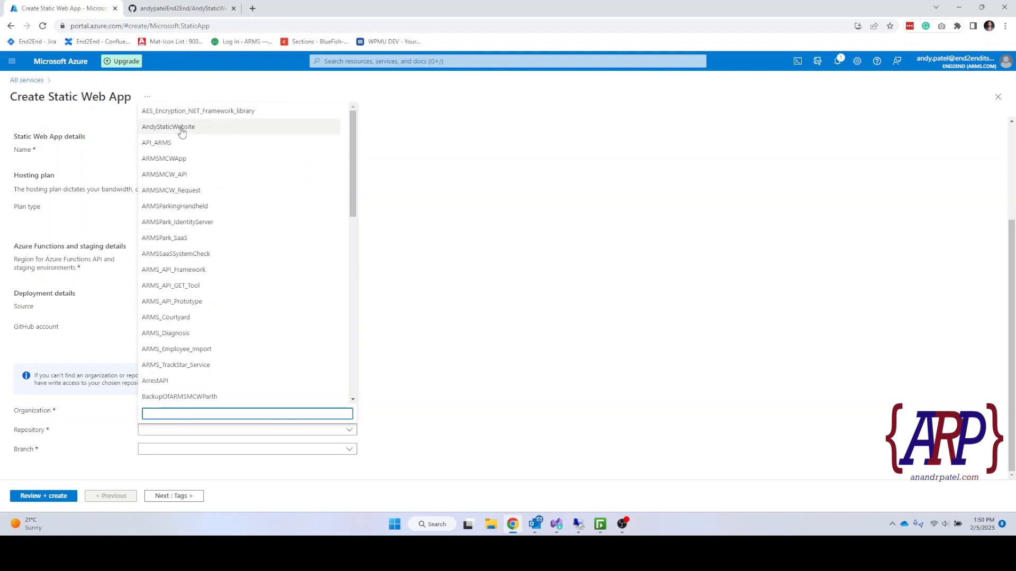
mouse_move(194, 190)
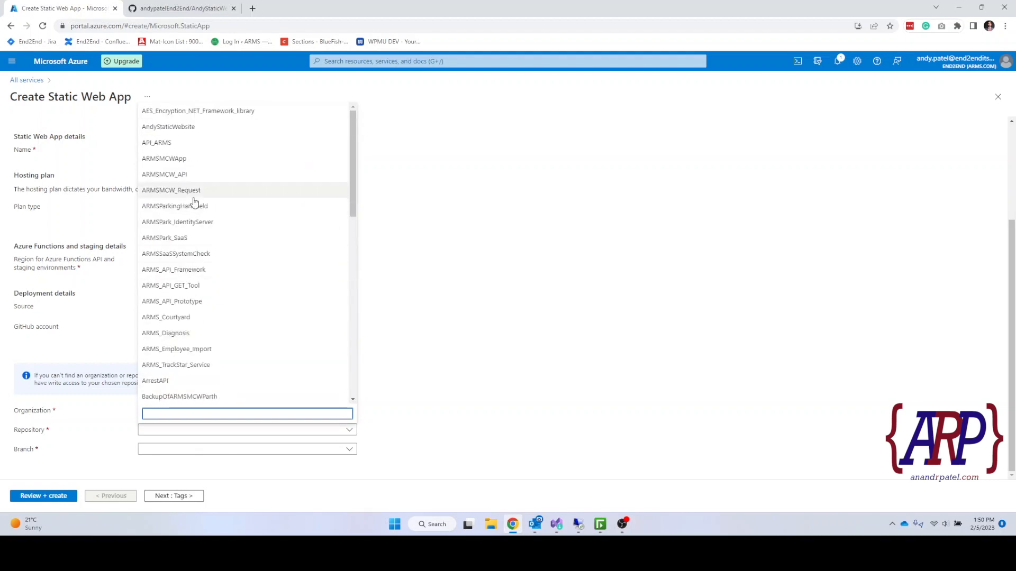
mouse_move(201, 222)
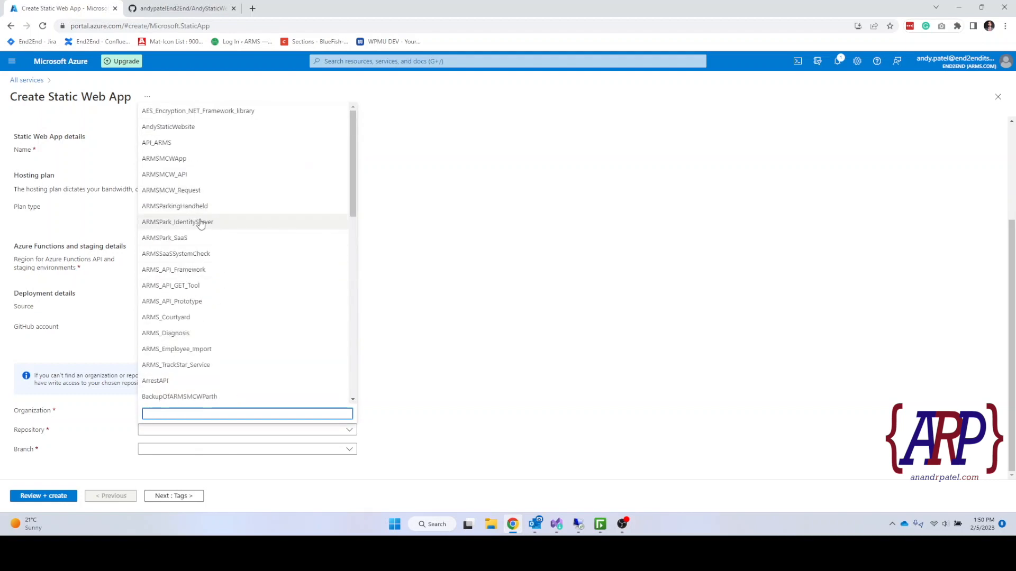
mouse_move(156, 141)
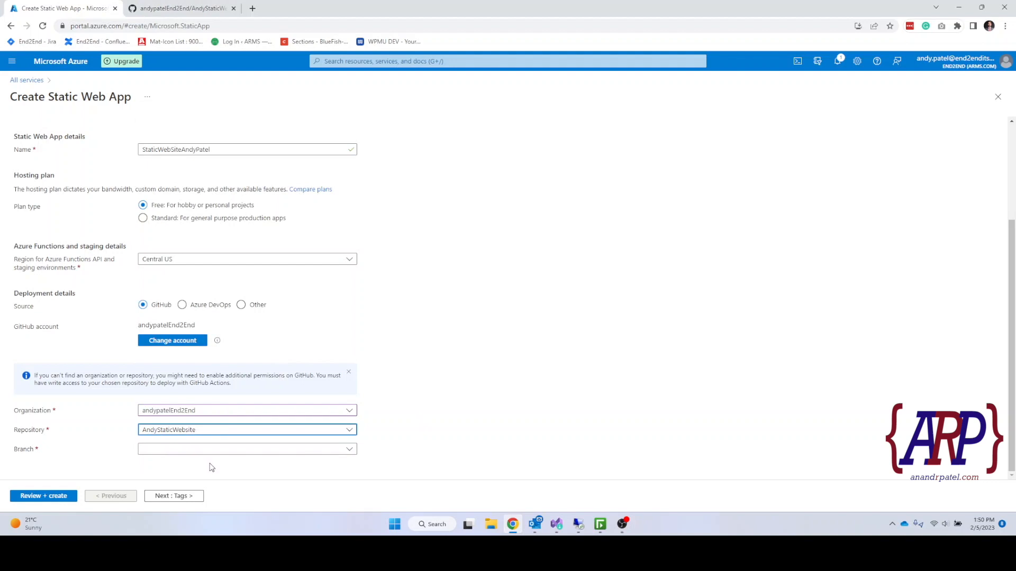
click(247, 449)
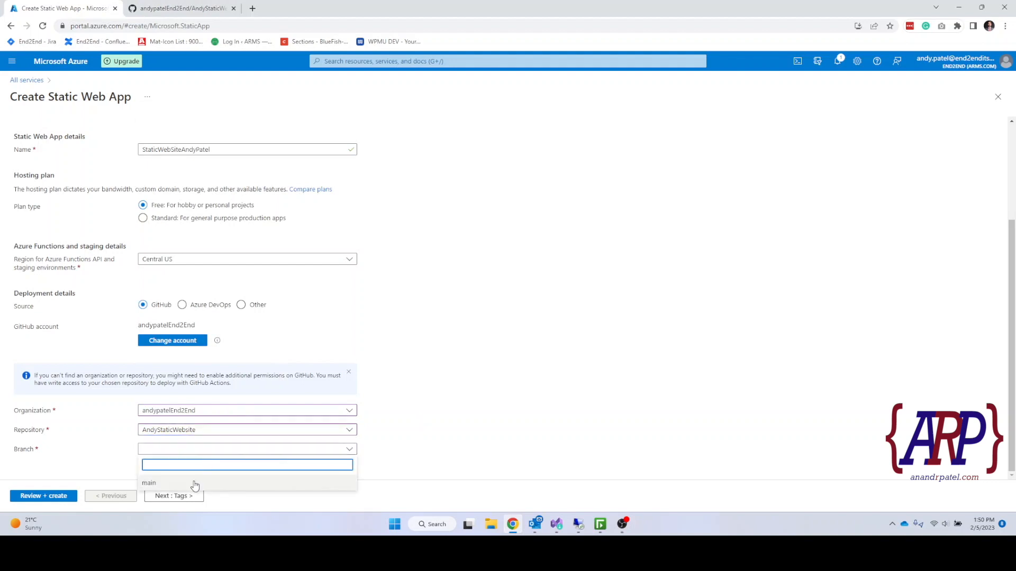
click(148, 483)
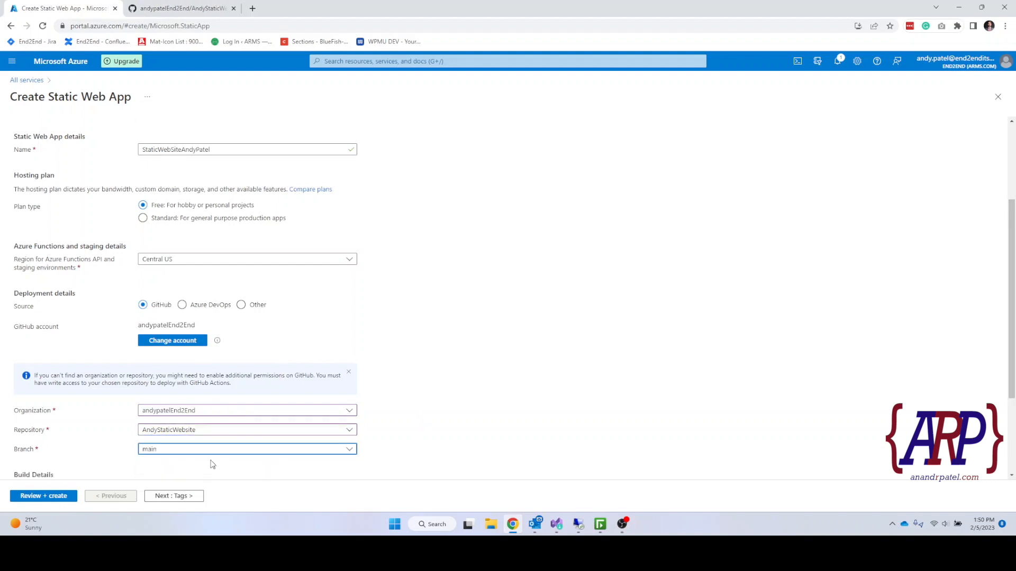
scroll(down, 3)
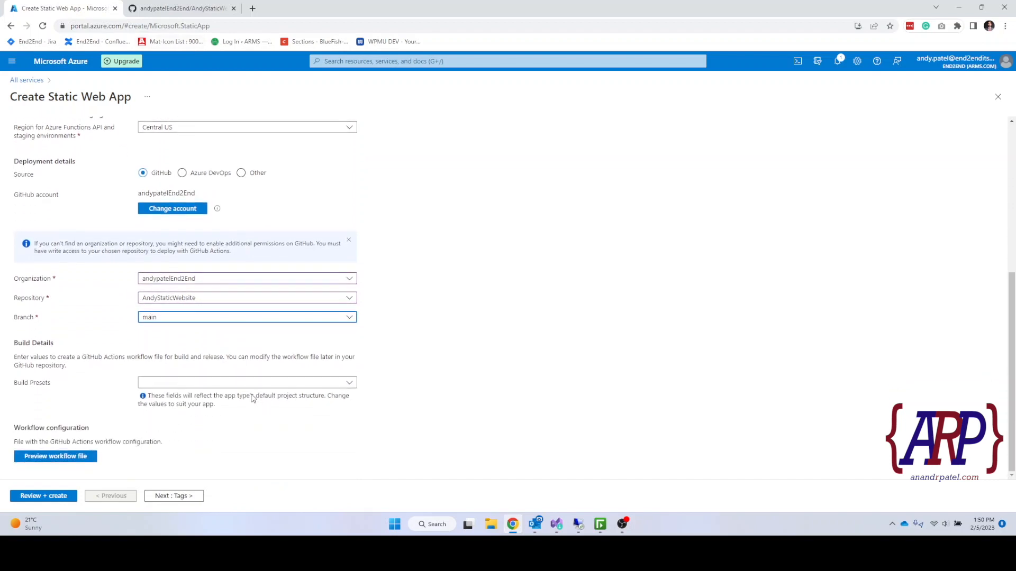
click(246, 382)
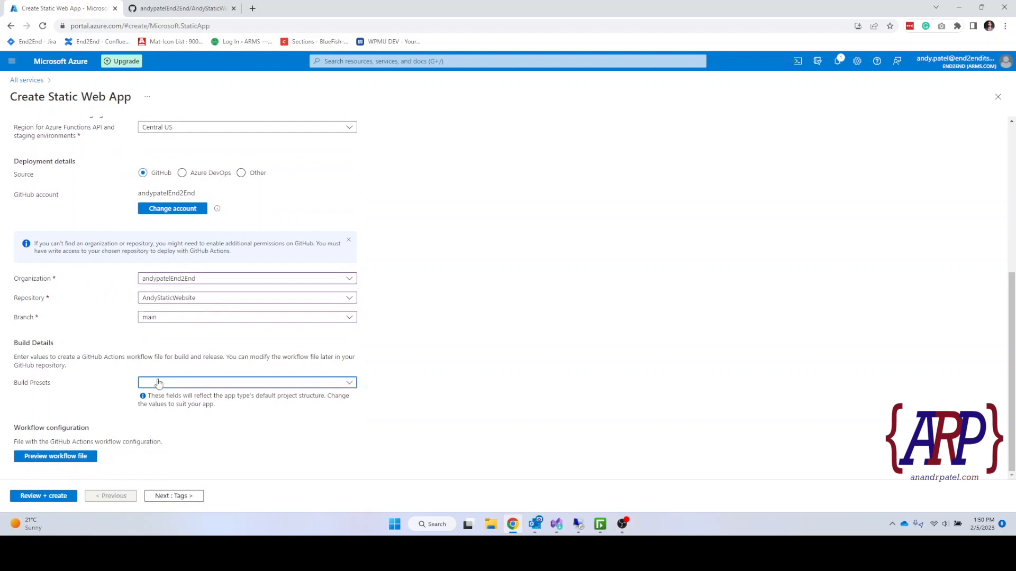
mouse_move(232, 388)
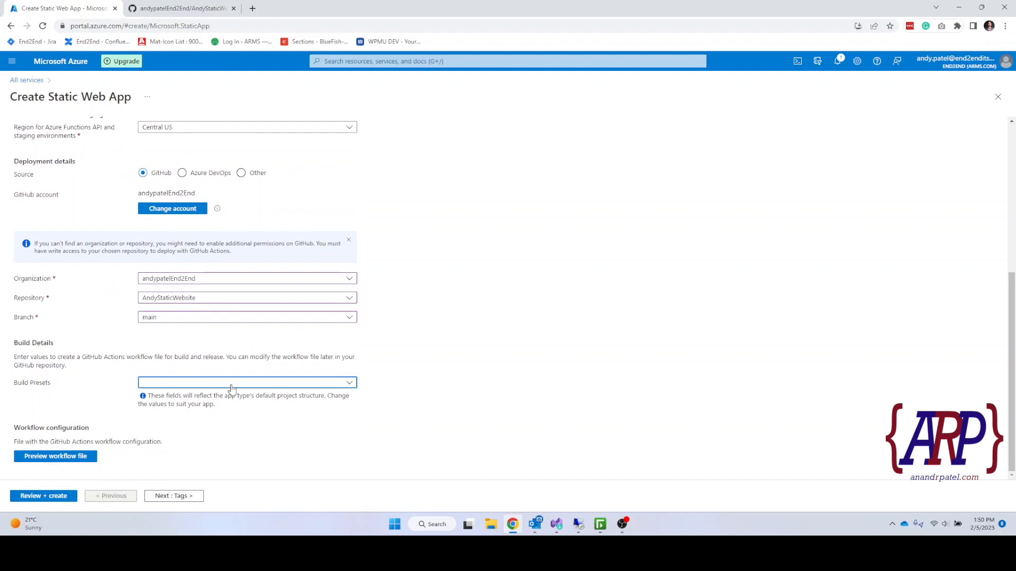
click(246, 382)
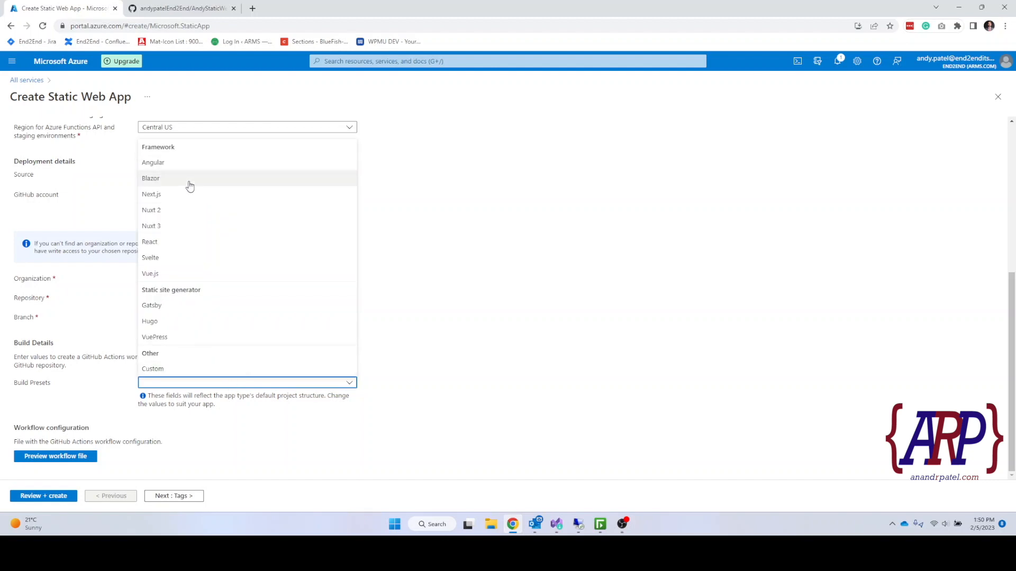
mouse_move(184, 149)
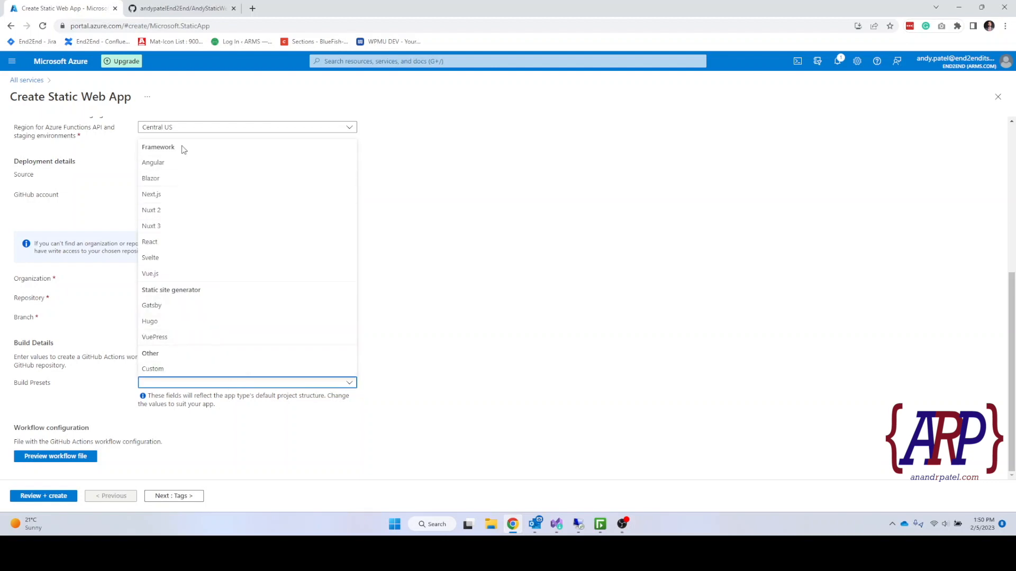
mouse_move(182, 165)
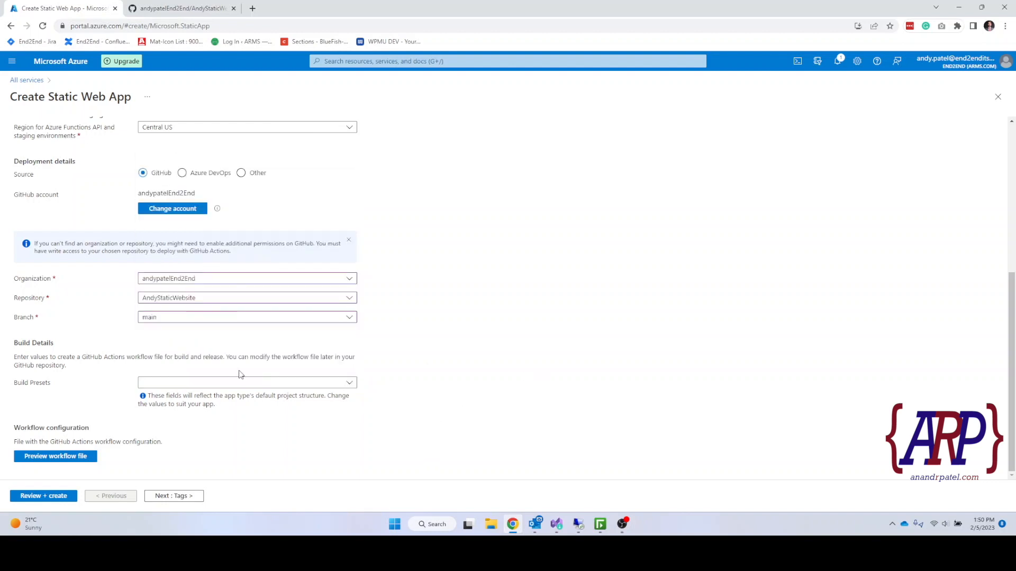
mouse_move(244, 375)
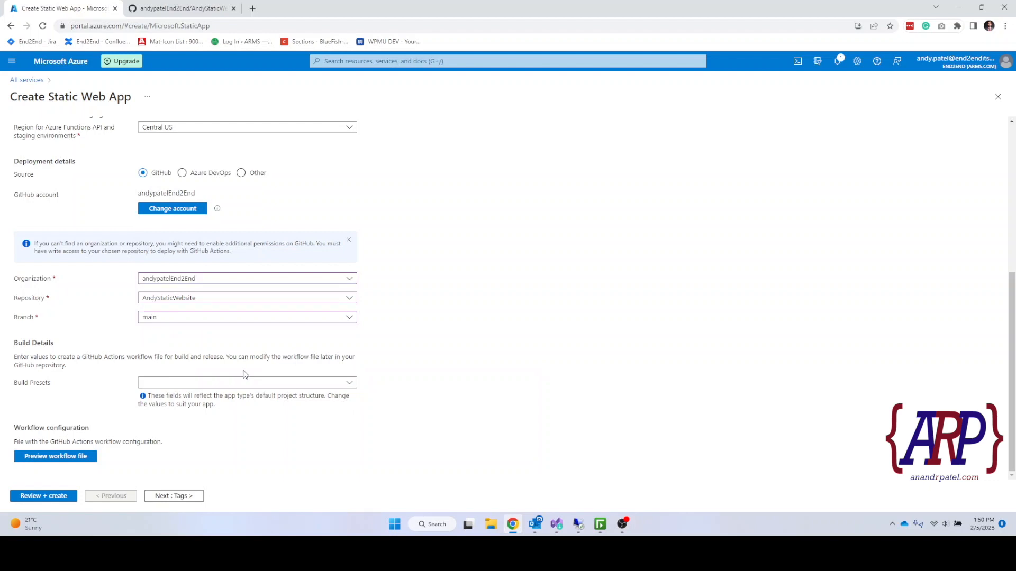
mouse_move(245, 372)
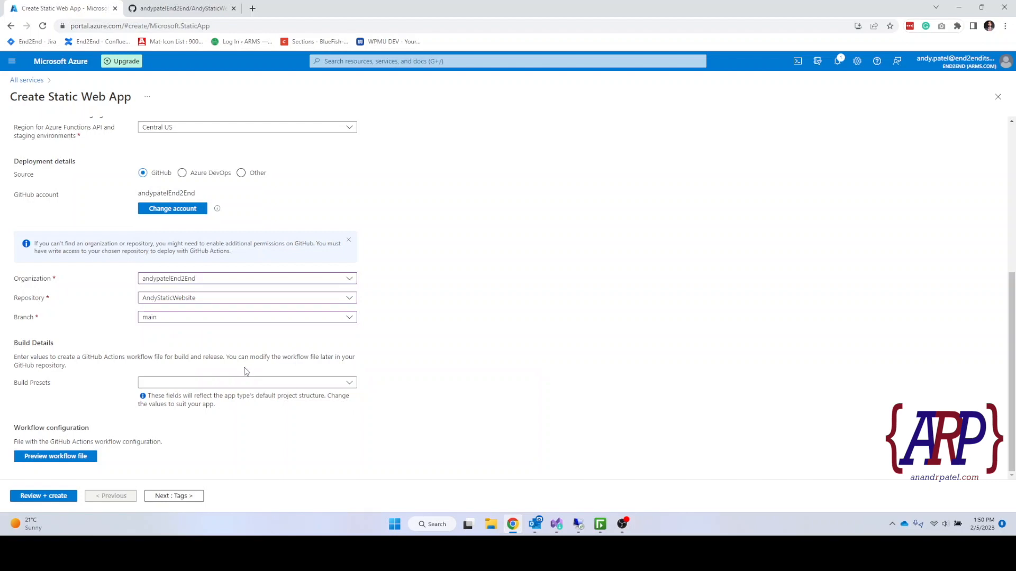
mouse_move(140, 157)
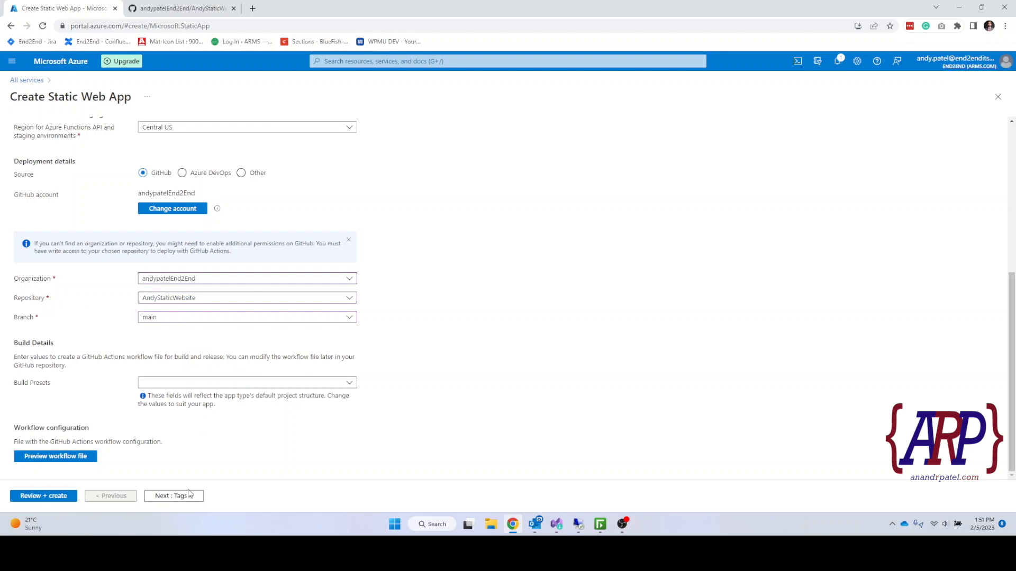
click(173, 495)
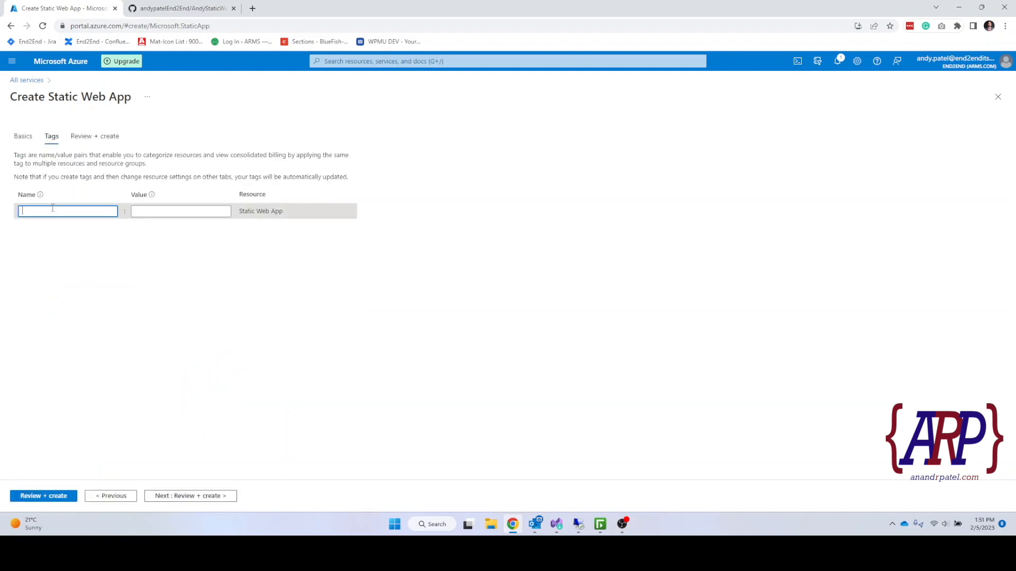
text(Created By)
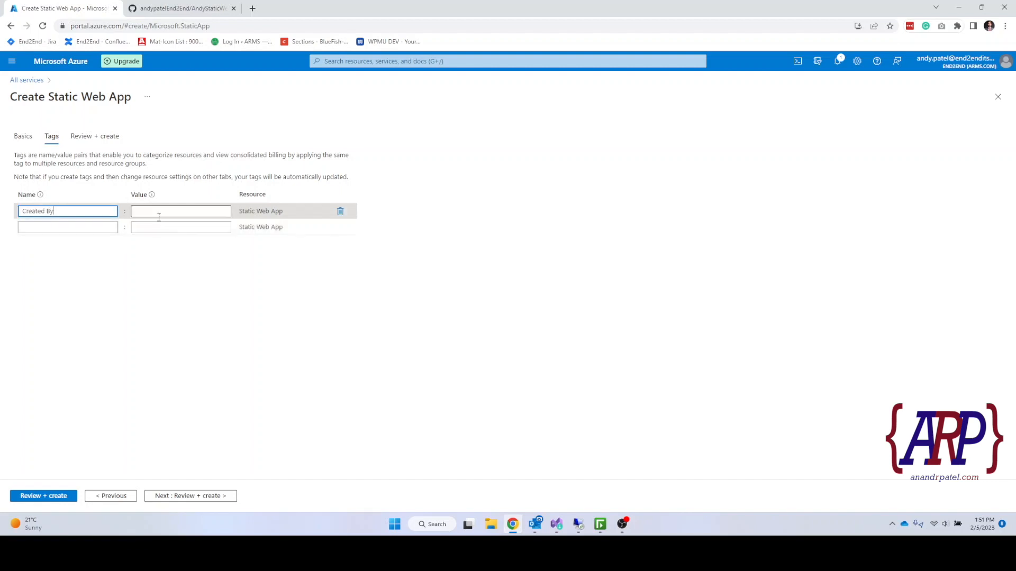
text(Andy Patel)
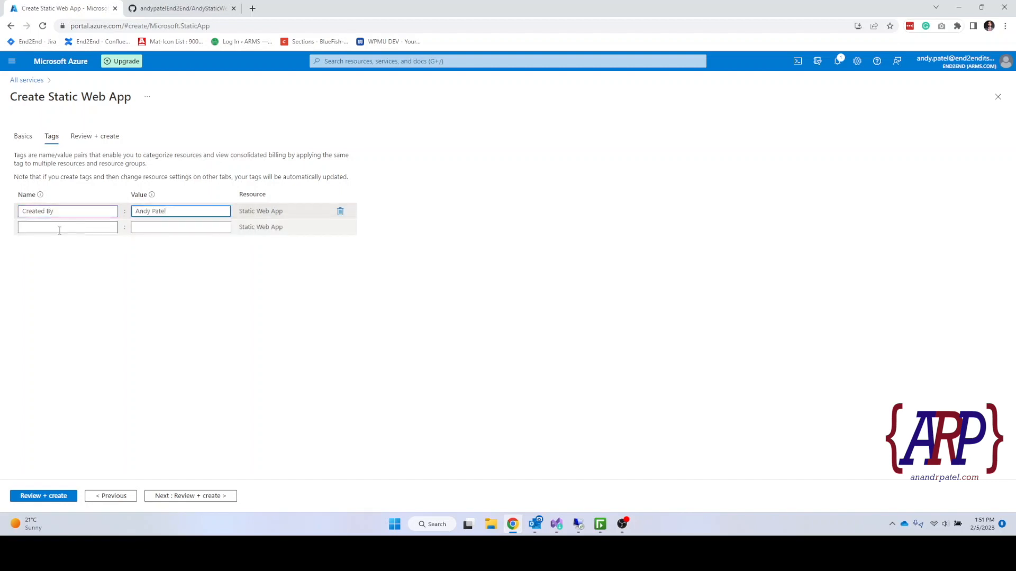
text(Purpose)
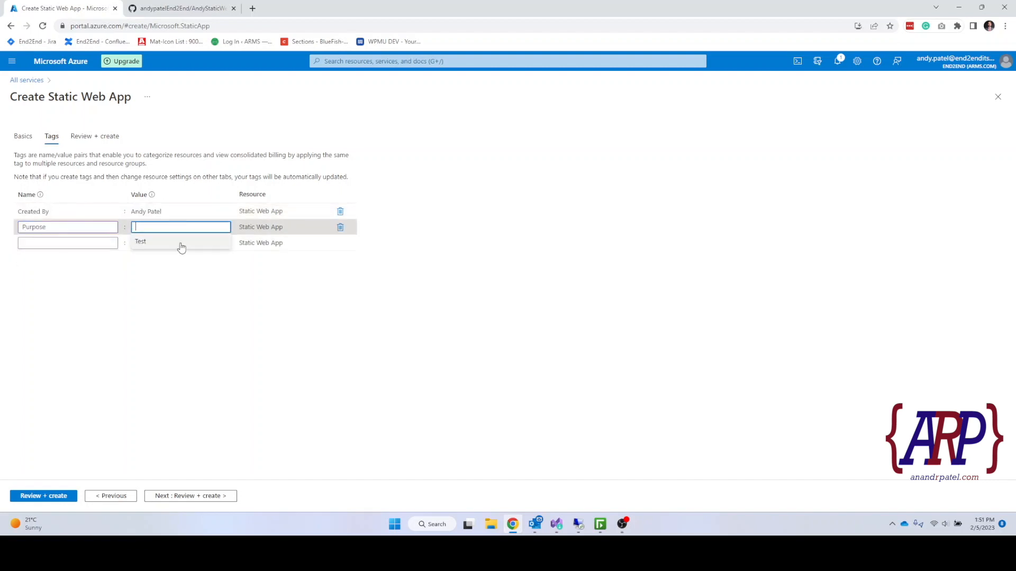
click(140, 241)
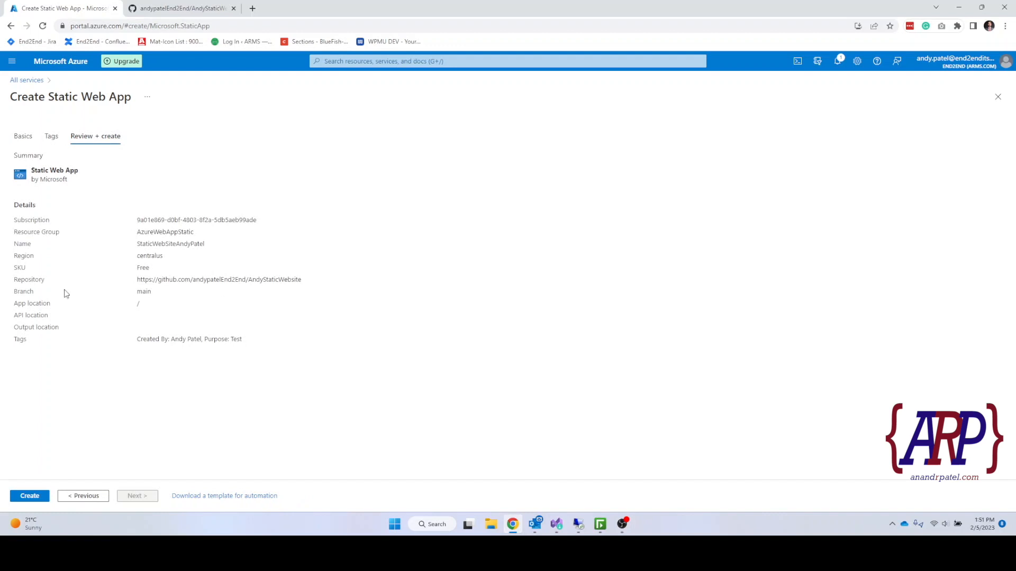
mouse_move(74, 400)
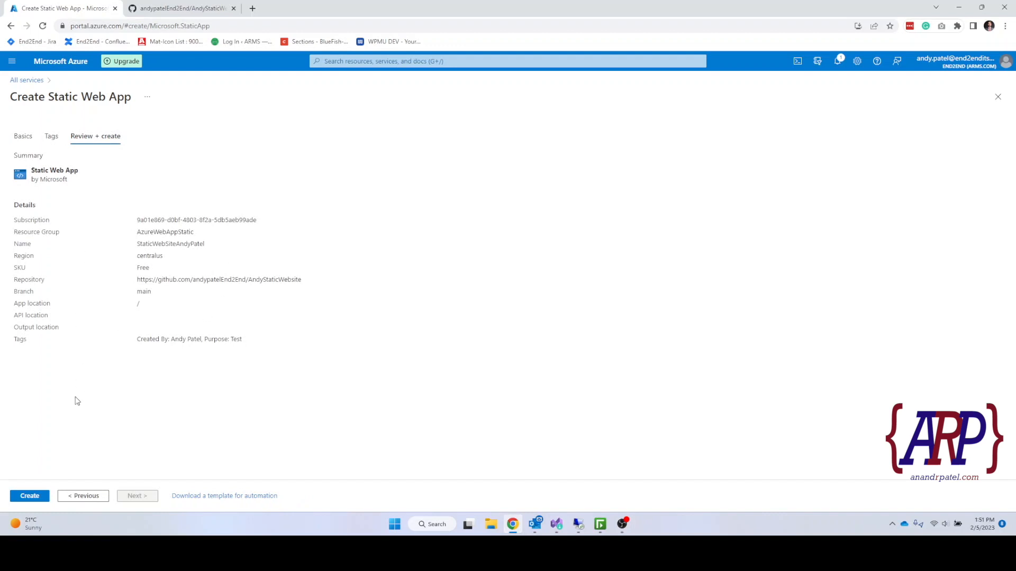
mouse_move(209, 359)
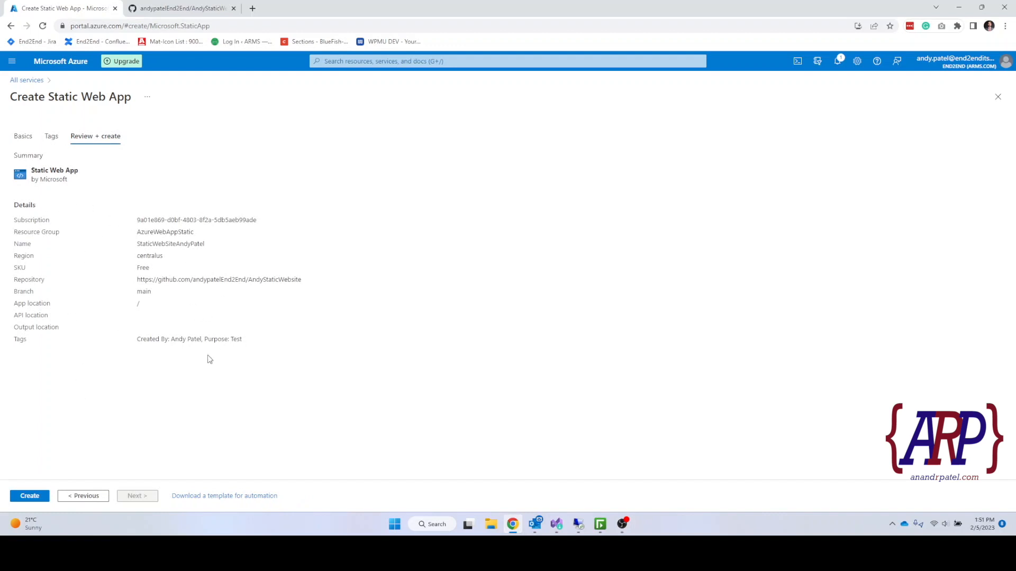
Submit the static web app for creation from Review + create.
click(30, 495)
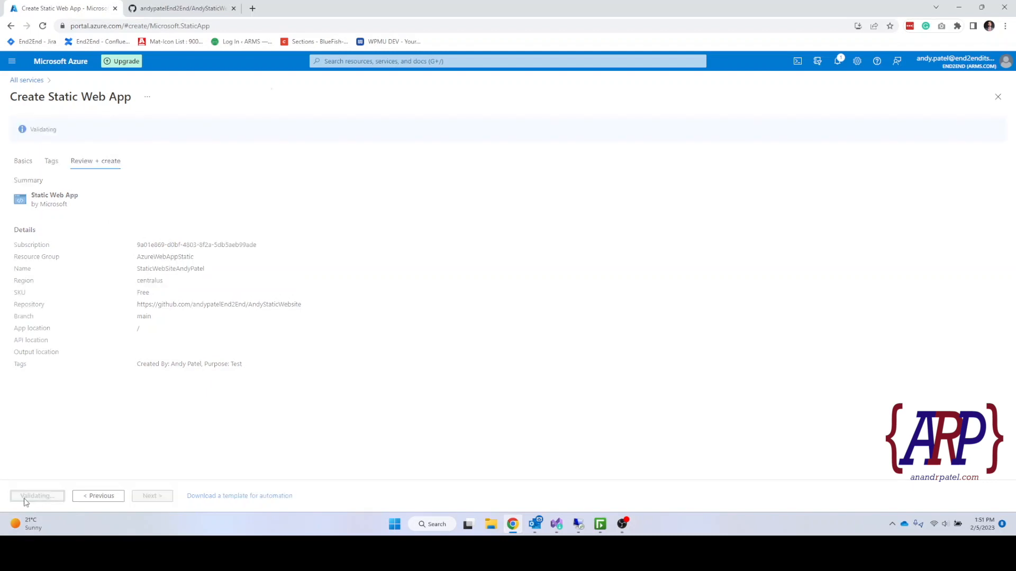
click(36, 495)
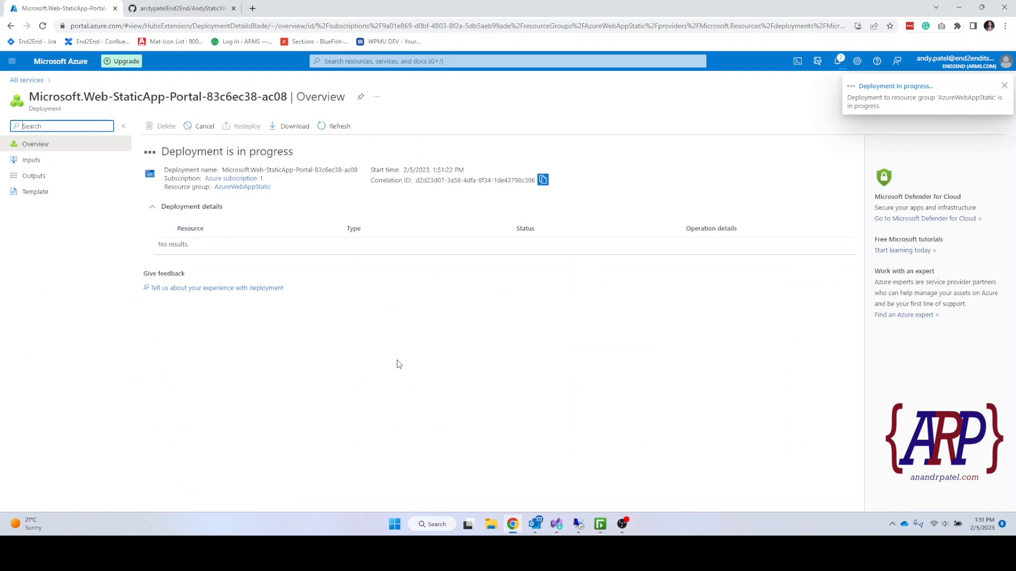
Dismiss the deployment-complete notification and go to the AzureWebAppStatic resource group.
click(1003, 85)
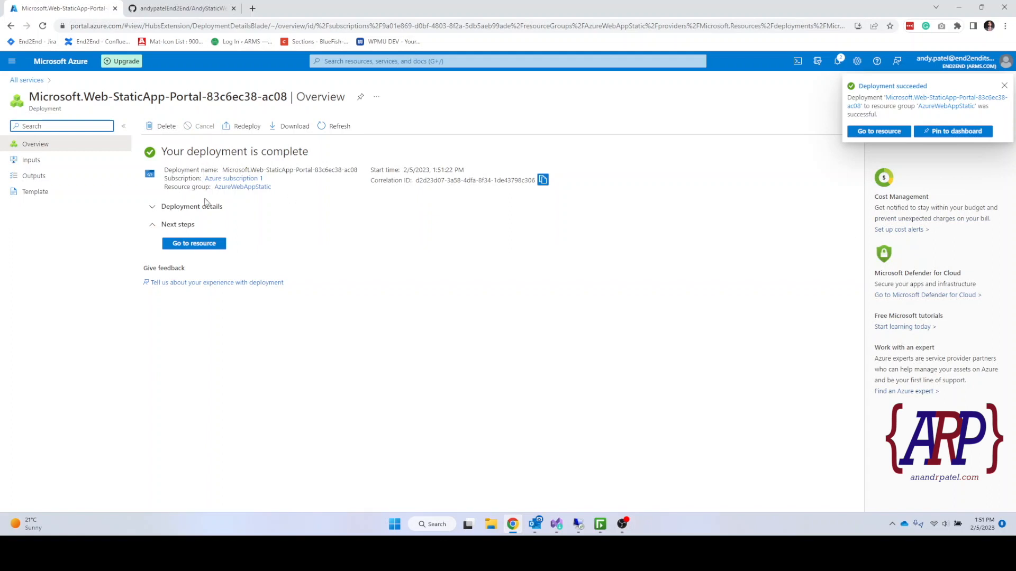
click(1003, 85)
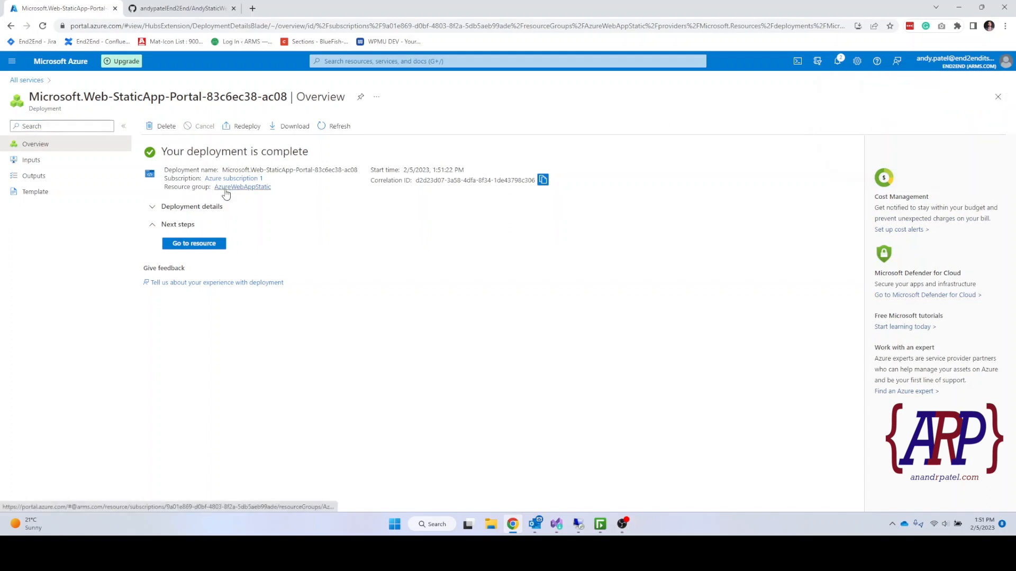
click(243, 186)
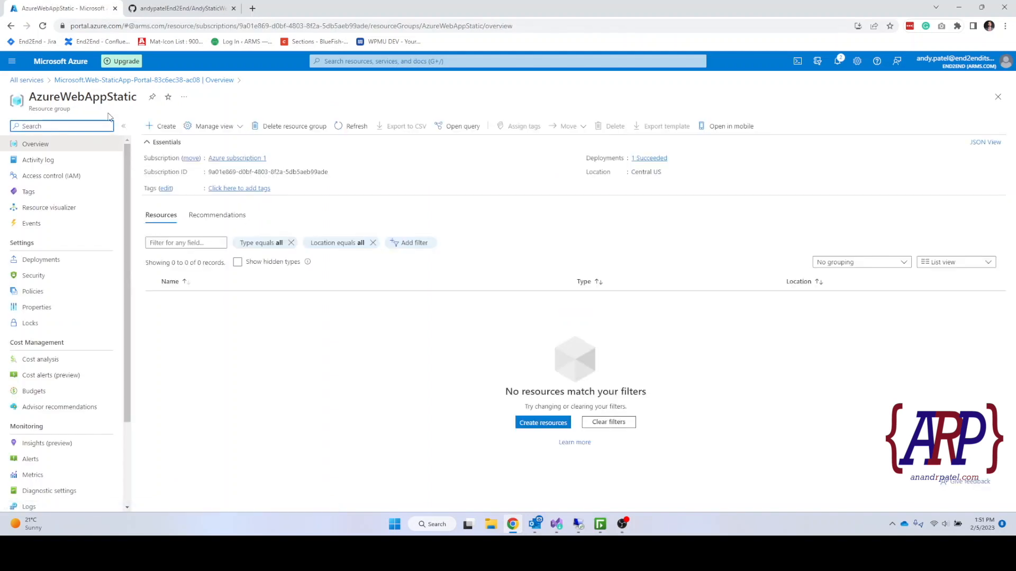
Reload the empty resource group page and review the Notifications pane with the remaining credit.
click(42, 25)
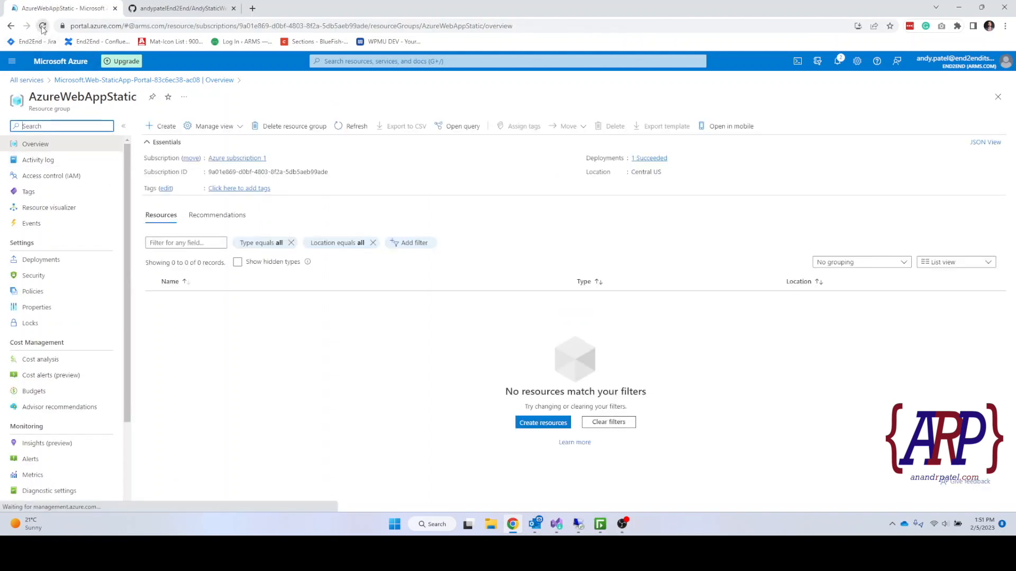
click(41, 26)
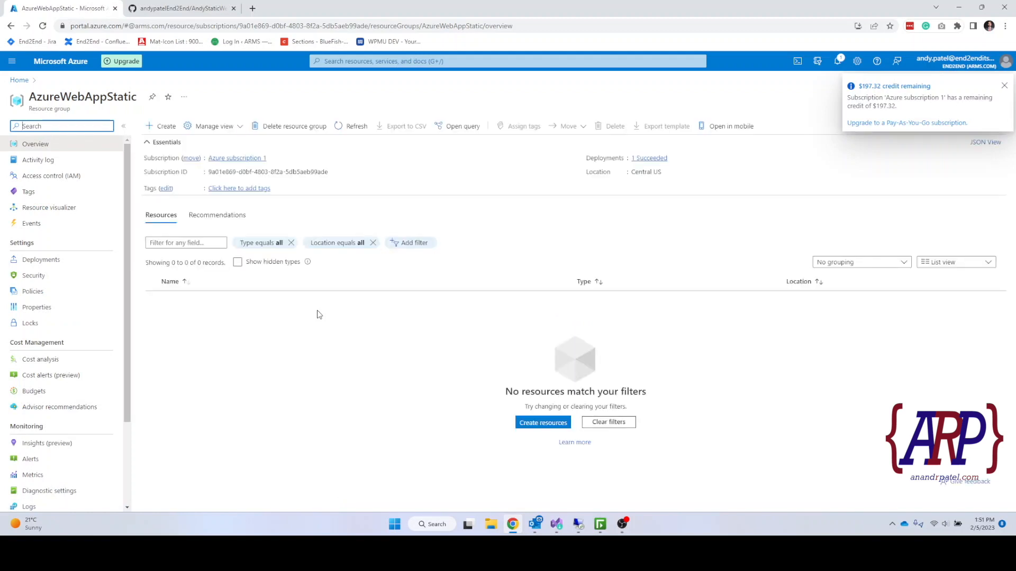
click(1004, 84)
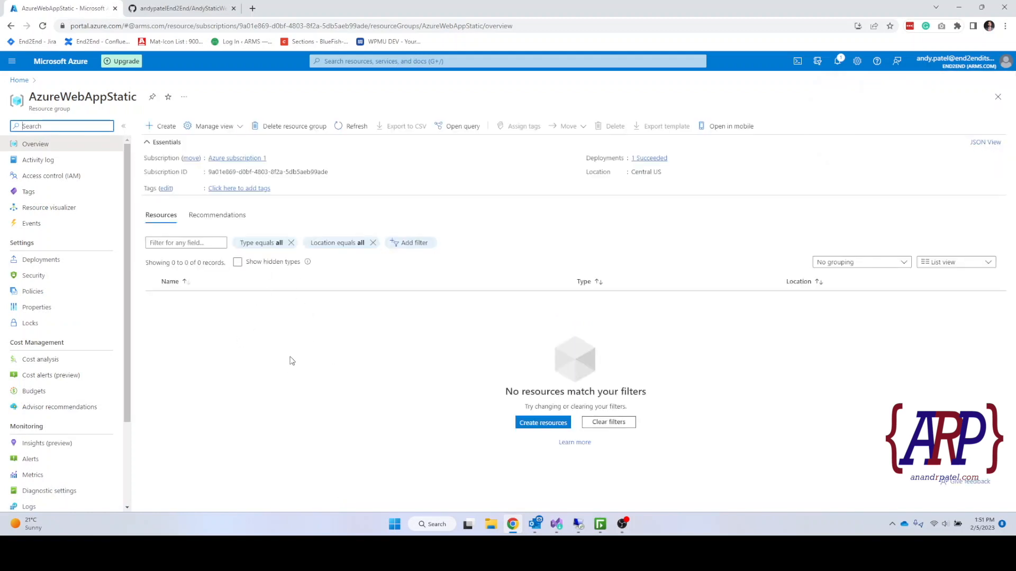
mouse_move(308, 408)
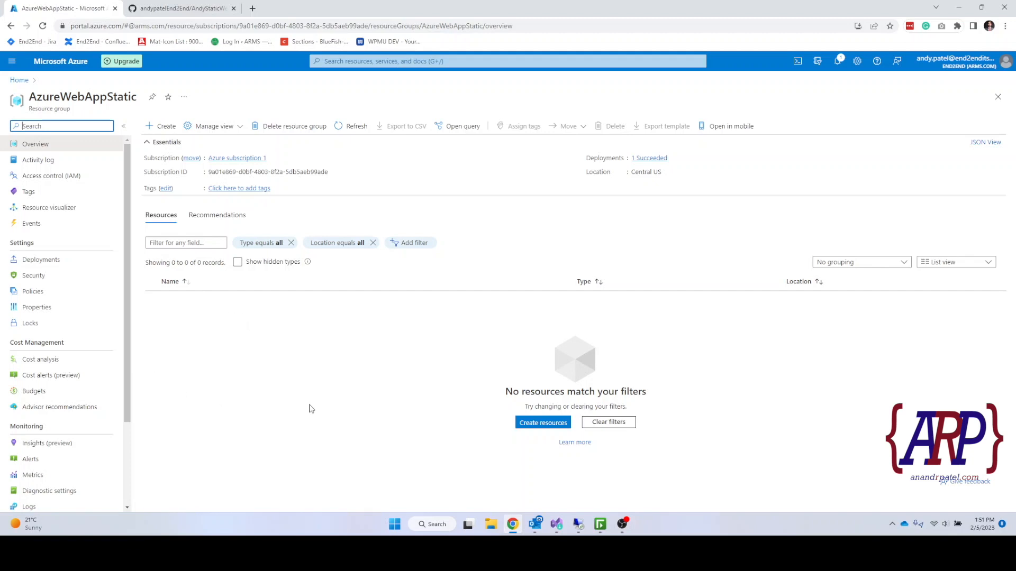
mouse_move(113, 415)
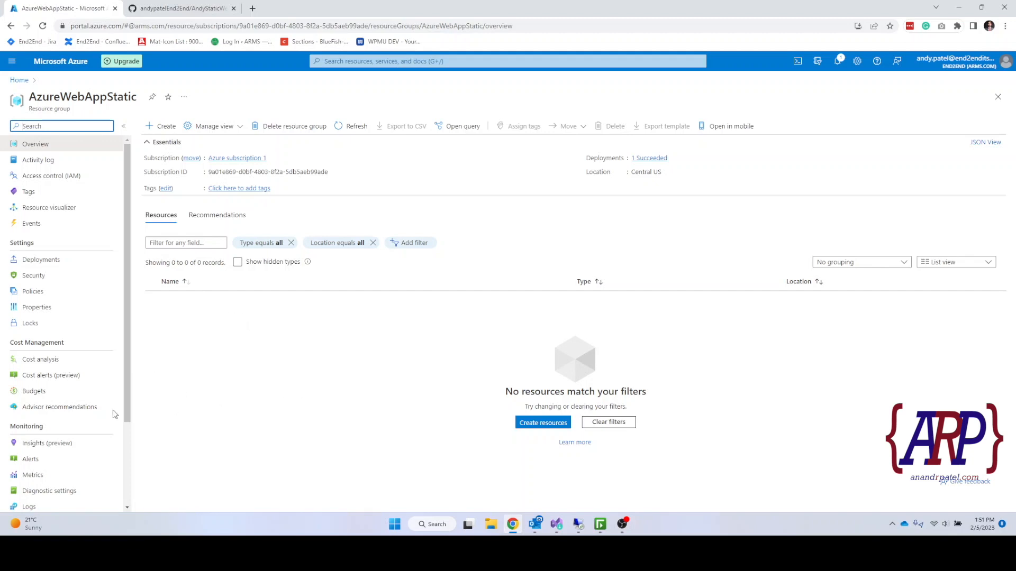
mouse_move(836, 61)
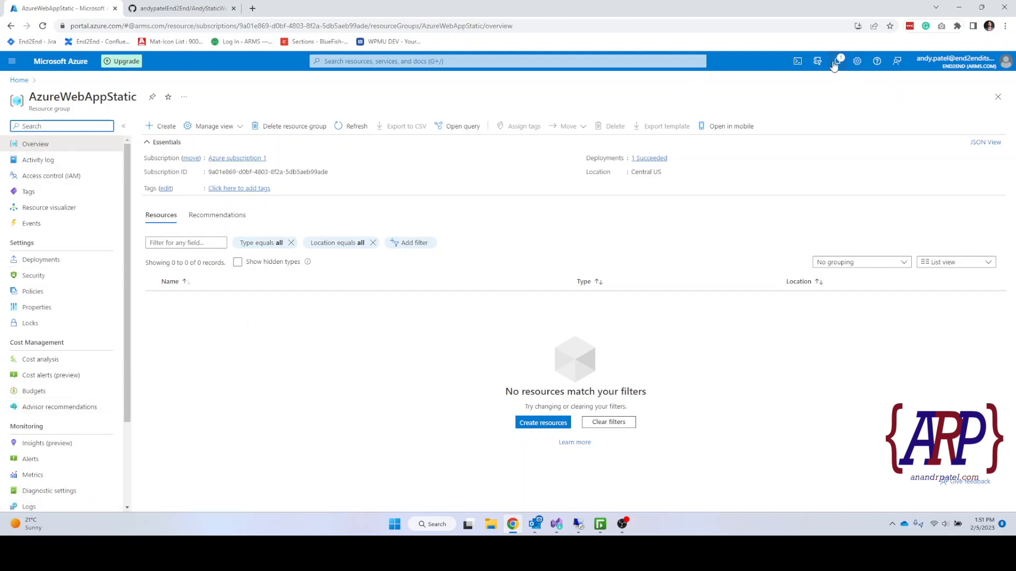
click(836, 62)
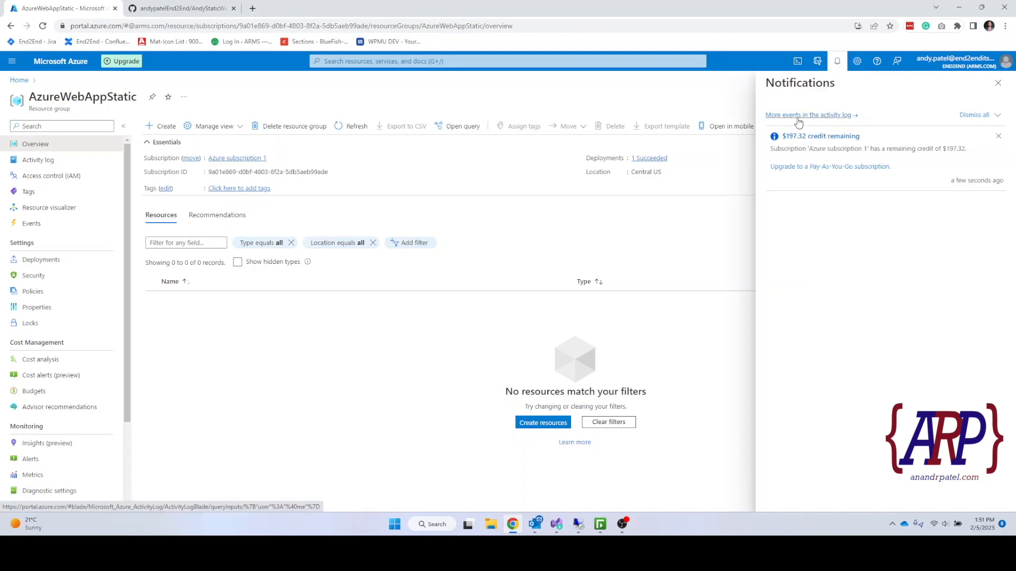
click(808, 115)
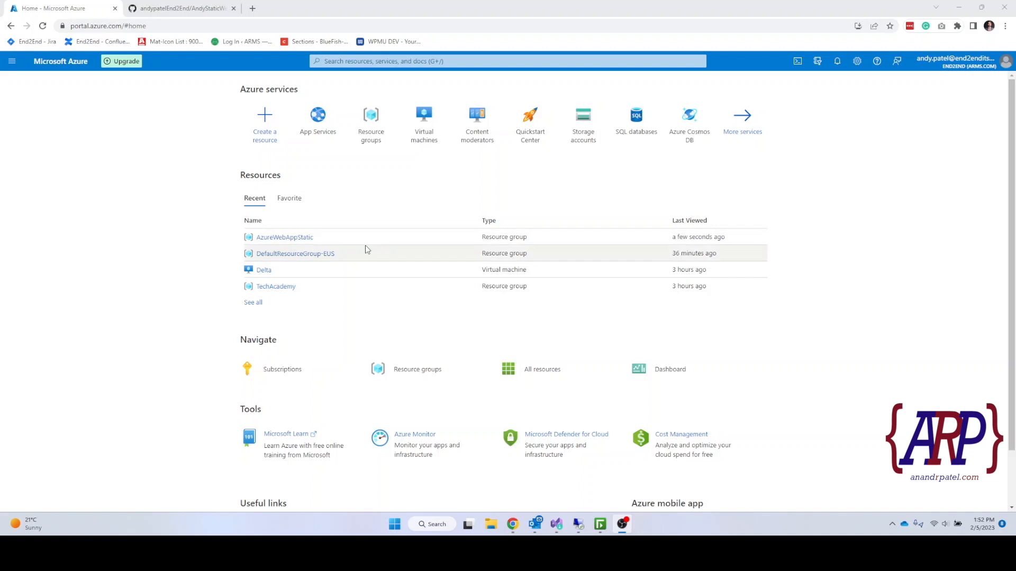
mouse_move(284, 236)
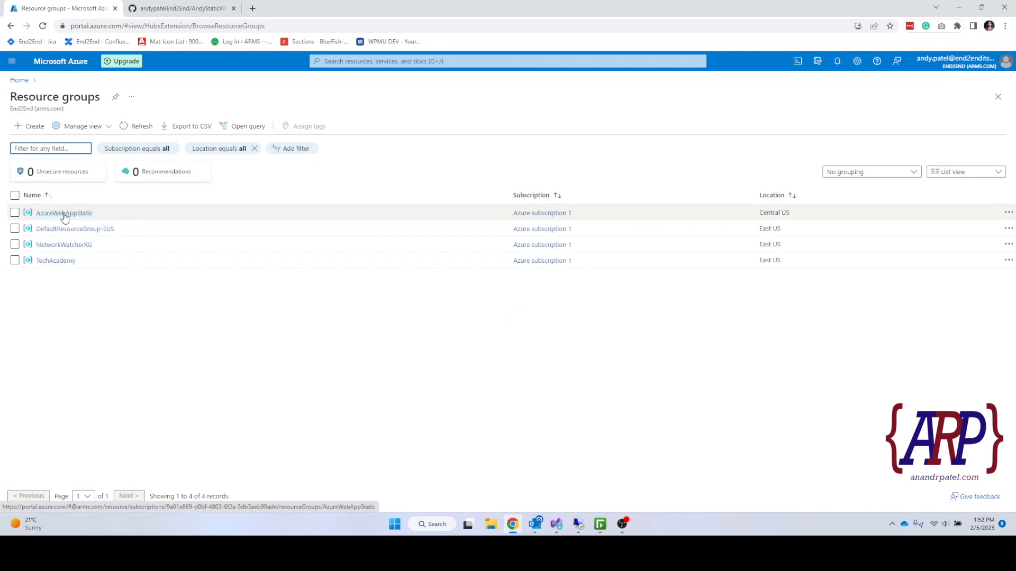
Reach StaticWebSiteAndyPatel's live URL showing 'Andy Test Website 3', then the AndyStaticWebsite repository.
click(63, 213)
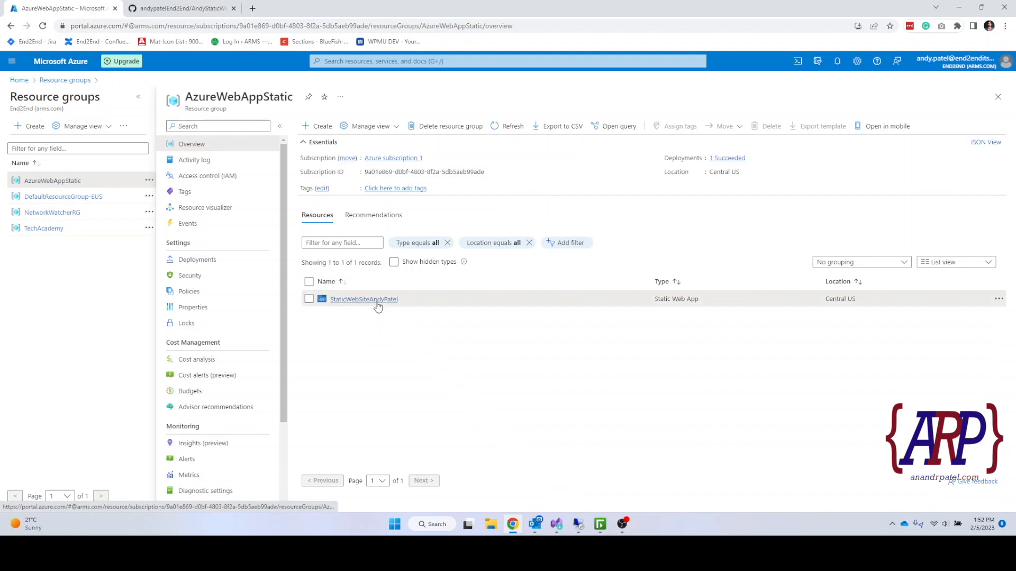
click(363, 298)
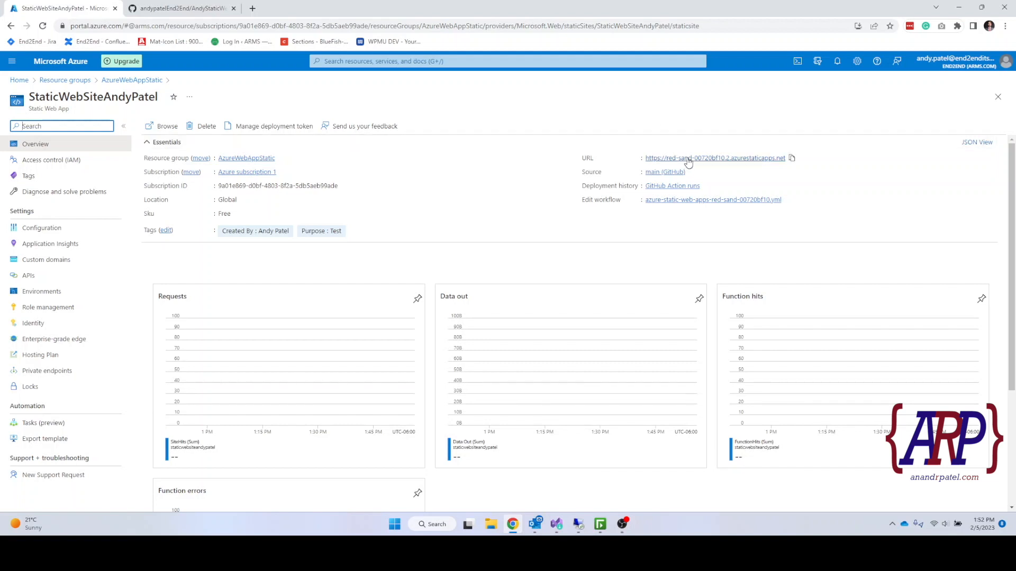
click(714, 157)
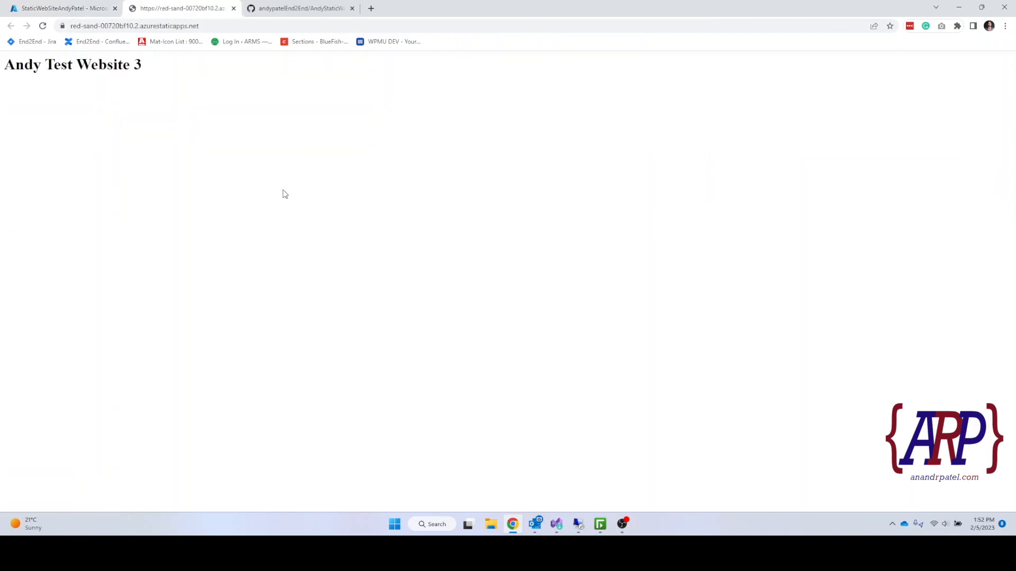
double_click(73, 65)
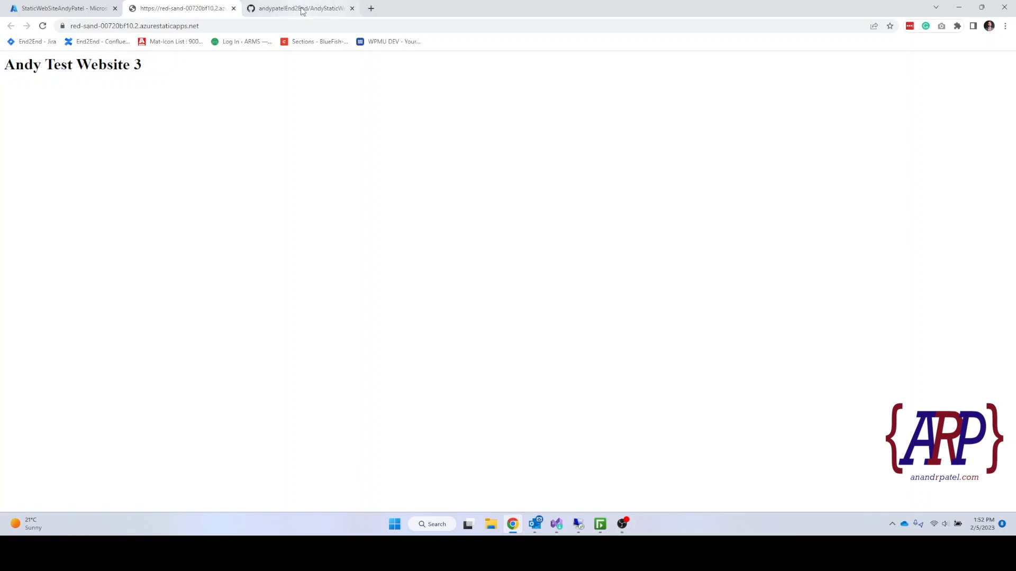
click(299, 7)
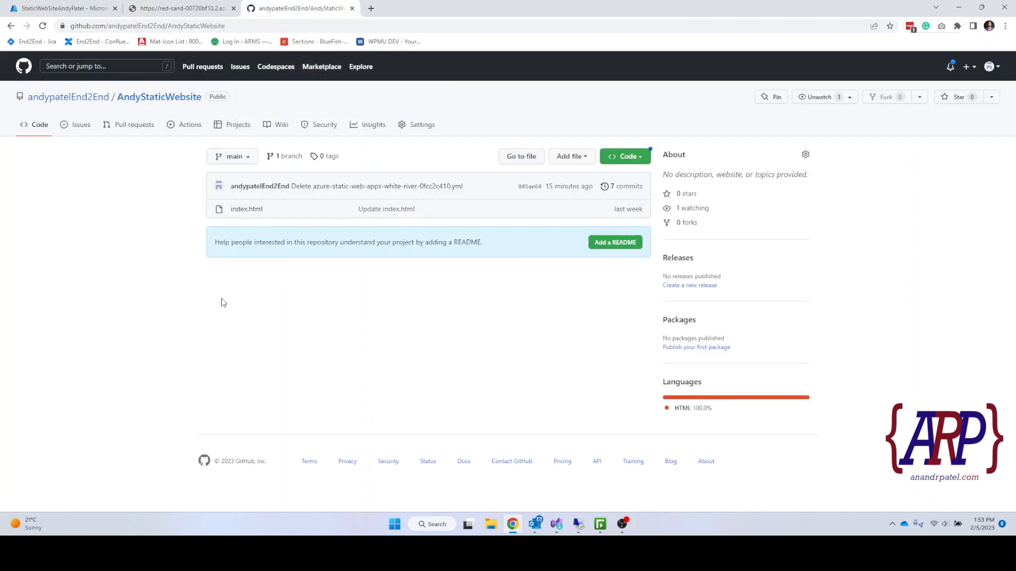
Replace index.html's h1 with 'TechAcademy Innovation Portal Mobile, AL' and commit to main.
click(246, 208)
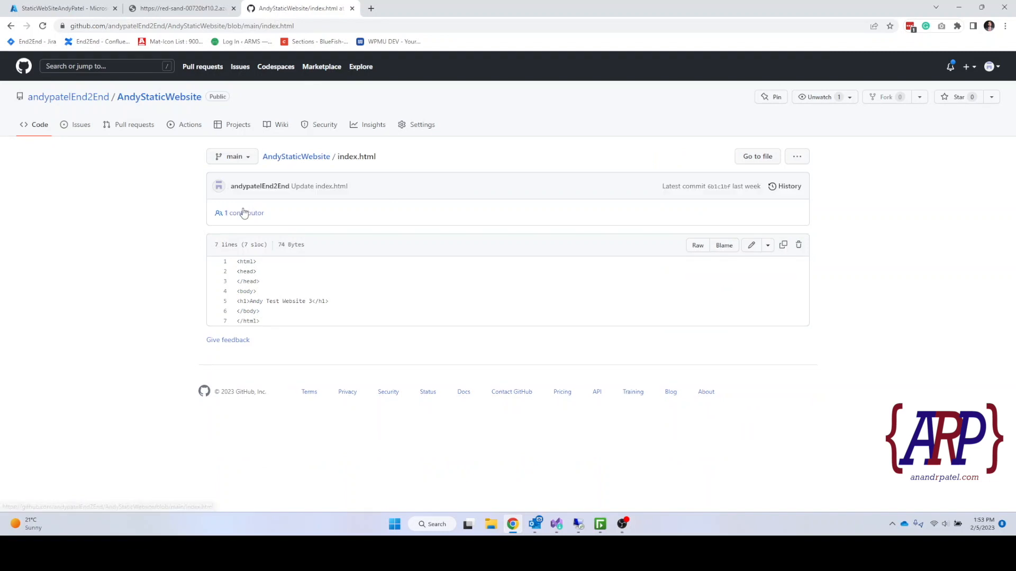
click(751, 245)
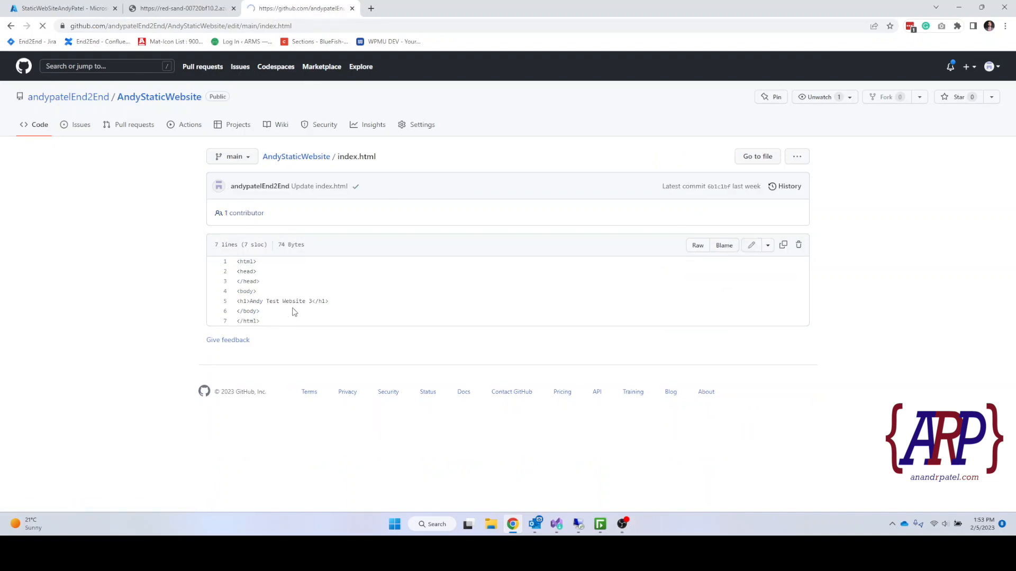
click(751, 244)
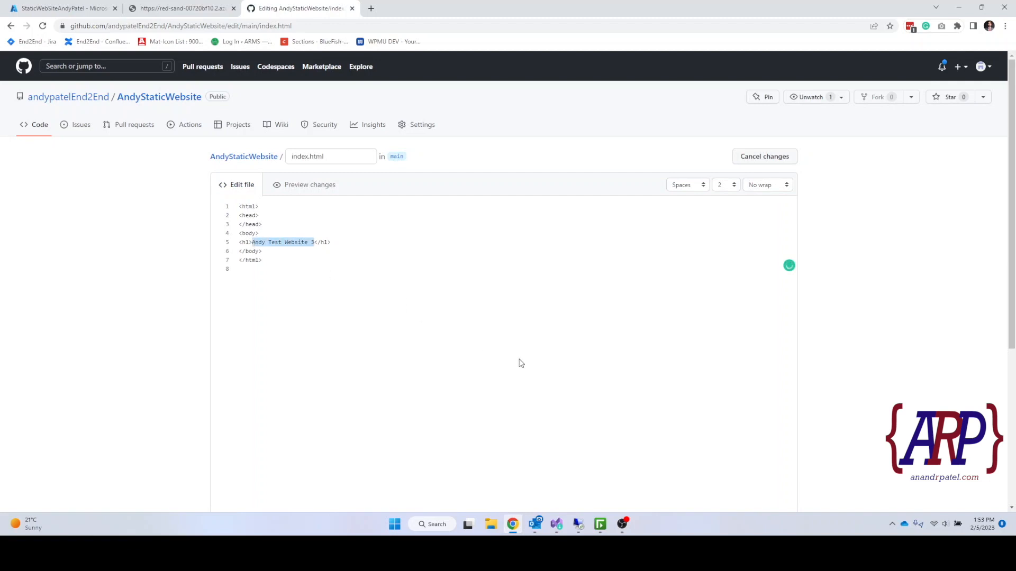
text(Tecc)
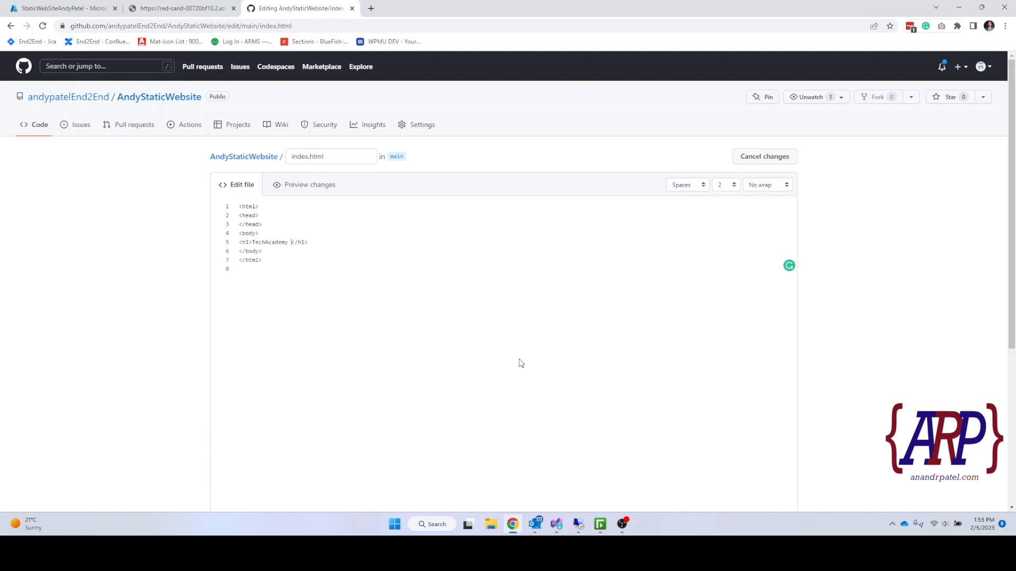
text(Innovation)
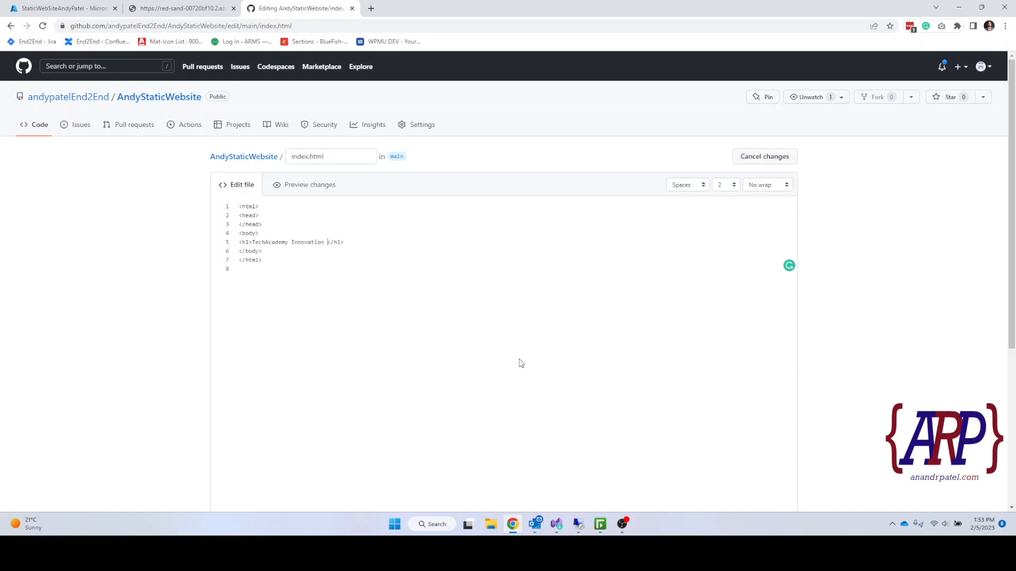
text(Portal)
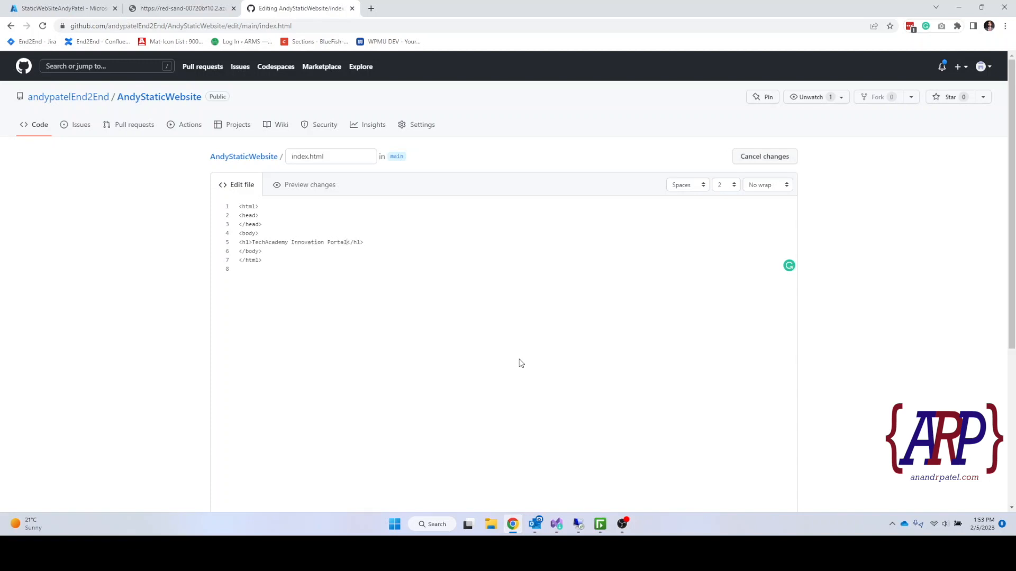
text(Mobi)
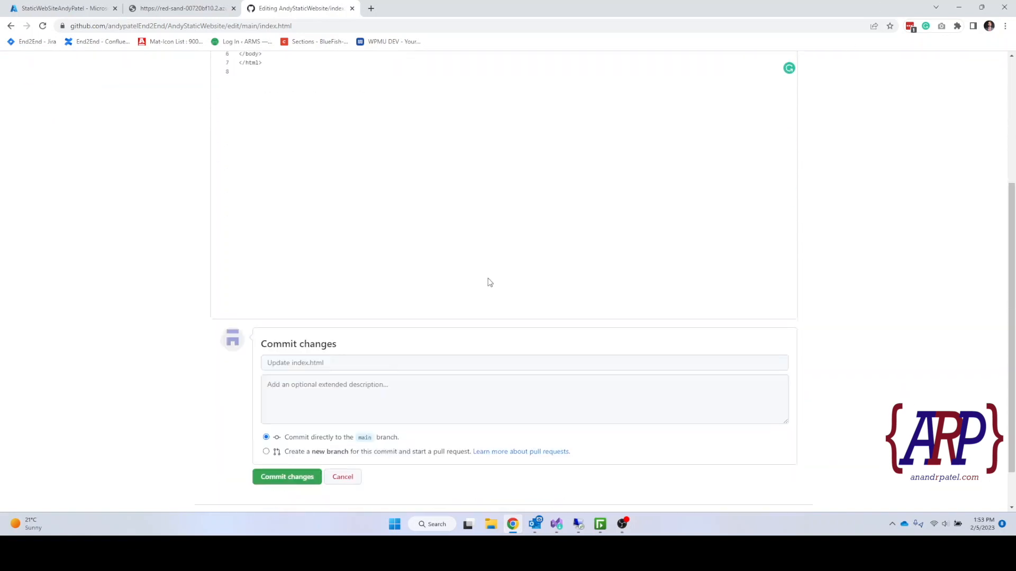
click(287, 477)
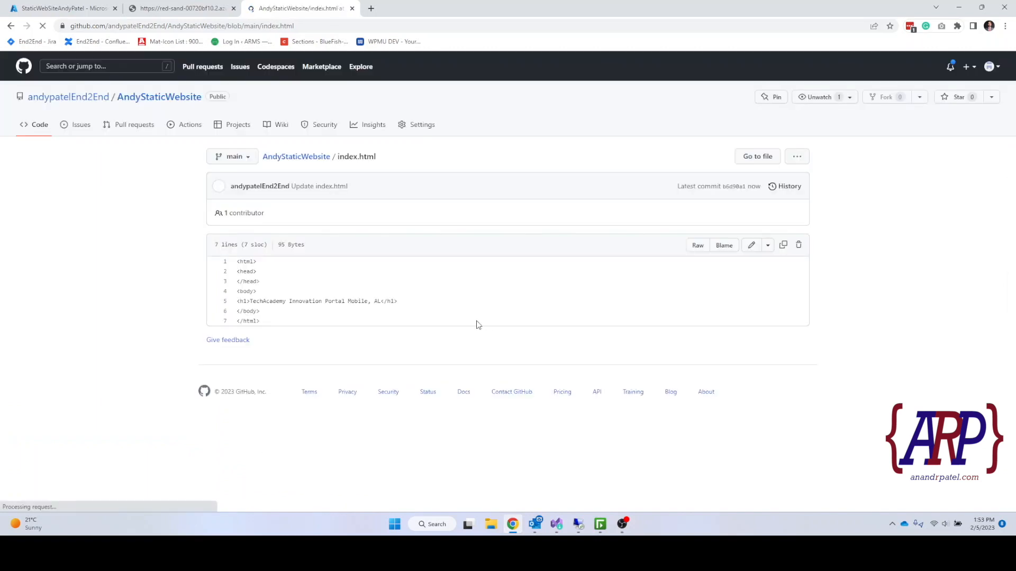
mouse_move(190, 125)
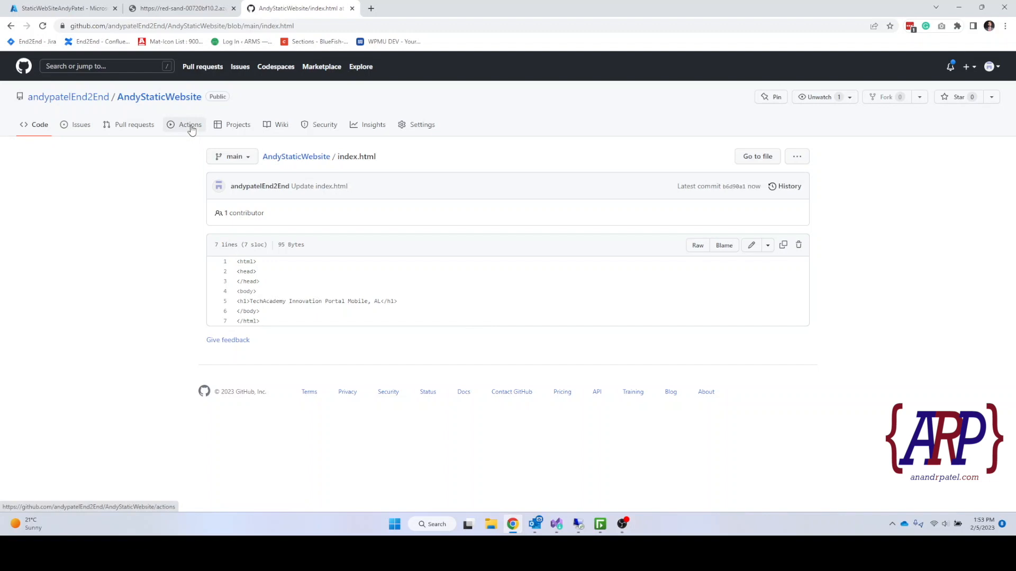
Watch the Update index.html run in Actions, confirming the live site still shows 'Andy Test Website 3'.
click(189, 124)
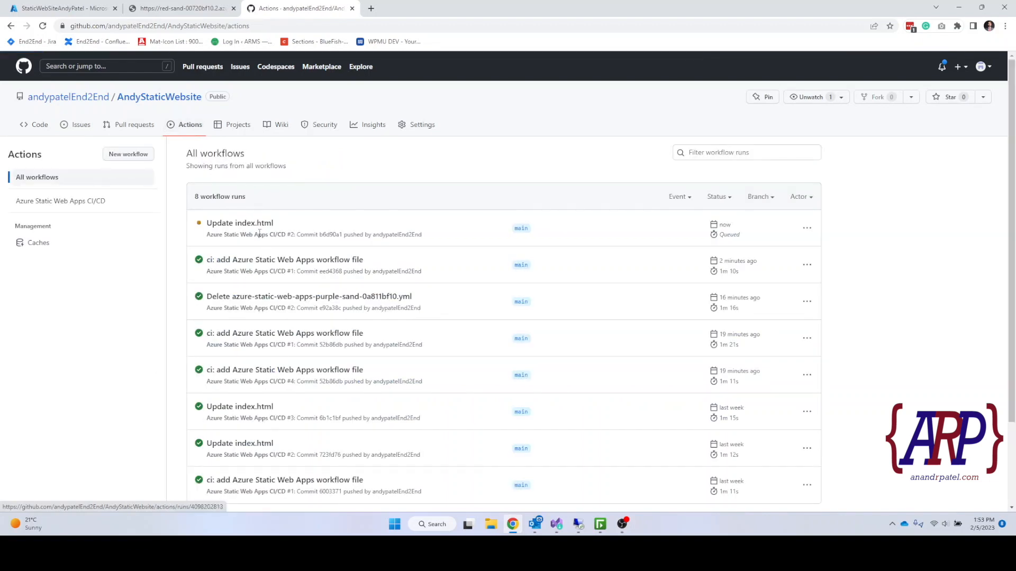
mouse_move(290, 242)
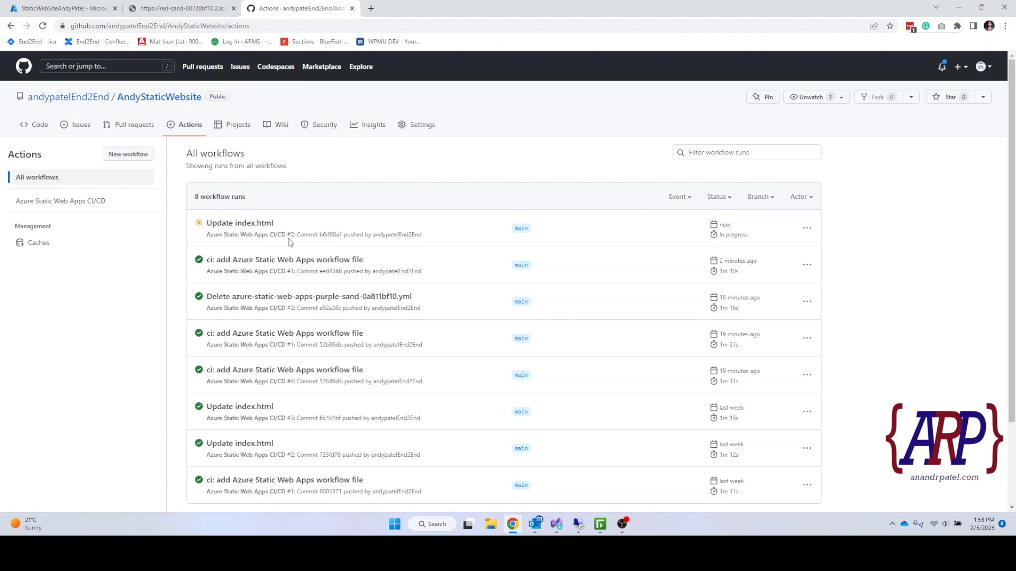
mouse_move(203, 95)
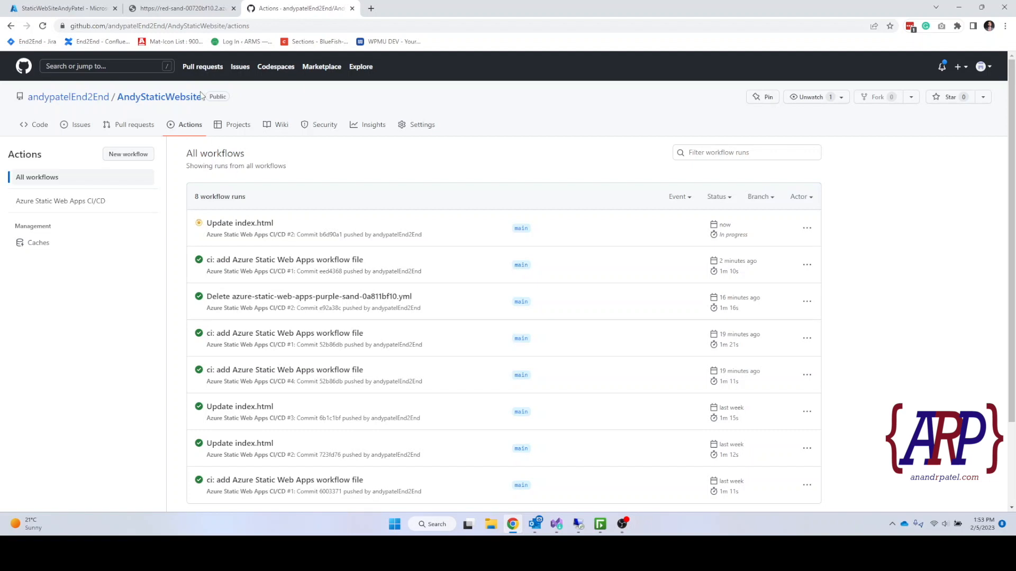
click(181, 8)
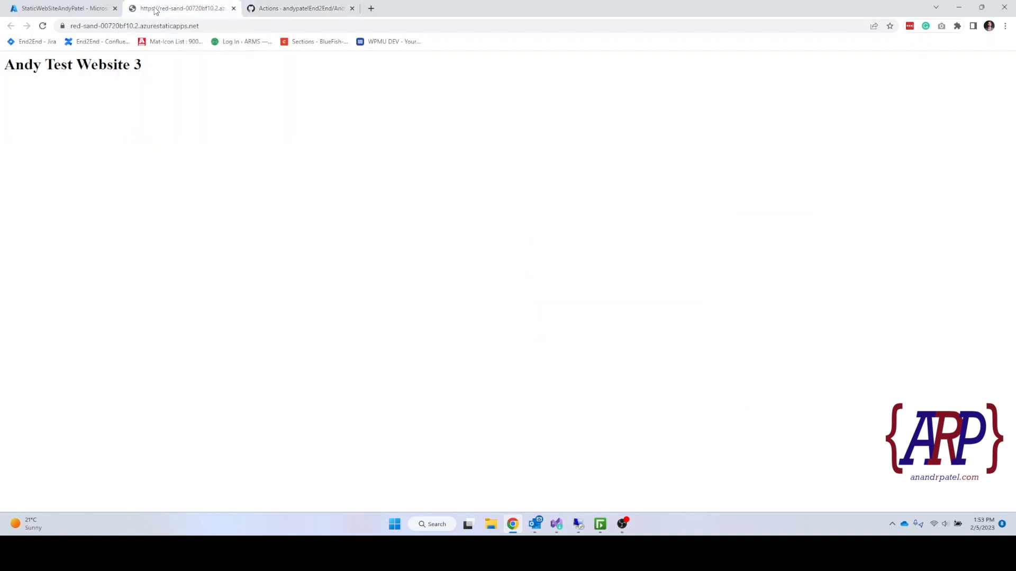
click(42, 26)
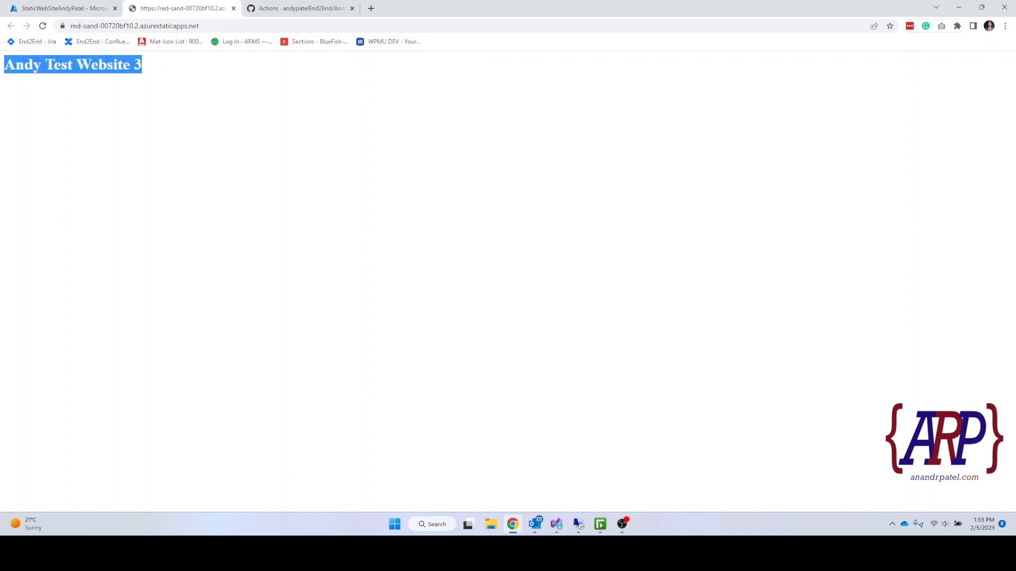
click(299, 8)
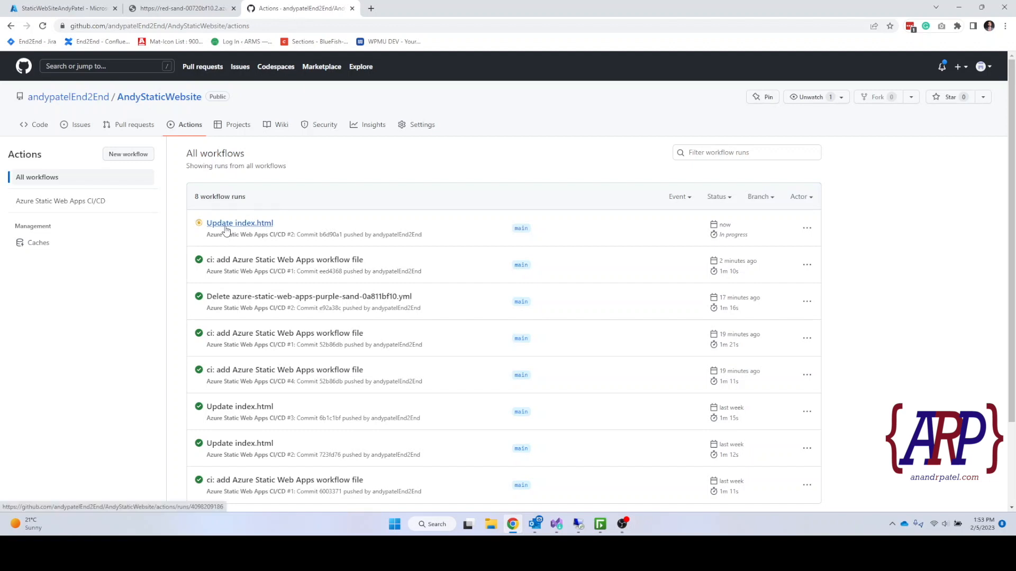
mouse_move(224, 231)
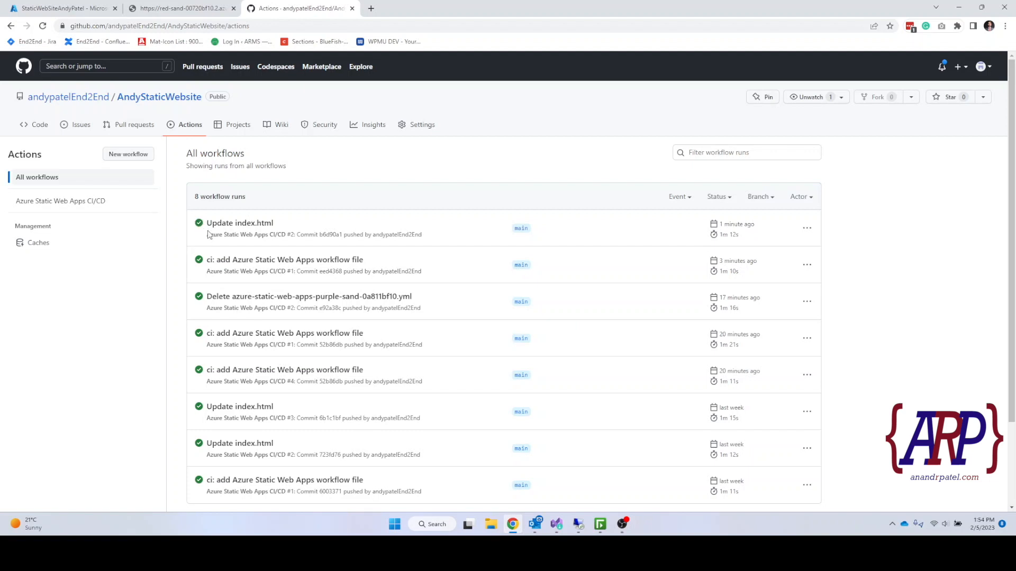
Verify the live site now reads 'TechAcademy Innovation Portal Mobile, AL', then return to Azure.
click(181, 7)
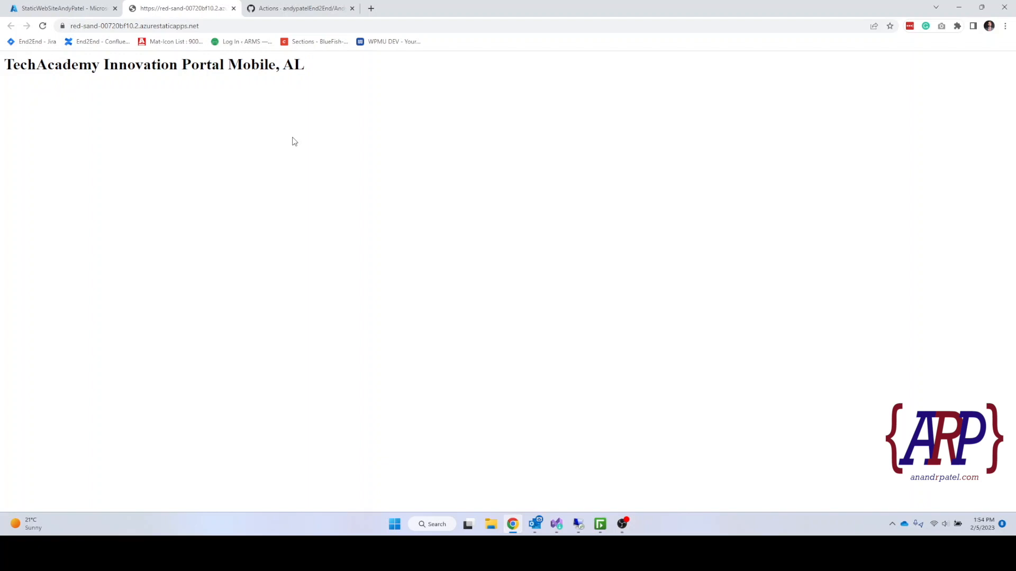
mouse_move(298, 139)
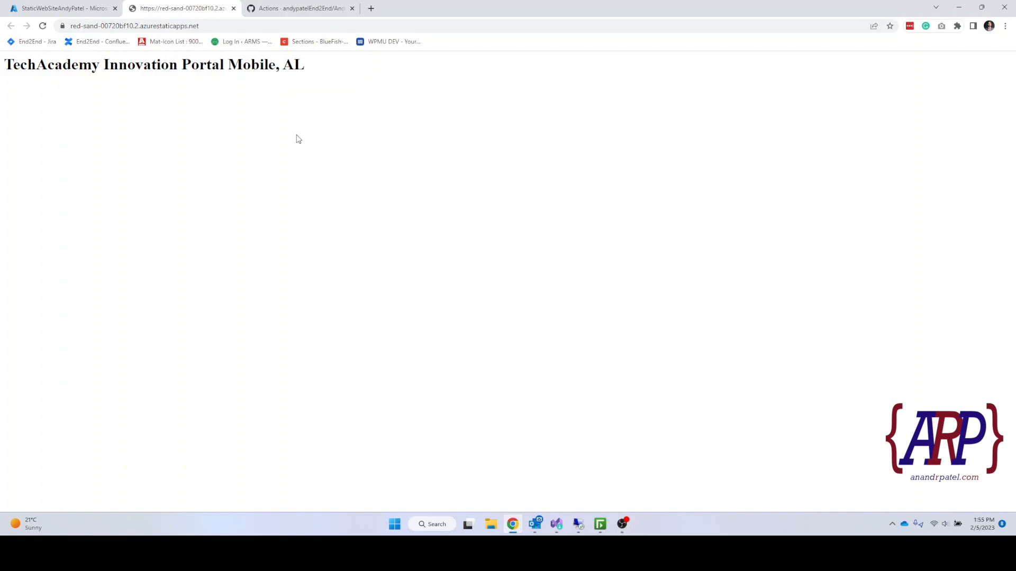
mouse_move(291, 190)
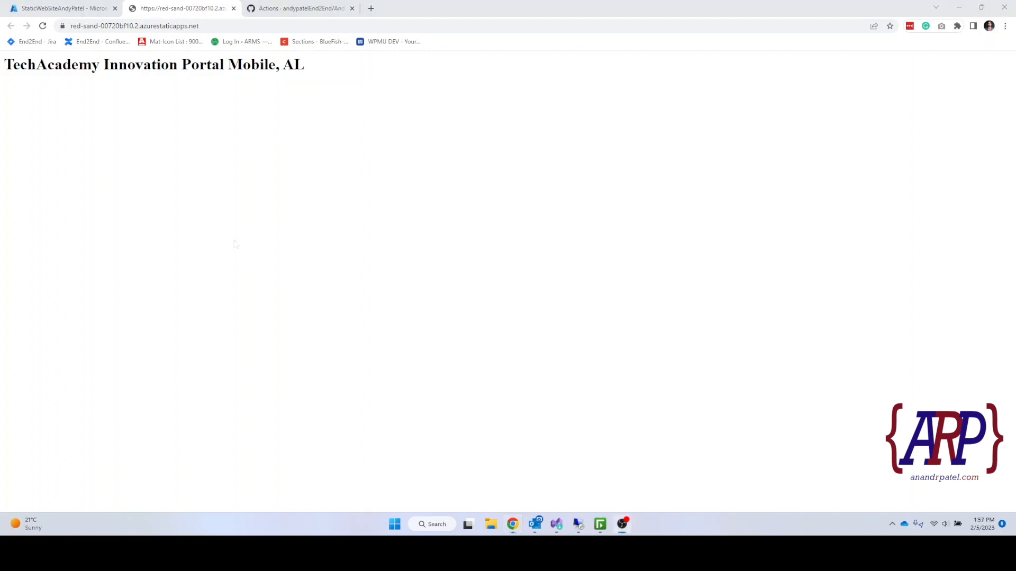
mouse_move(320, 182)
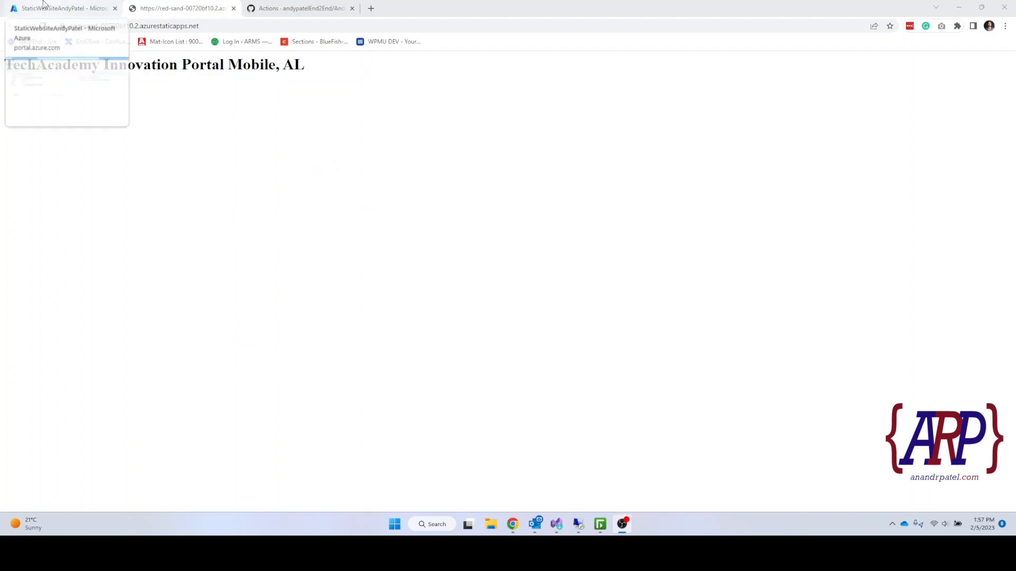
click(61, 7)
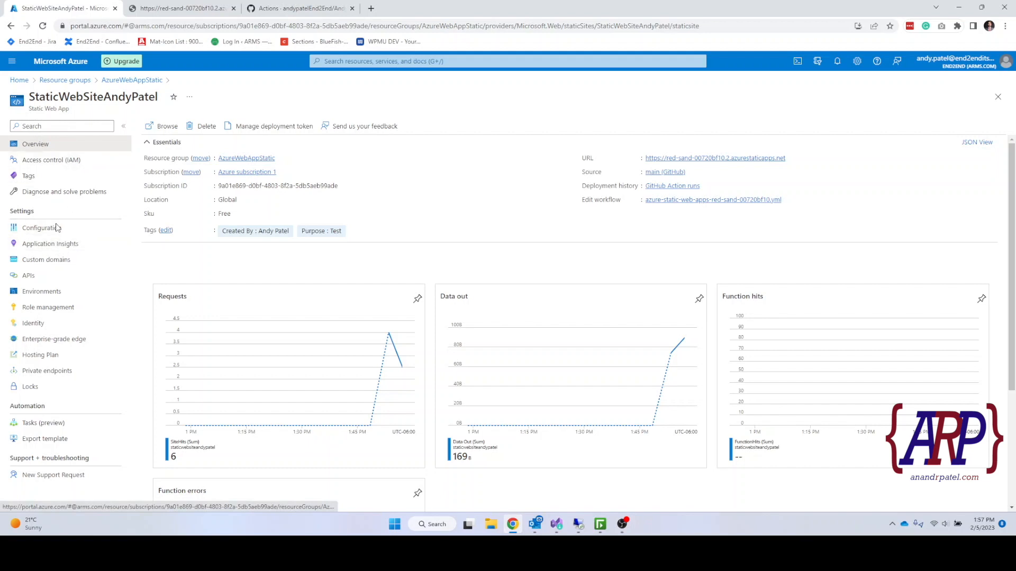
From Custom domains, start adding a 'Custom domain on other DNS' for the app.
click(46, 259)
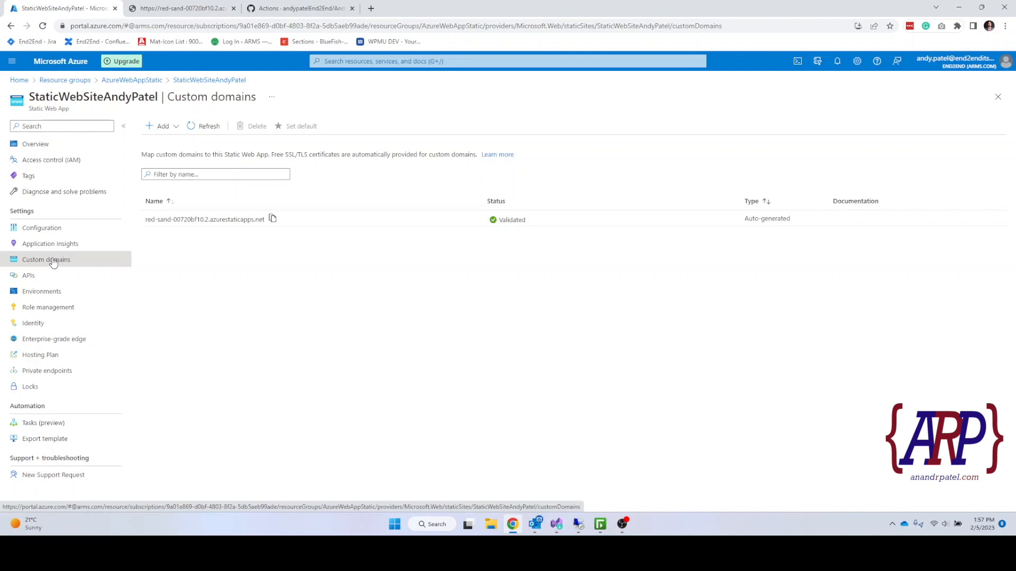
mouse_move(258, 319)
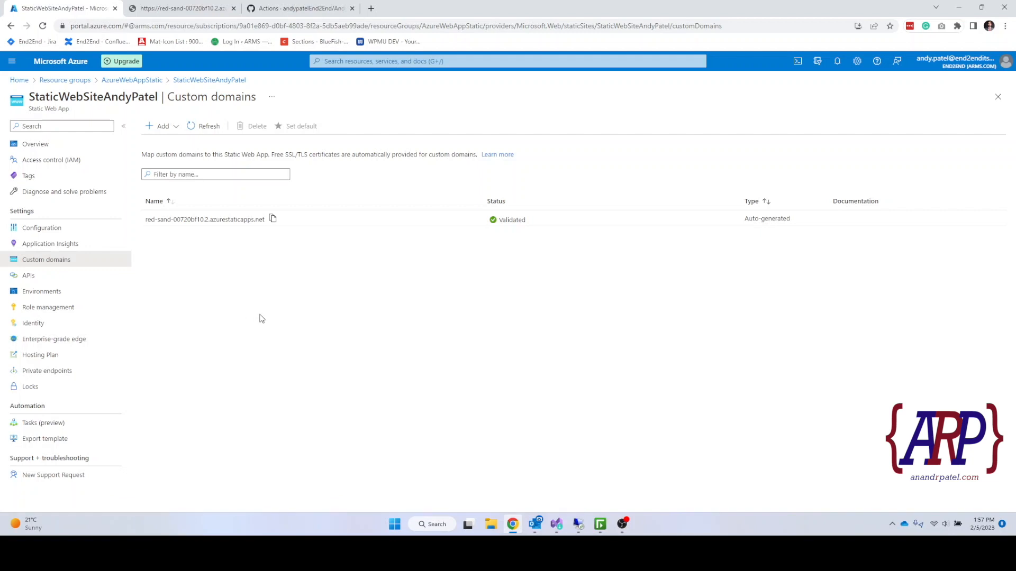
mouse_move(286, 265)
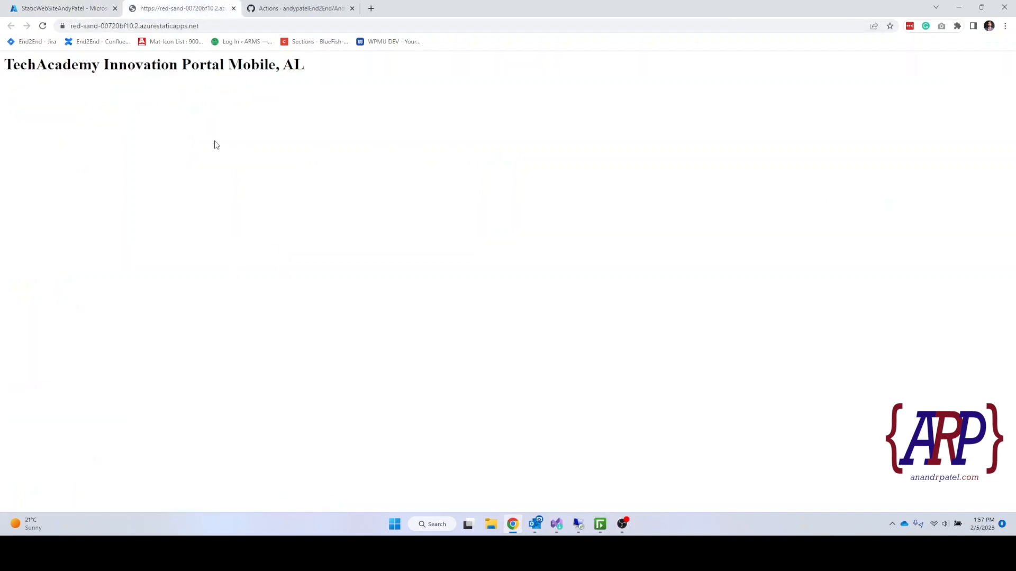
click(62, 7)
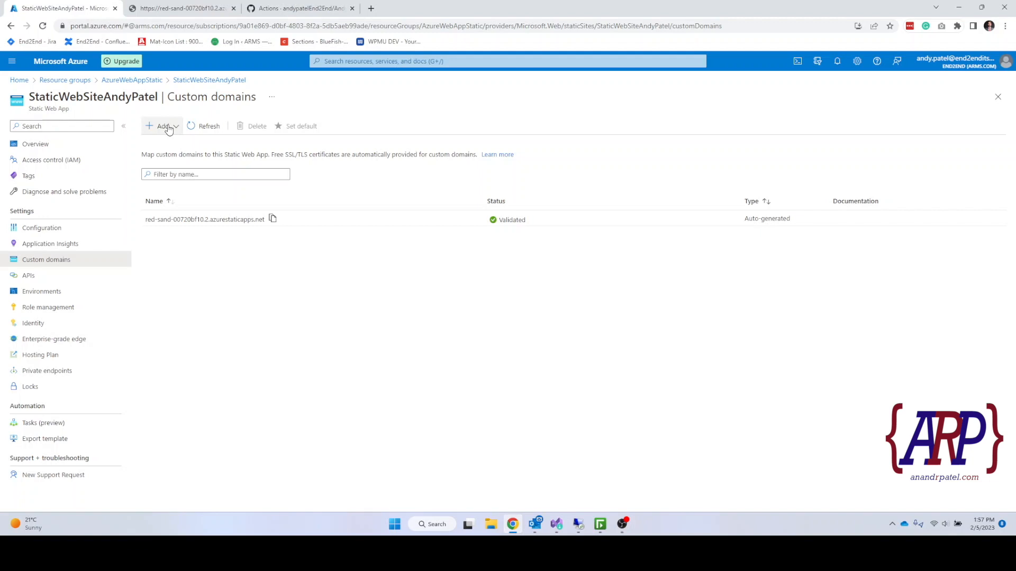
click(160, 126)
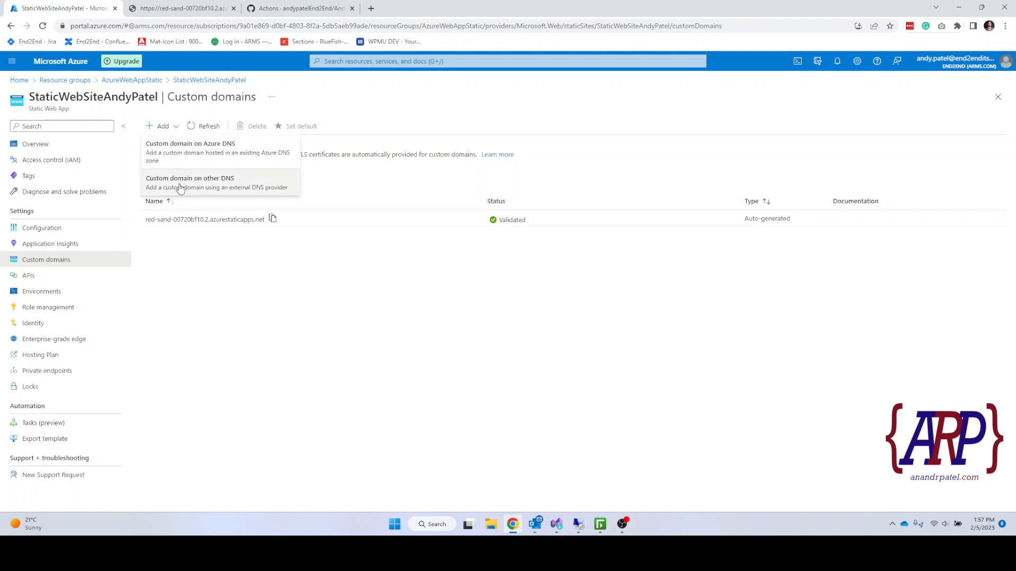
mouse_move(190, 183)
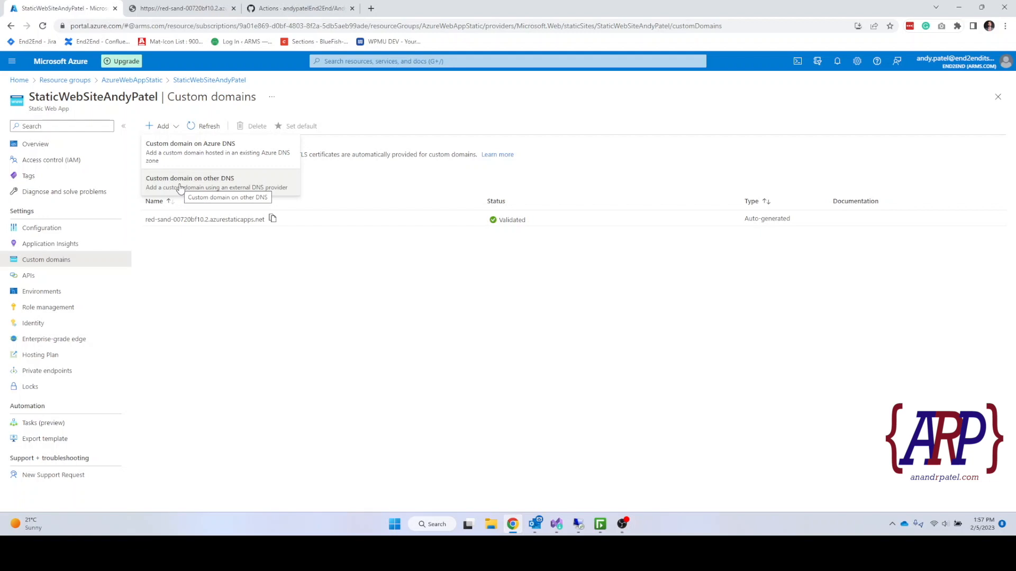
click(189, 178)
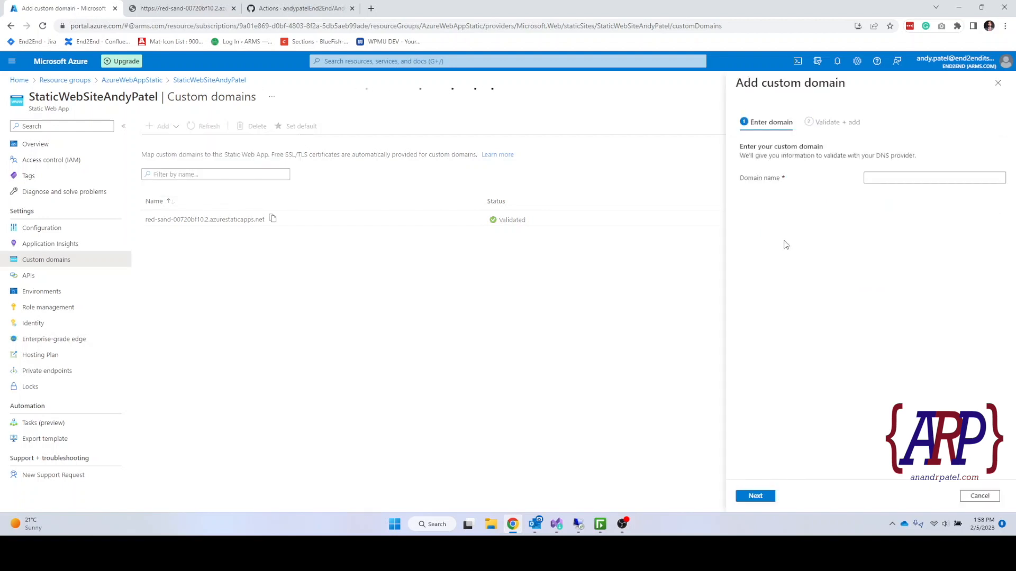
Enter anandrpatel.com, proceed to validation and keep TXT as the hostname record type.
text(anandrpatel.com)
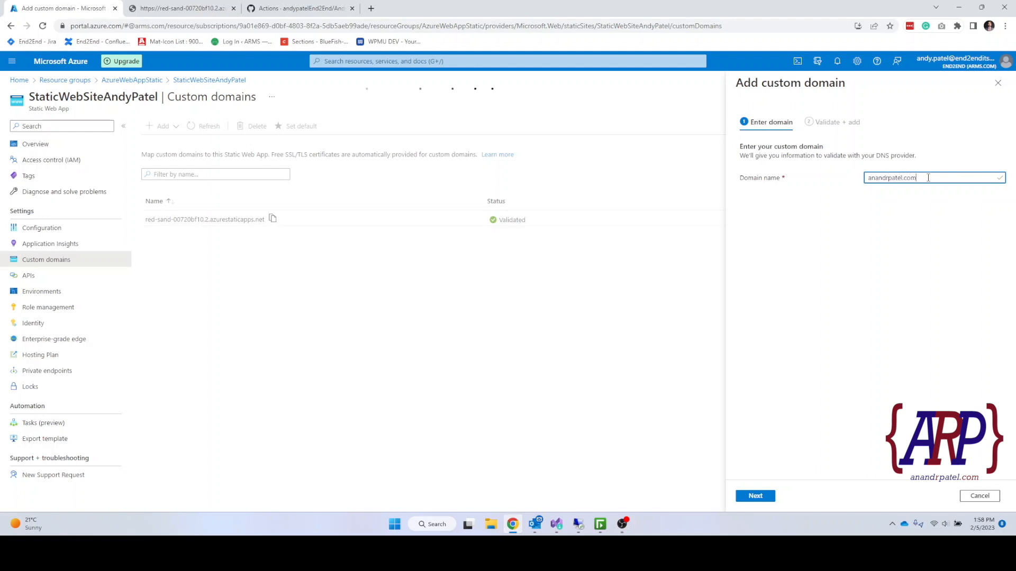
click(755, 495)
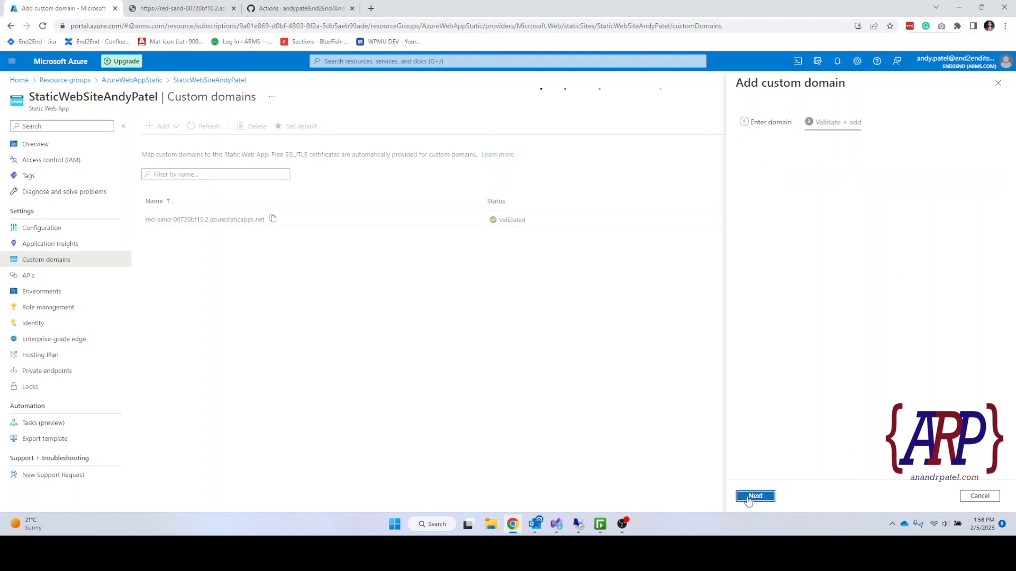
click(754, 495)
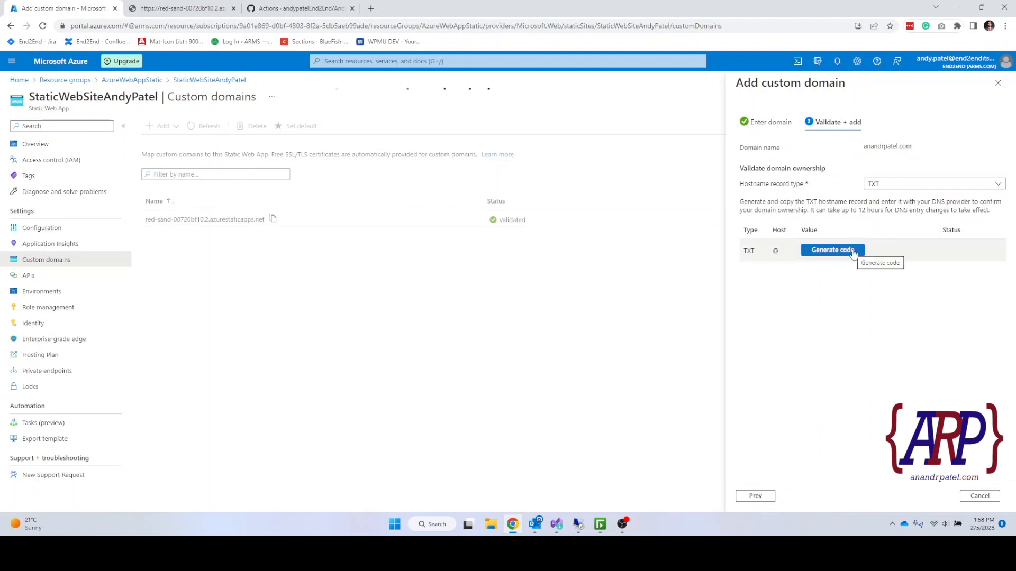
click(934, 183)
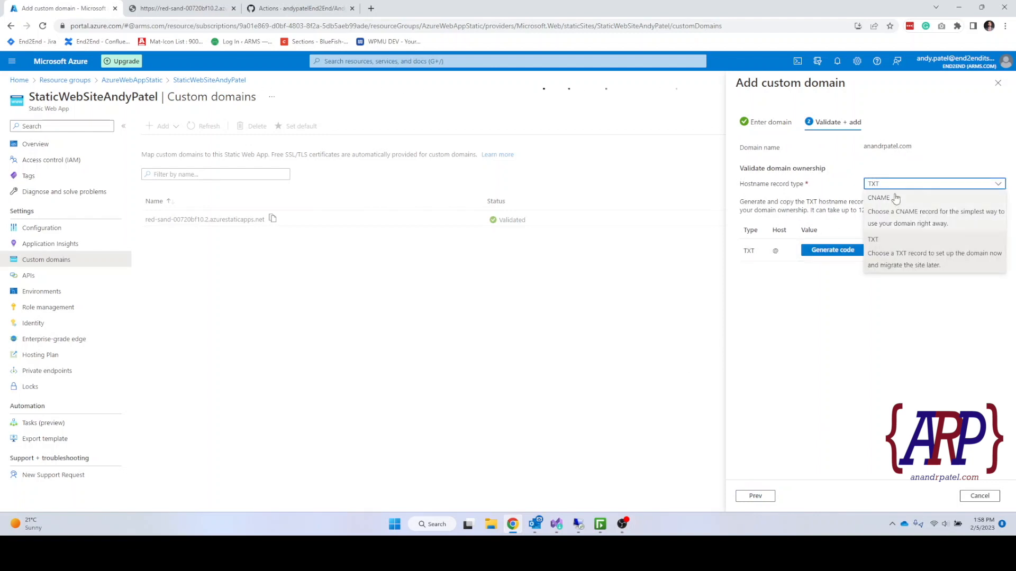
click(873, 240)
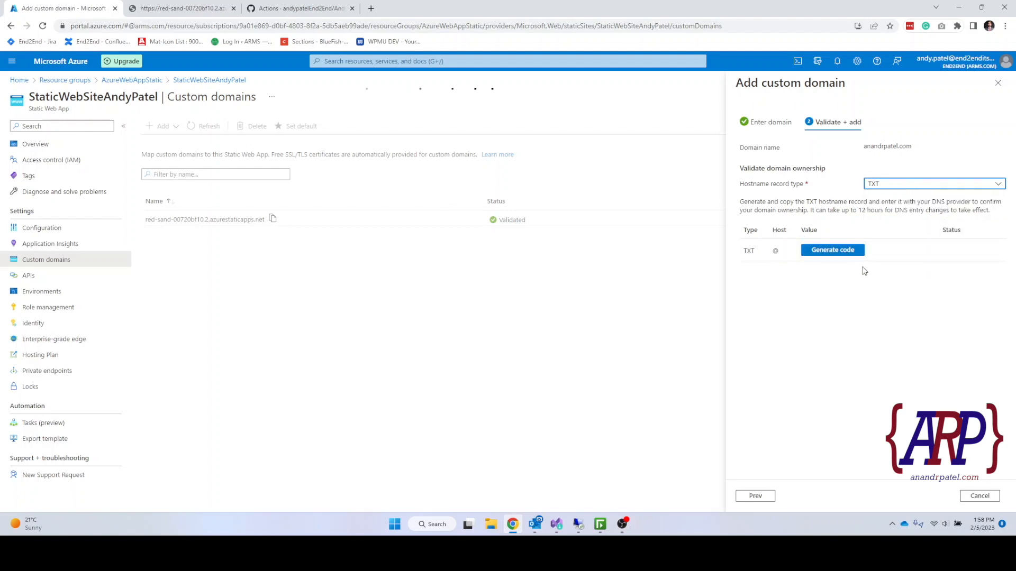
mouse_move(826, 272)
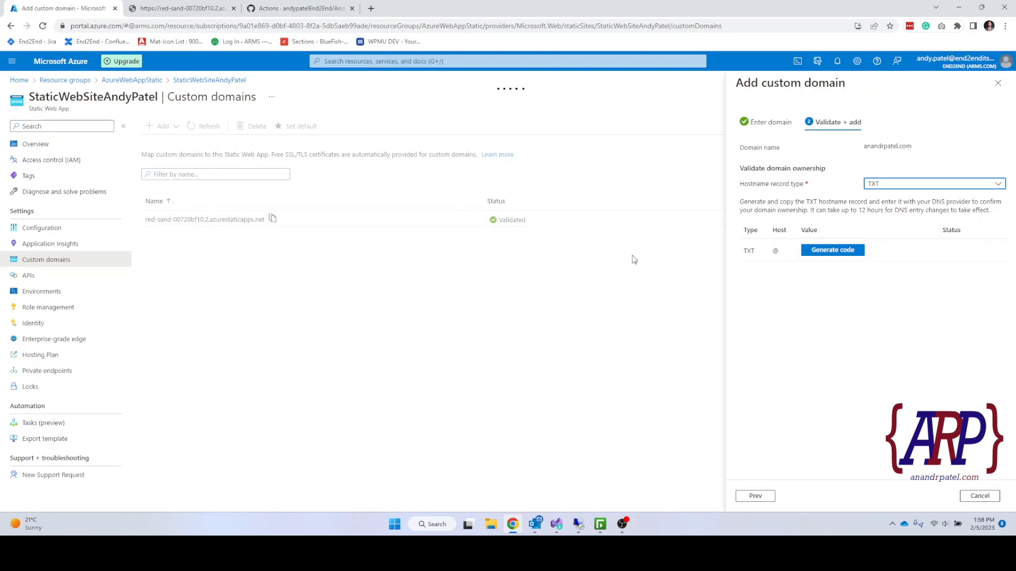
Back out of the domain form and discard it, leaving only the auto-generated domain listed.
click(770, 121)
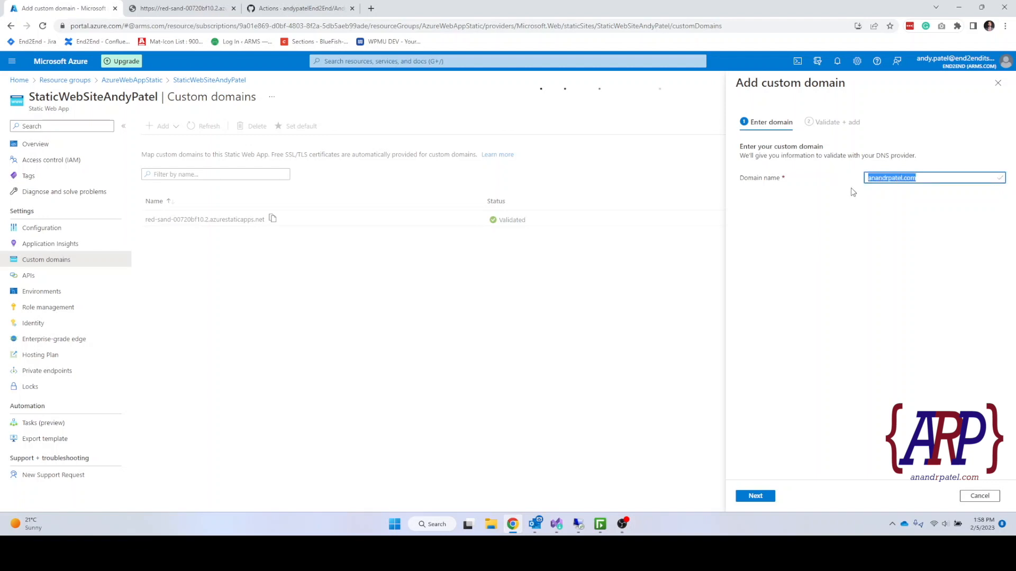
click(181, 7)
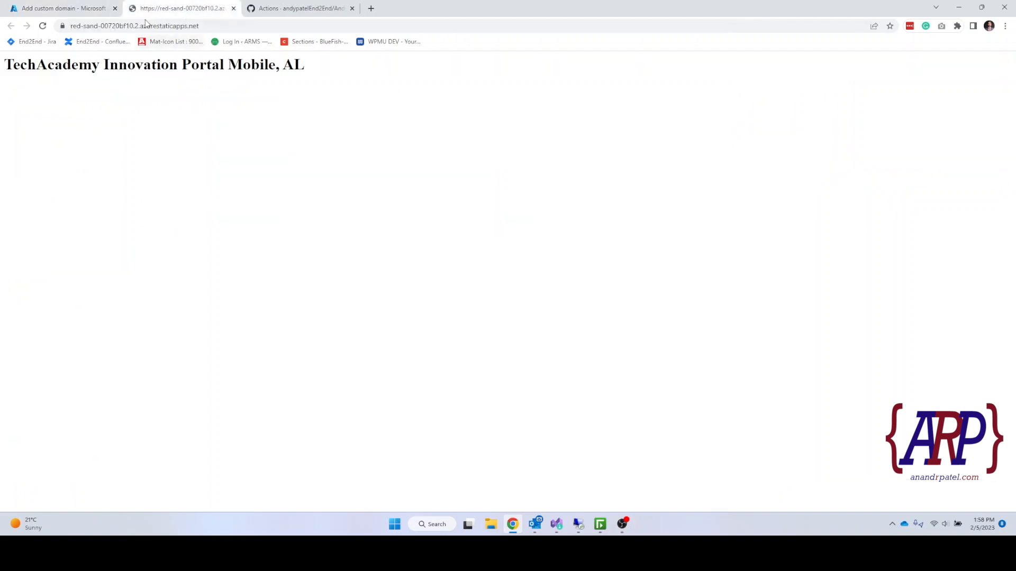
click(62, 8)
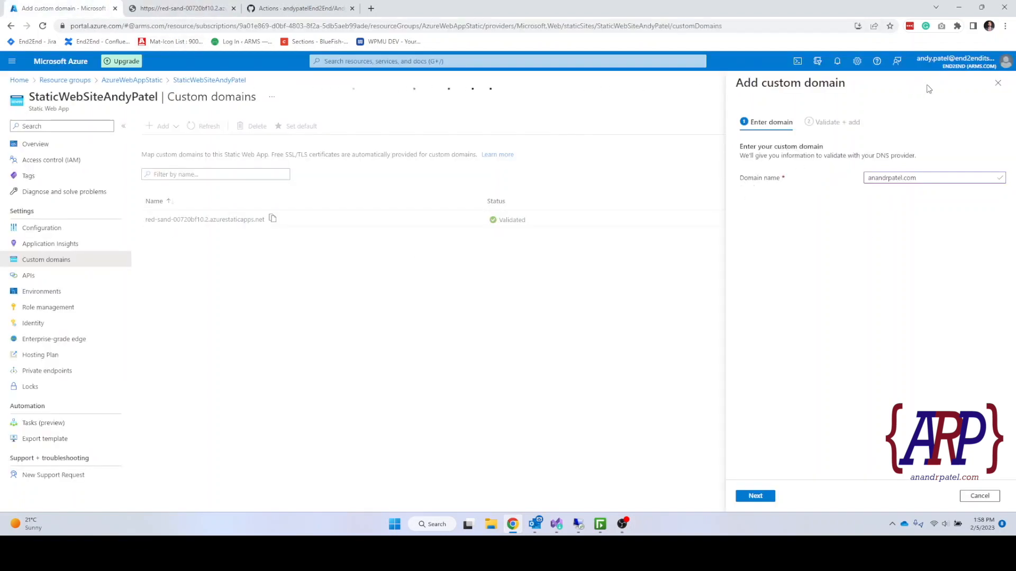
click(998, 82)
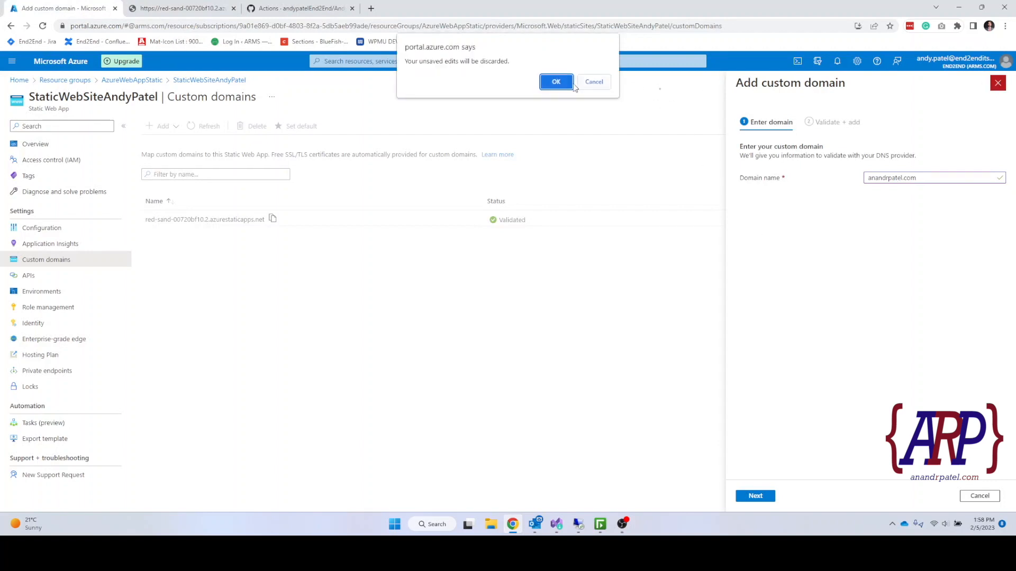
click(555, 82)
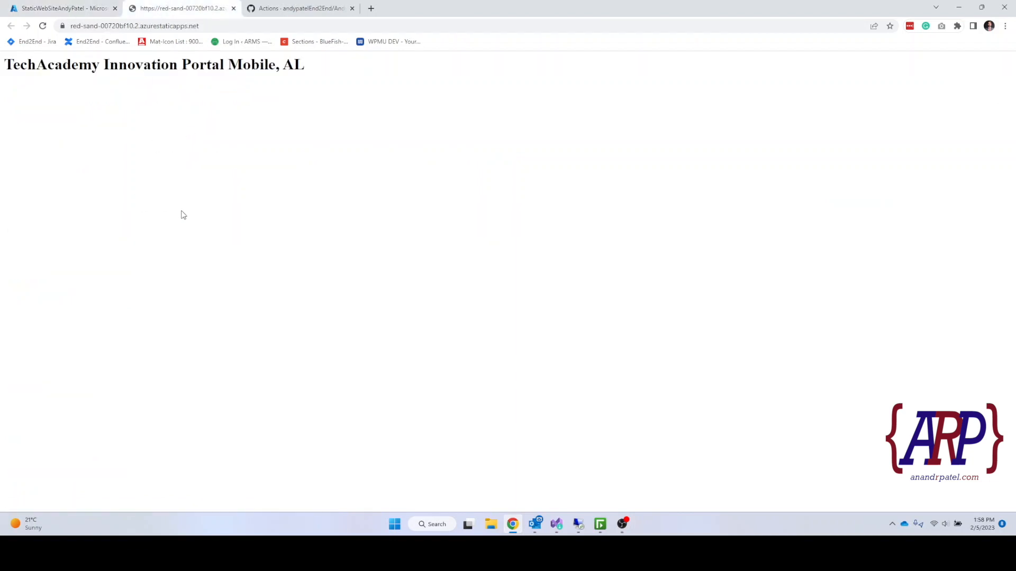
mouse_move(189, 213)
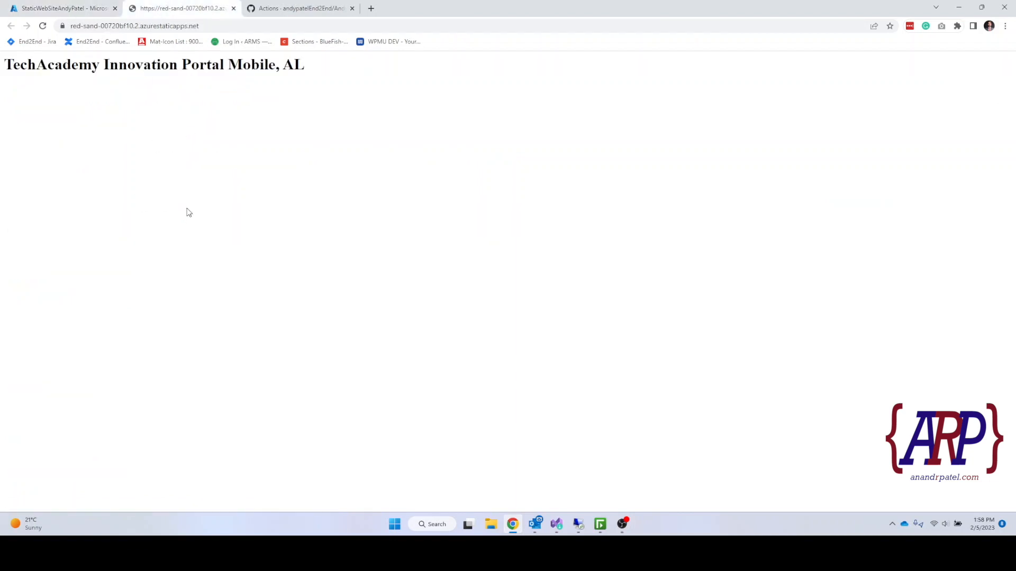
click(62, 8)
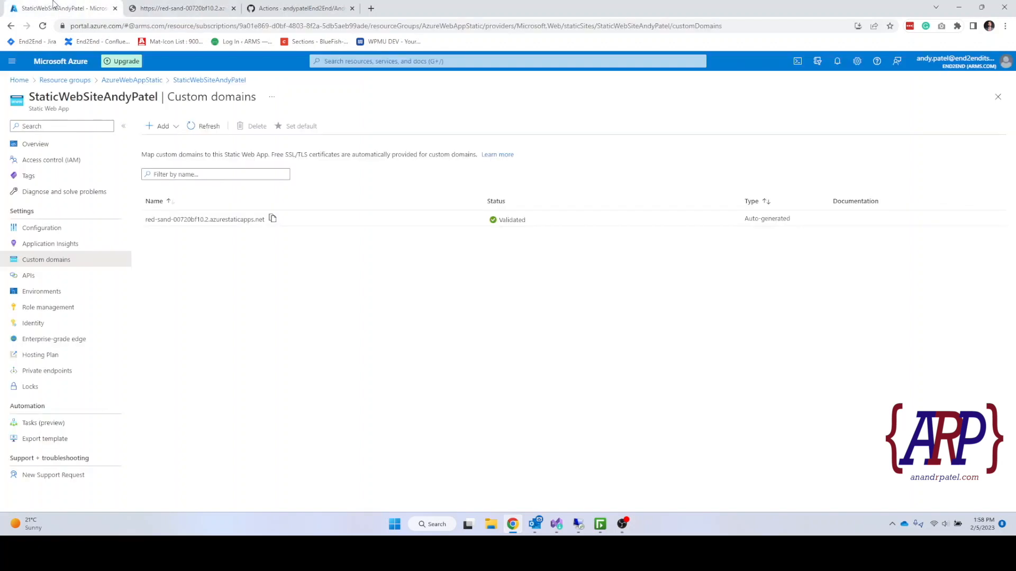
mouse_move(64, 286)
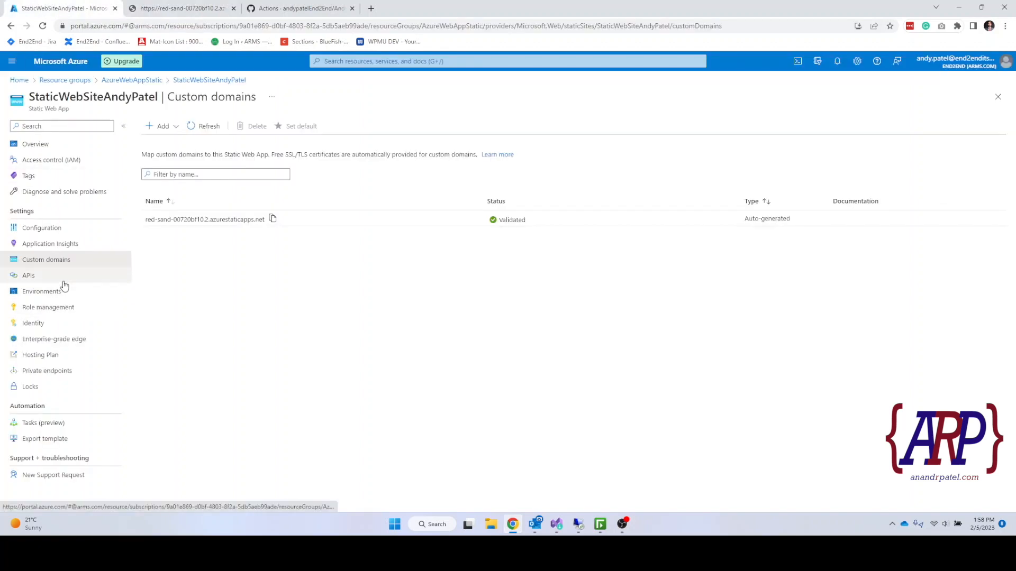
Glance at the app's APIs page, then return to the StaticWebSiteAndyPatel overview.
click(27, 275)
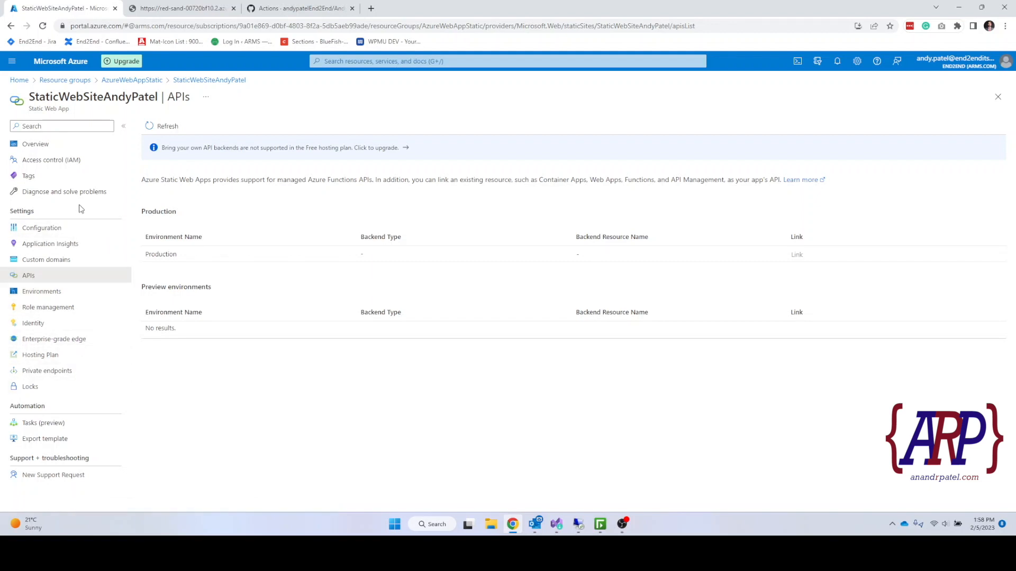
click(35, 144)
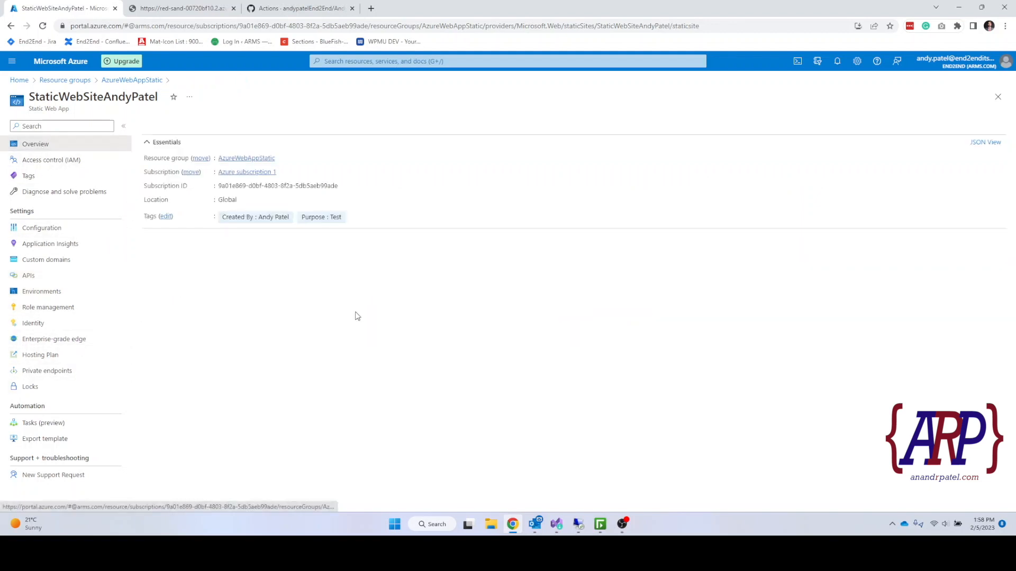